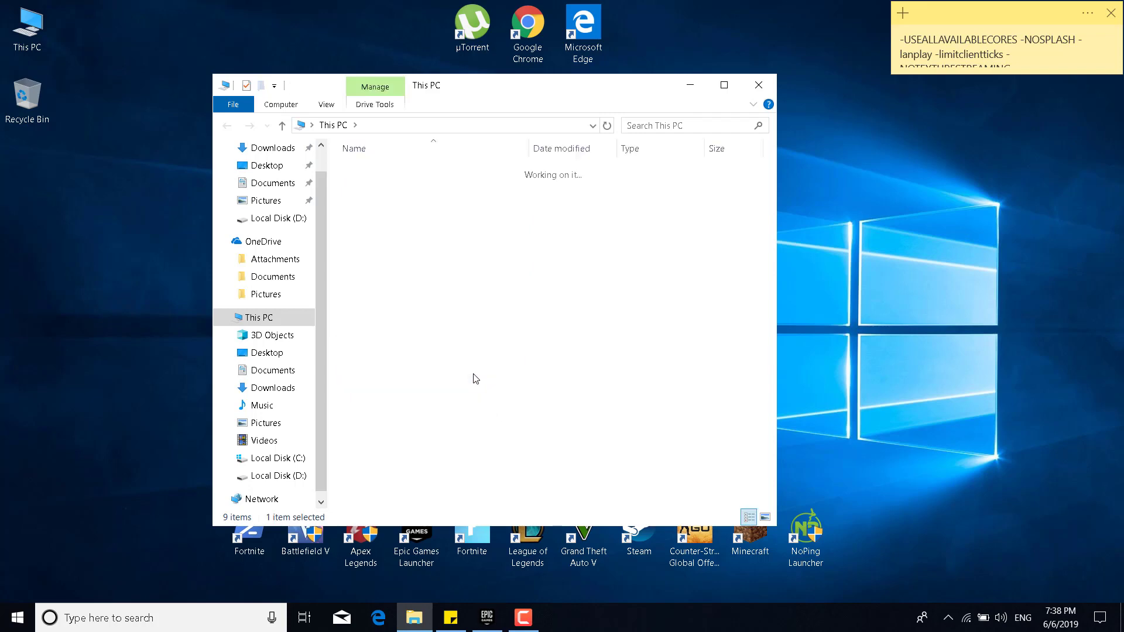
# - Drill down C: > Program Files > Epic Games > Fortnite > FortniteGame > Binaries > Win64 > EasyAntiCheat
pyautogui.doubleClick(276, 458)
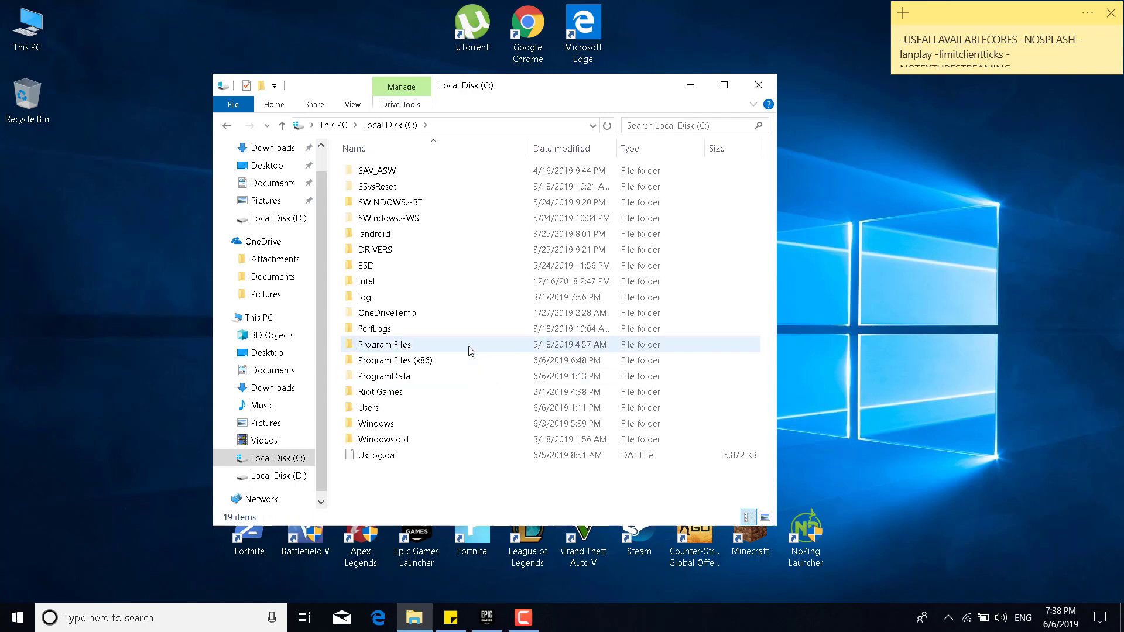
pyautogui.doubleClick(384, 345)
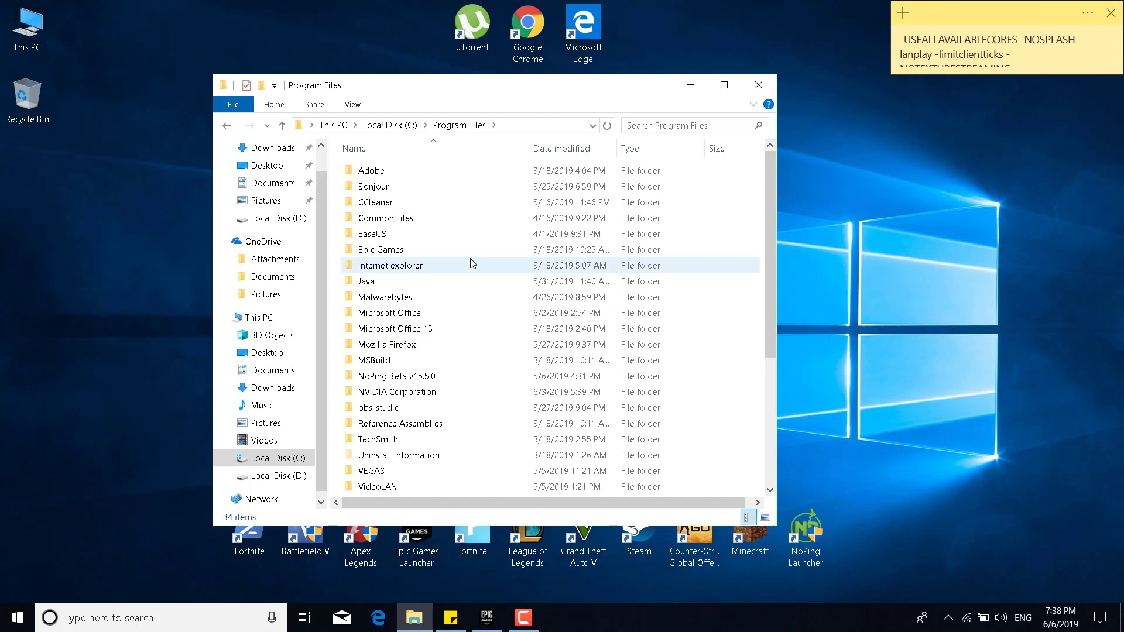
pyautogui.doubleClick(380, 249)
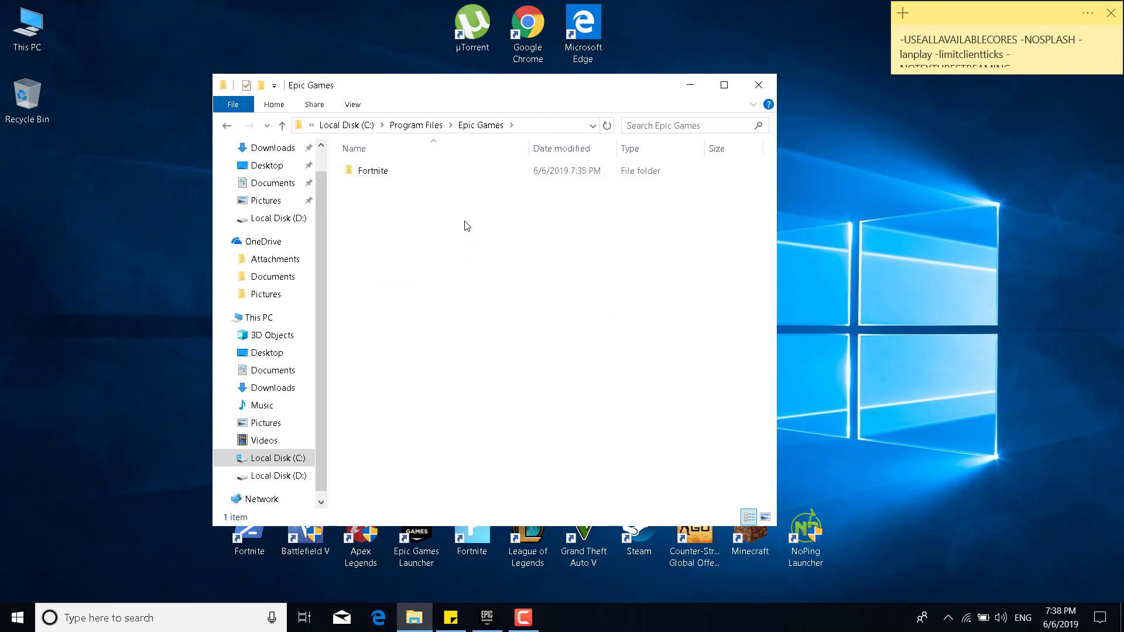
pyautogui.doubleClick(373, 171)
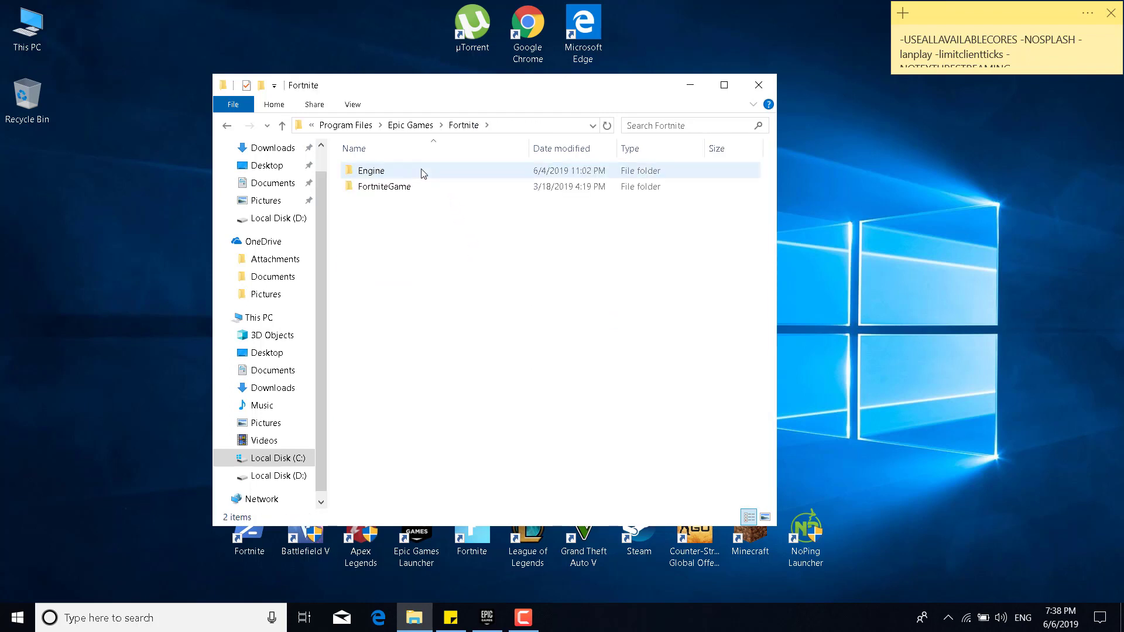
pyautogui.doubleClick(384, 186)
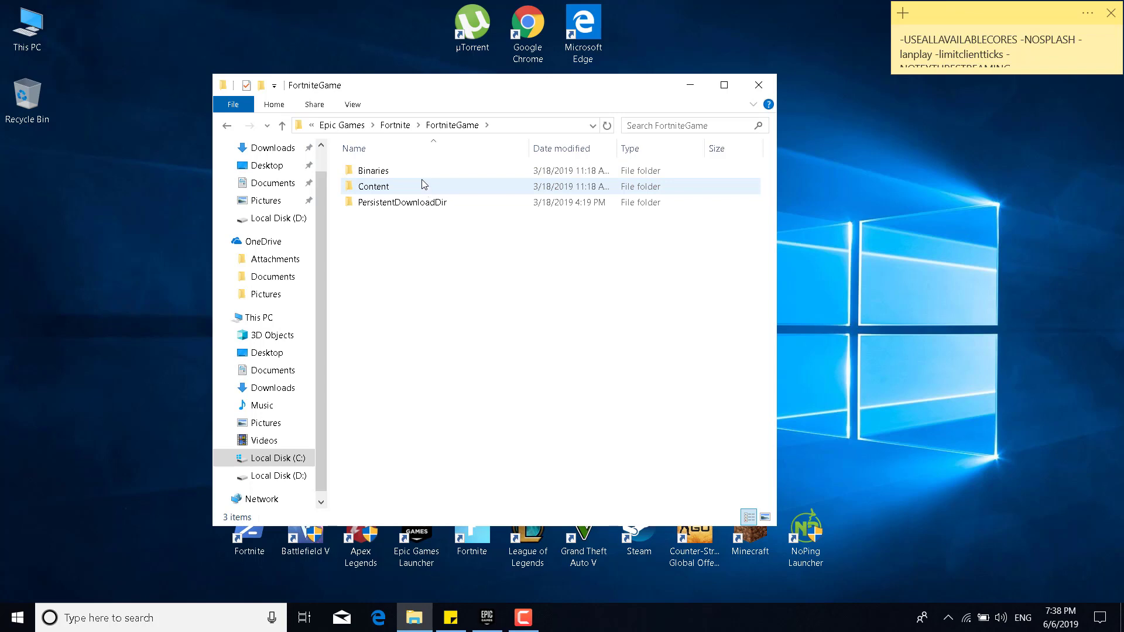
pyautogui.doubleClick(372, 171)
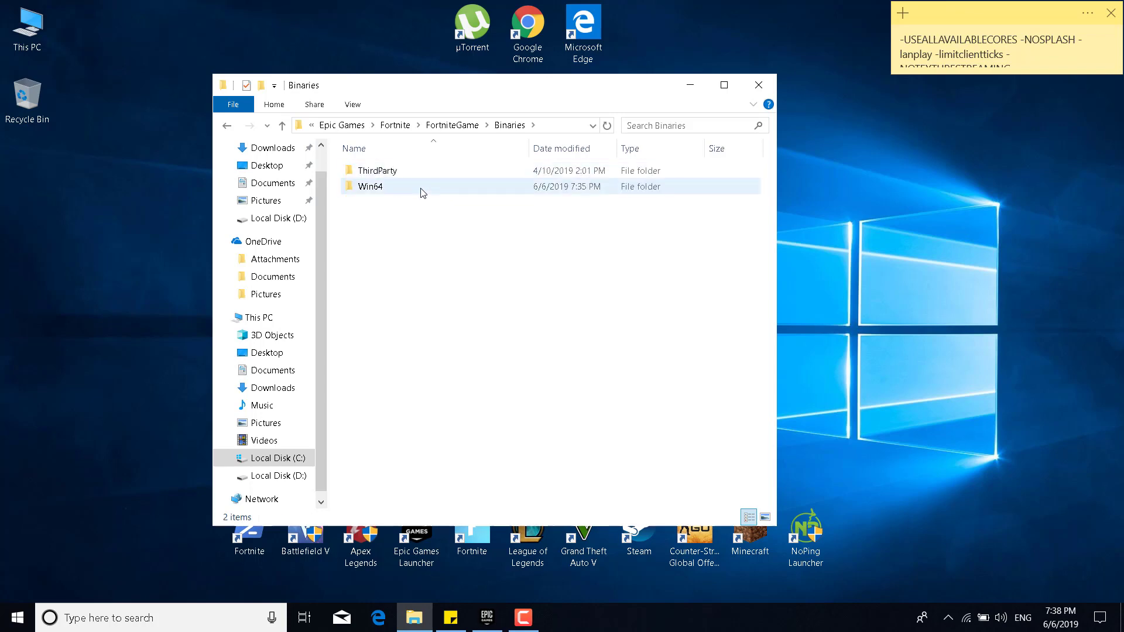
pyautogui.doubleClick(372, 186)
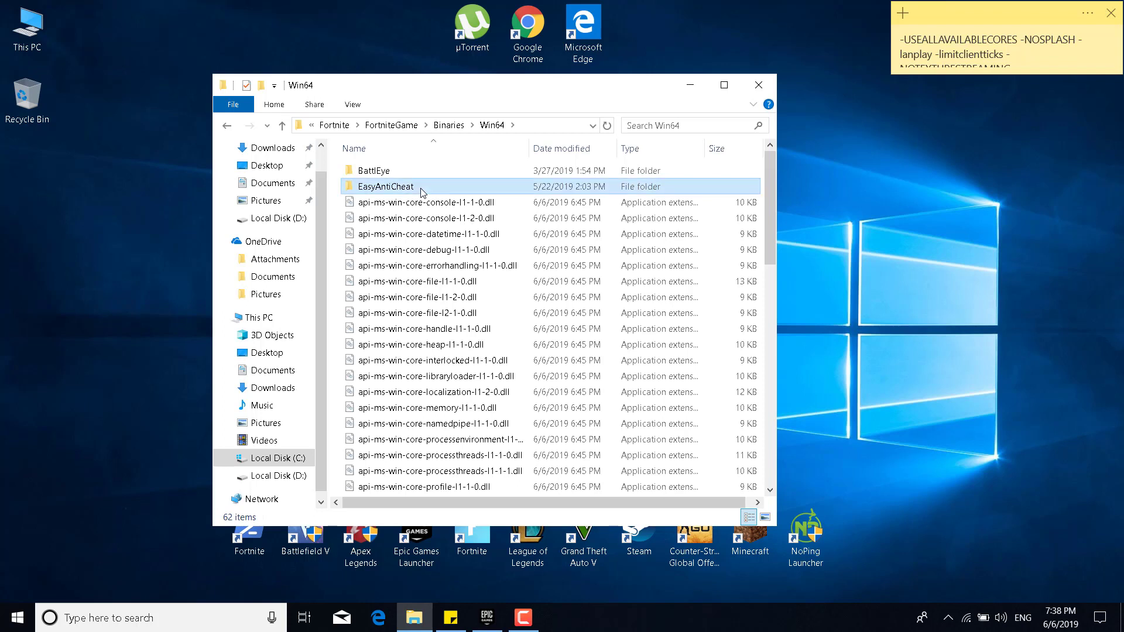
pyautogui.doubleClick(386, 186)
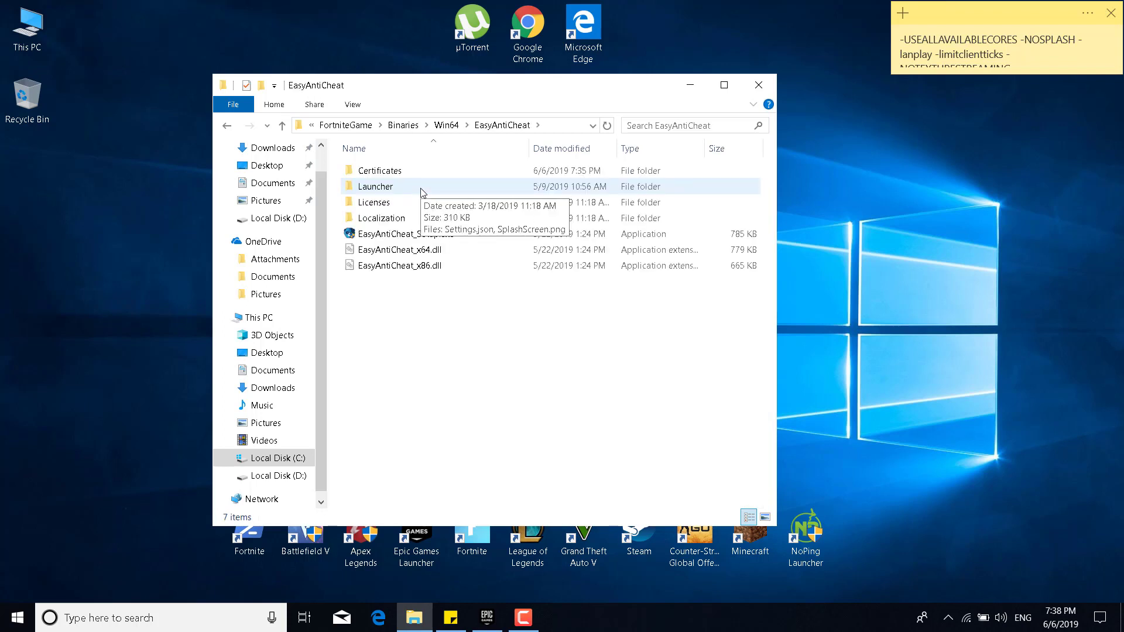
pyautogui.moveTo(381, 236)
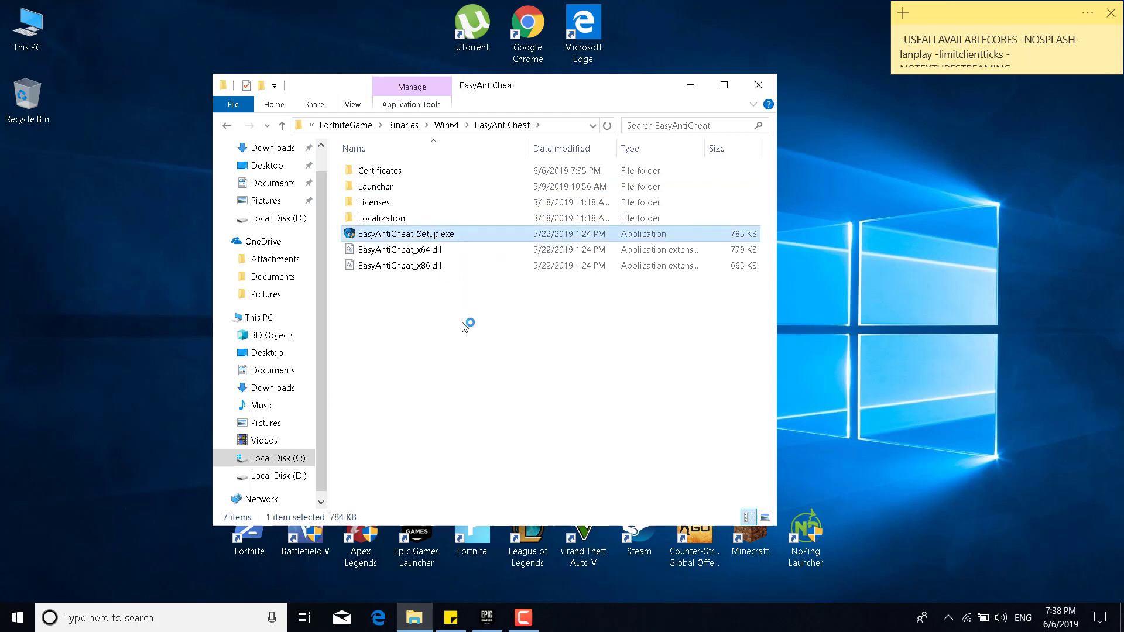
pyautogui.moveTo(473, 352)
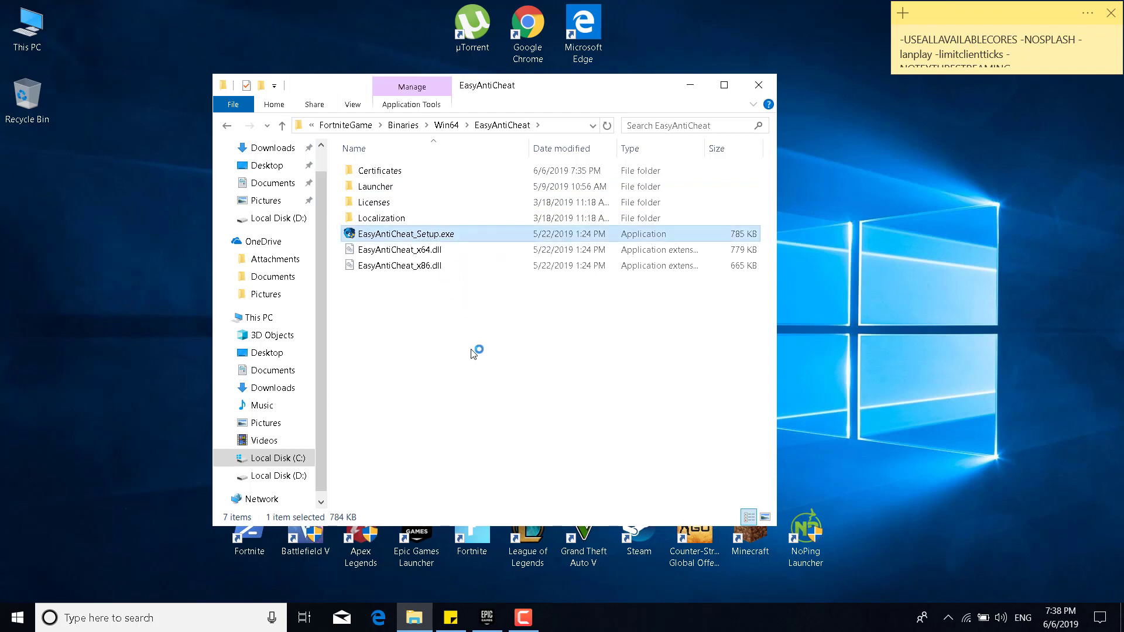
# - Run EasyAntiCheat_Setup.exe, repair the service for Fortnite, and finish after the successful install
pyautogui.doubleClick(406, 234)
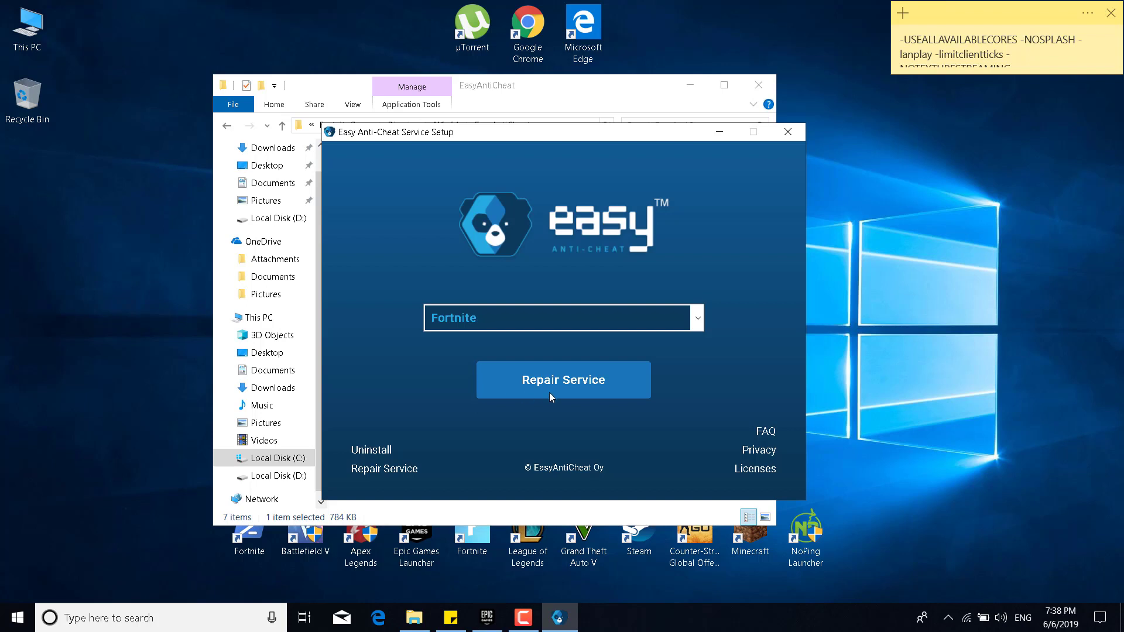
pyautogui.click(564, 380)
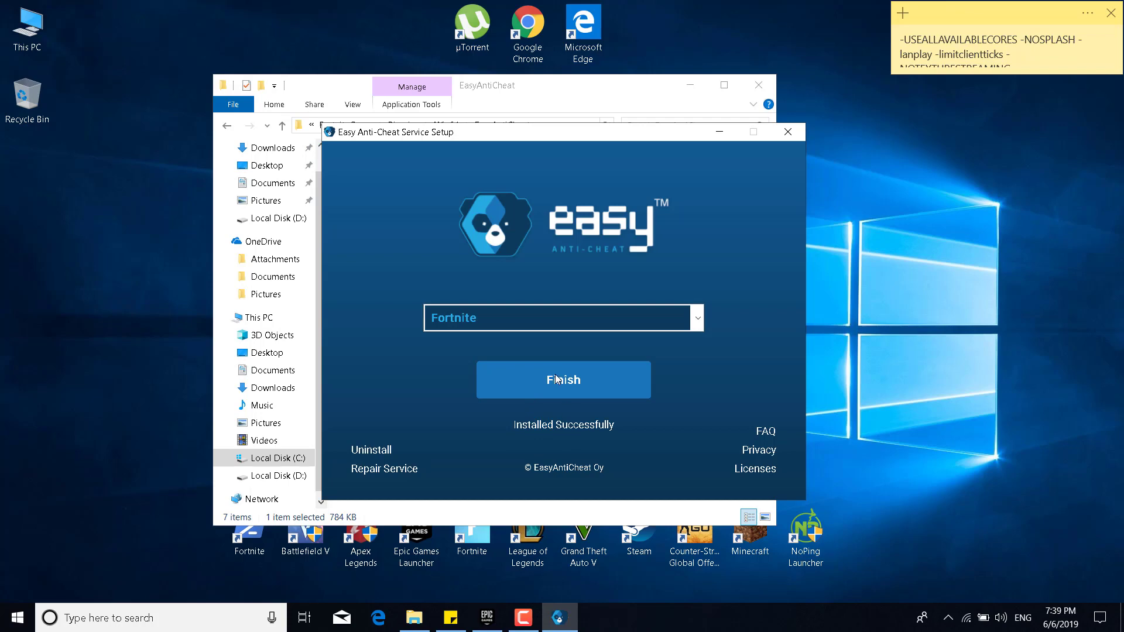
pyautogui.click(563, 380)
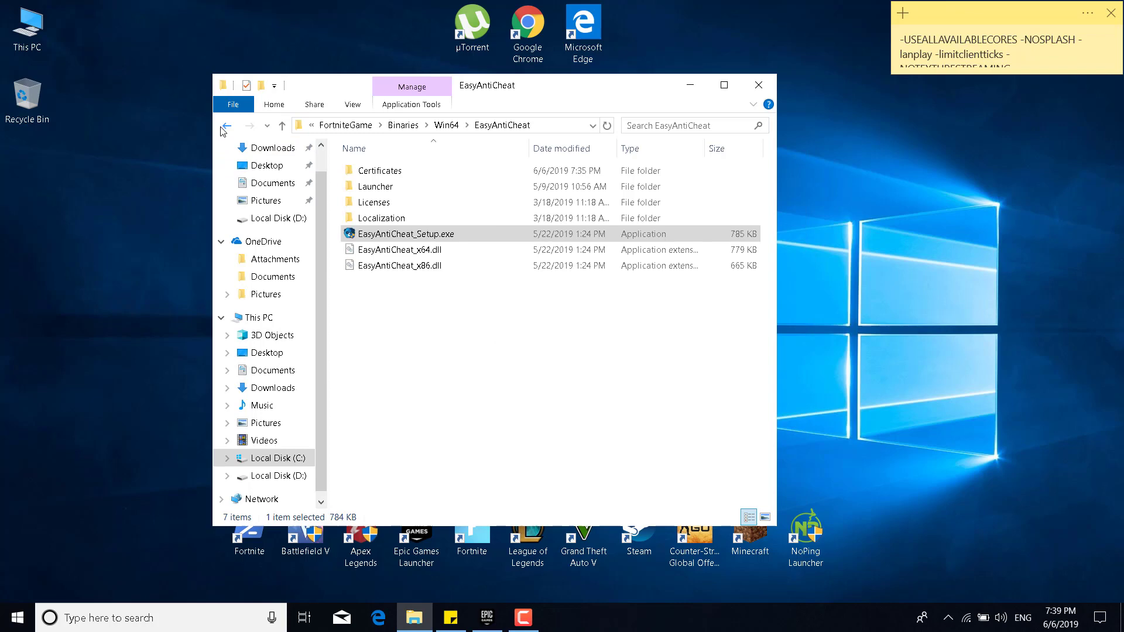
# - Go back to Win64, enter the BattlEye folder, and select Uninstall_BattlEye.bat
pyautogui.click(228, 127)
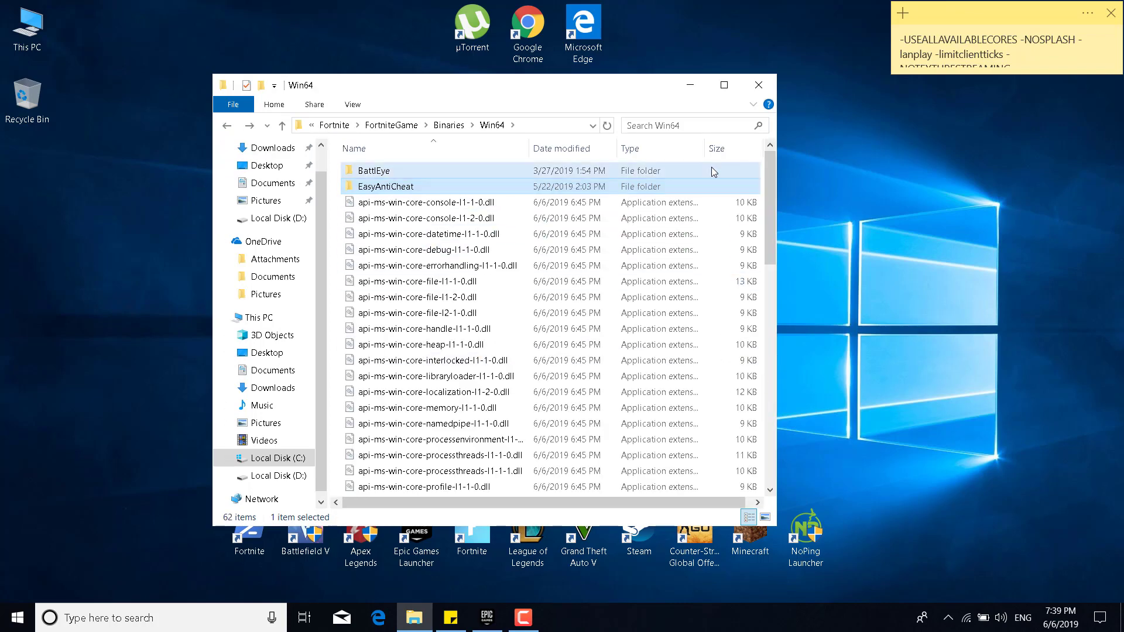
pyautogui.doubleClick(375, 171)
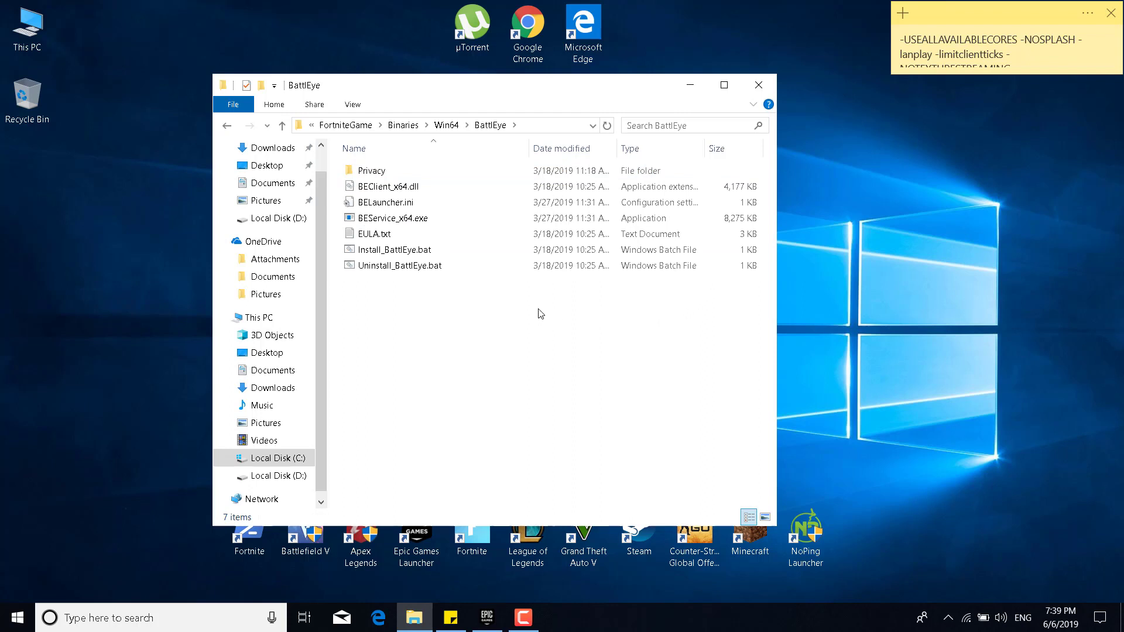
pyautogui.click(399, 265)
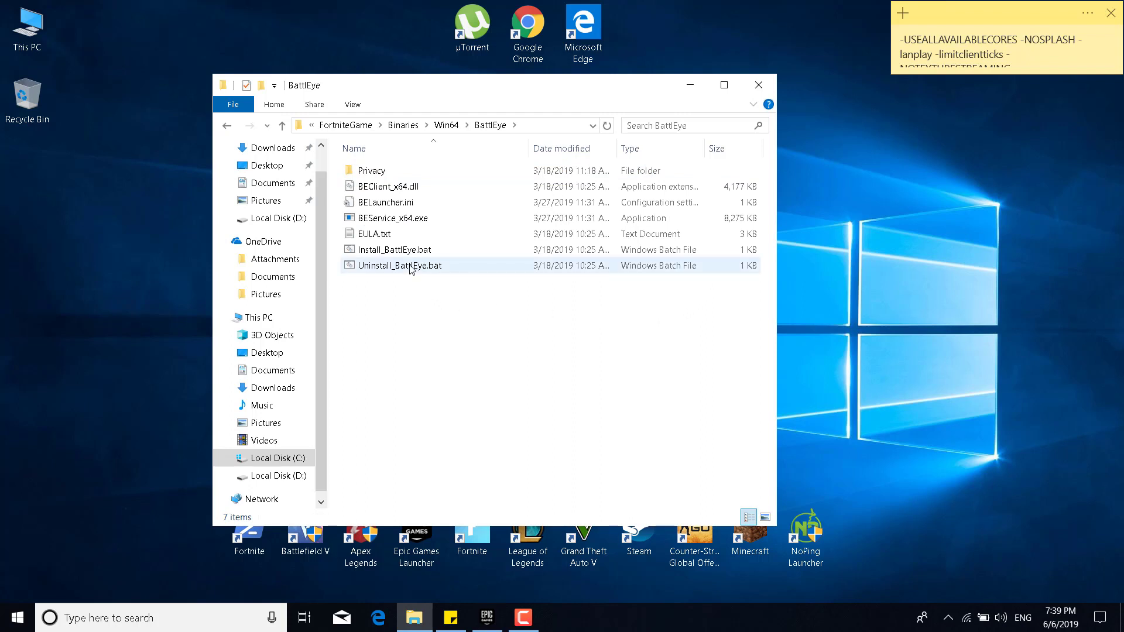
# - Run Uninstall_BattlEye.bat, confirm removing the BattlEye service, and acknowledge the completion message
pyautogui.doubleClick(401, 265)
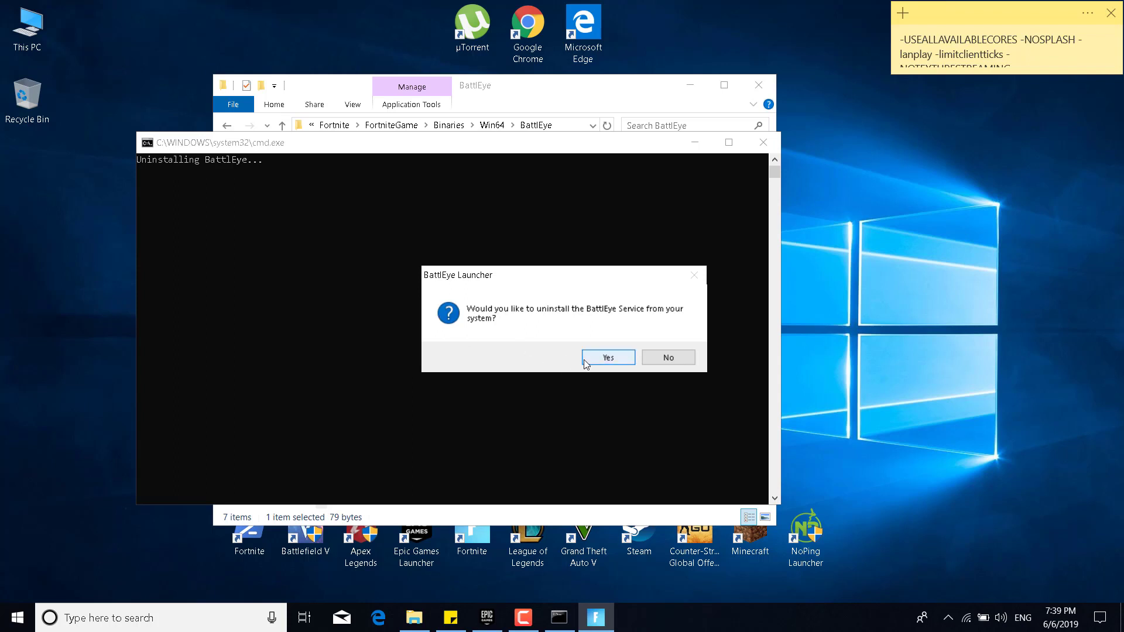
pyautogui.click(609, 357)
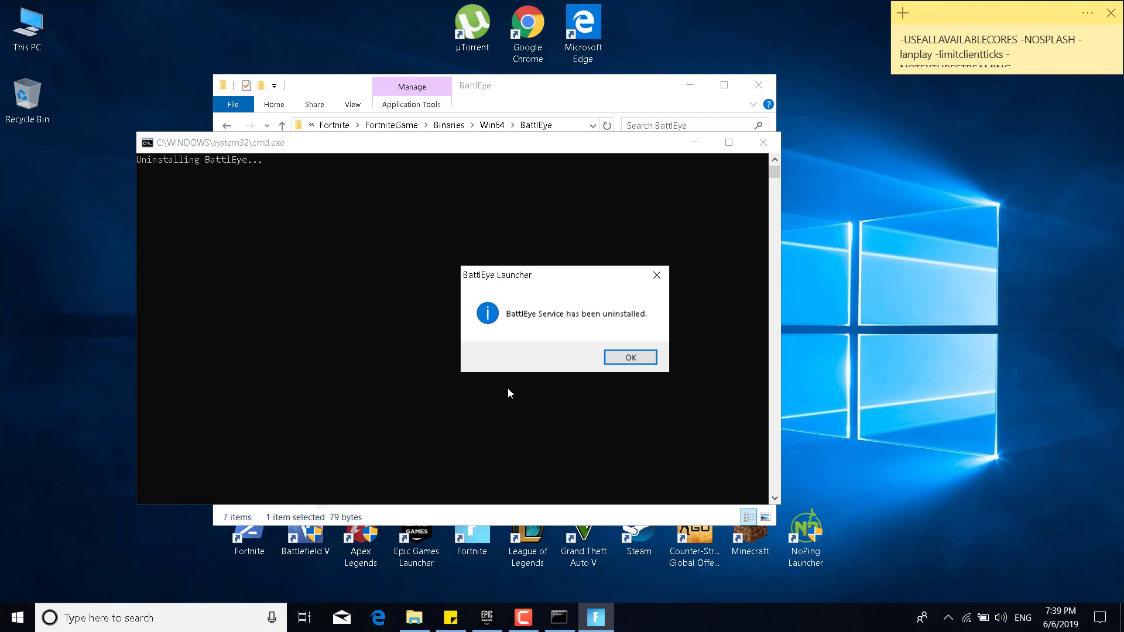
pyautogui.moveTo(584, 328)
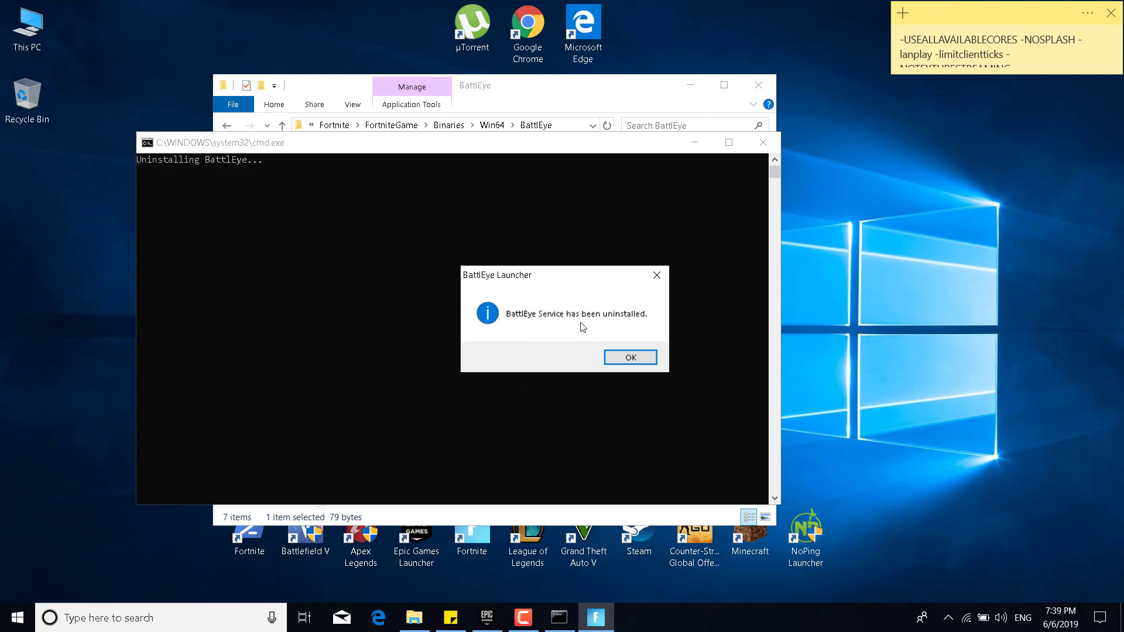
pyautogui.click(630, 357)
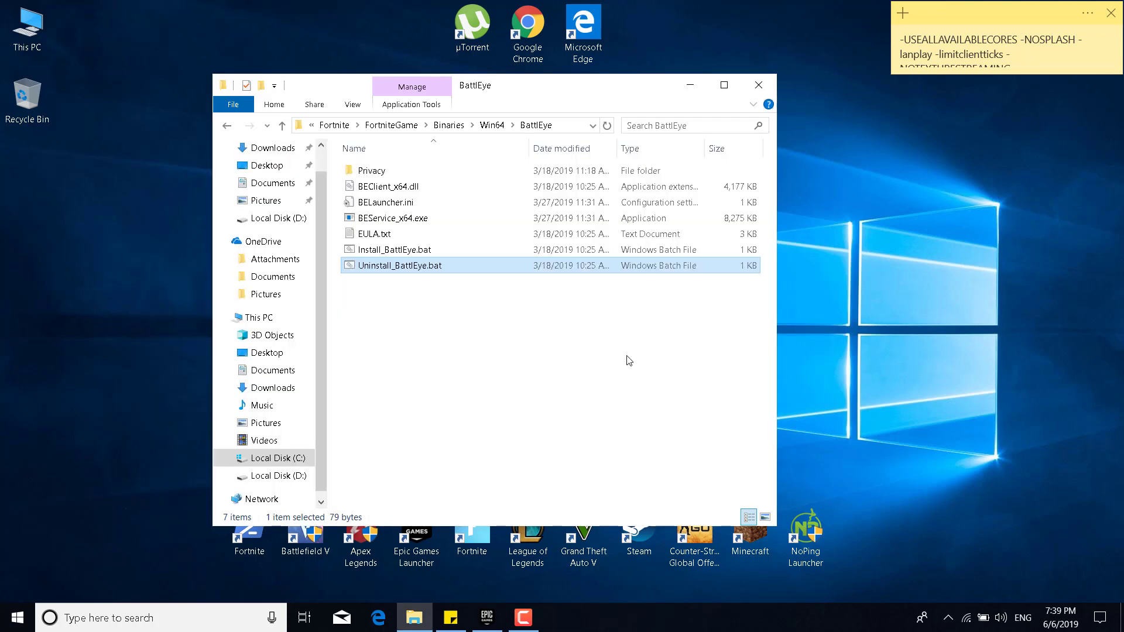
pyautogui.moveTo(403, 258)
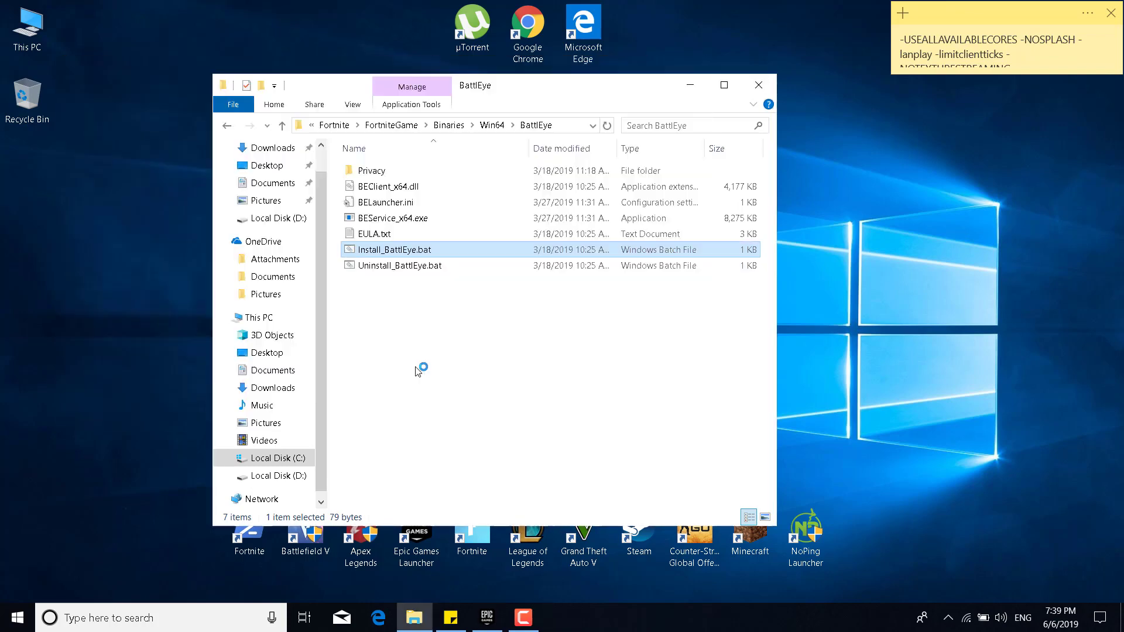
pyautogui.moveTo(462, 425)
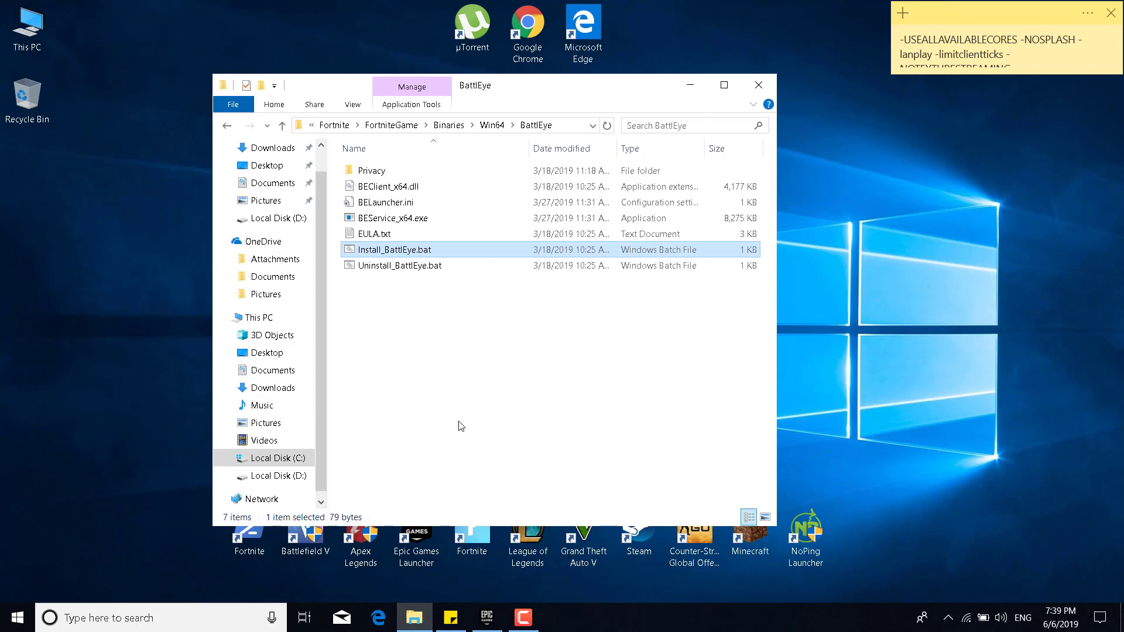
pyautogui.moveTo(461, 391)
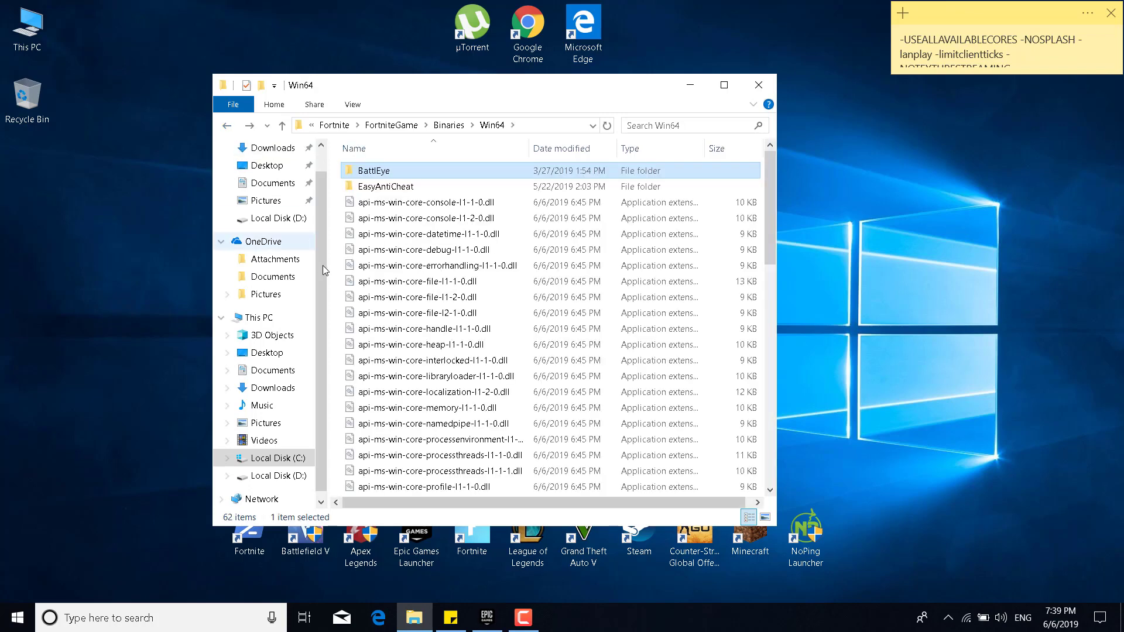
# - Scroll the Win64 folder to the executables and select FortniteClient-Win64-Shipping.exe
pyautogui.scroll(-3)
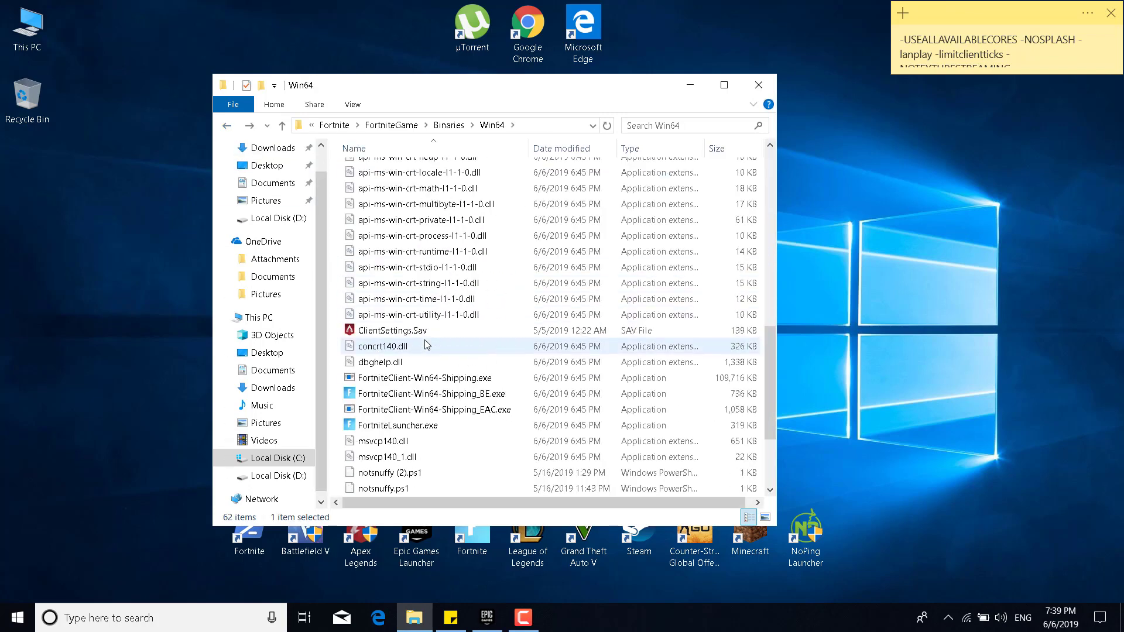
pyautogui.scroll(-3)
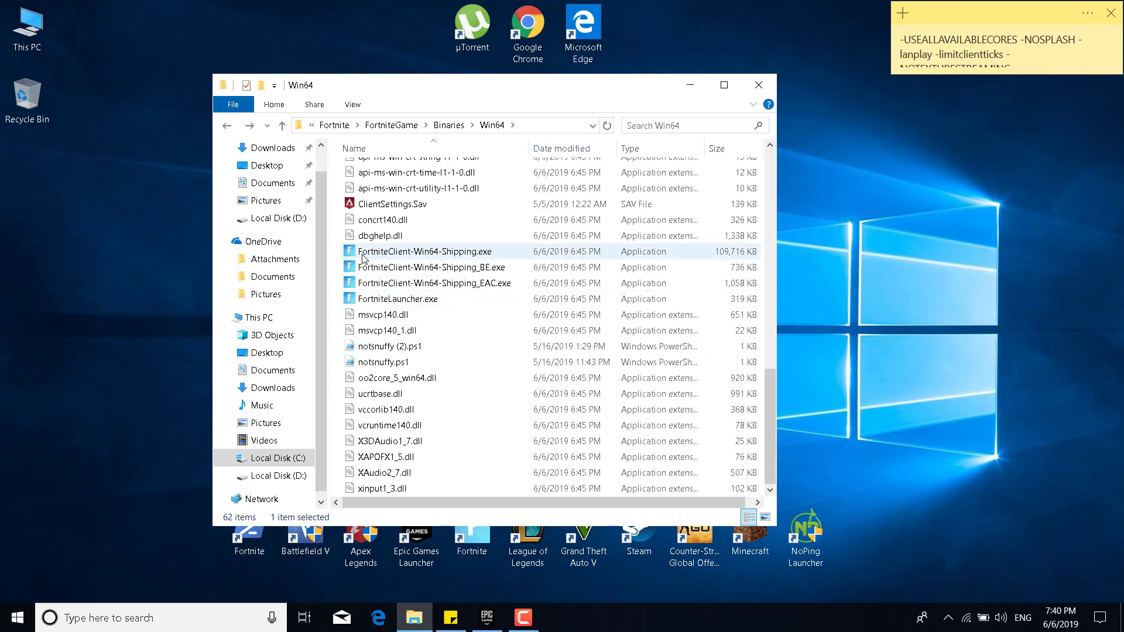
pyautogui.moveTo(405, 263)
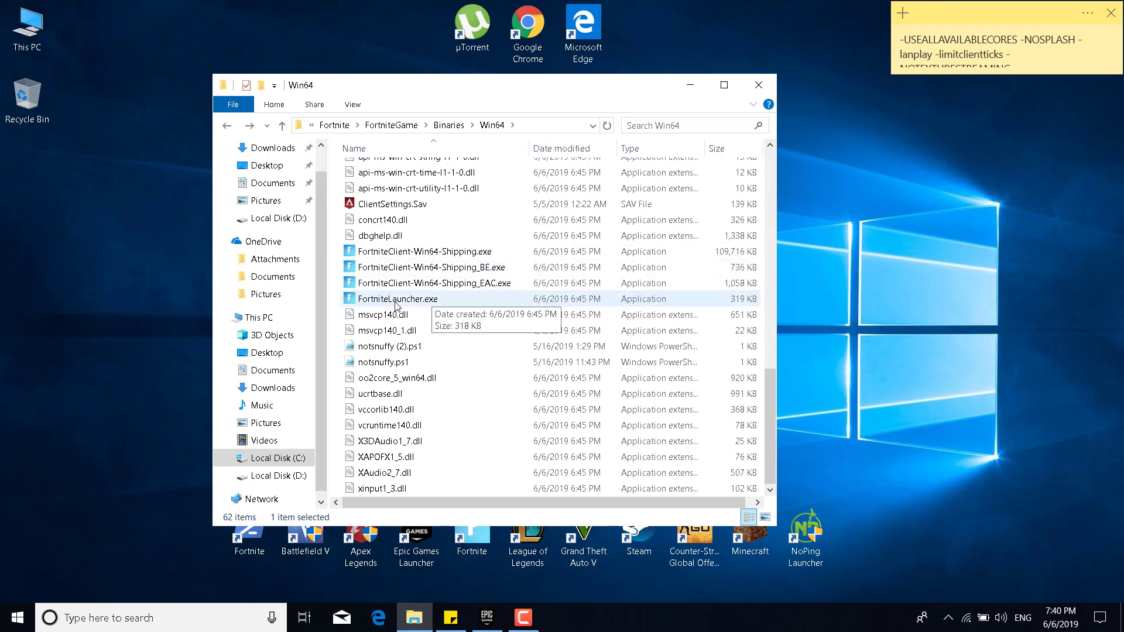
pyautogui.click(434, 283)
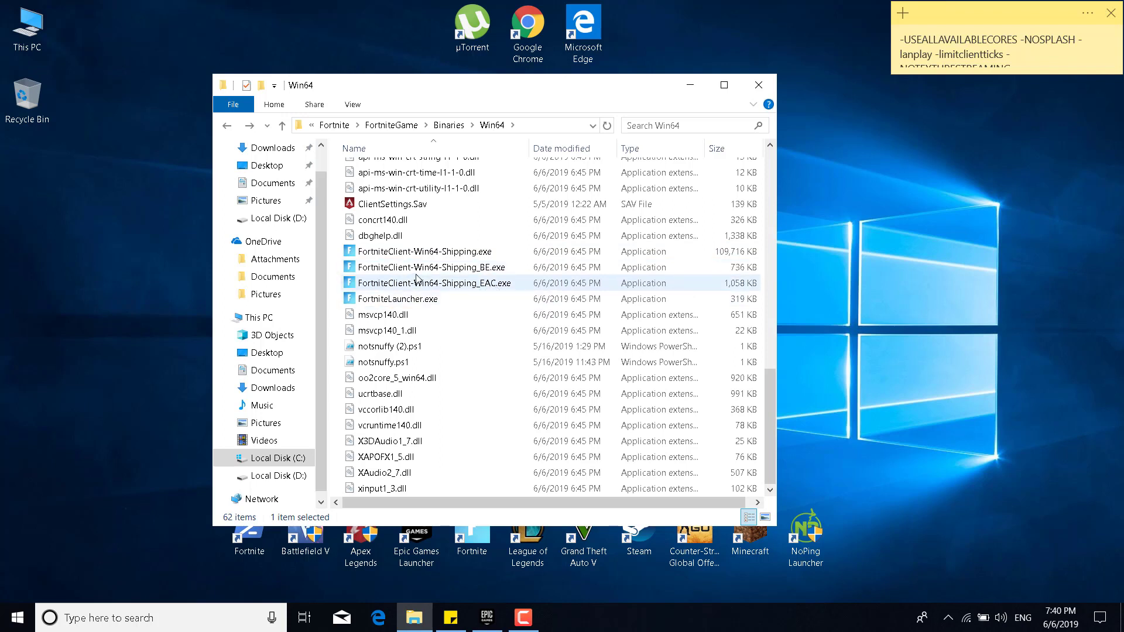
pyautogui.click(424, 250)
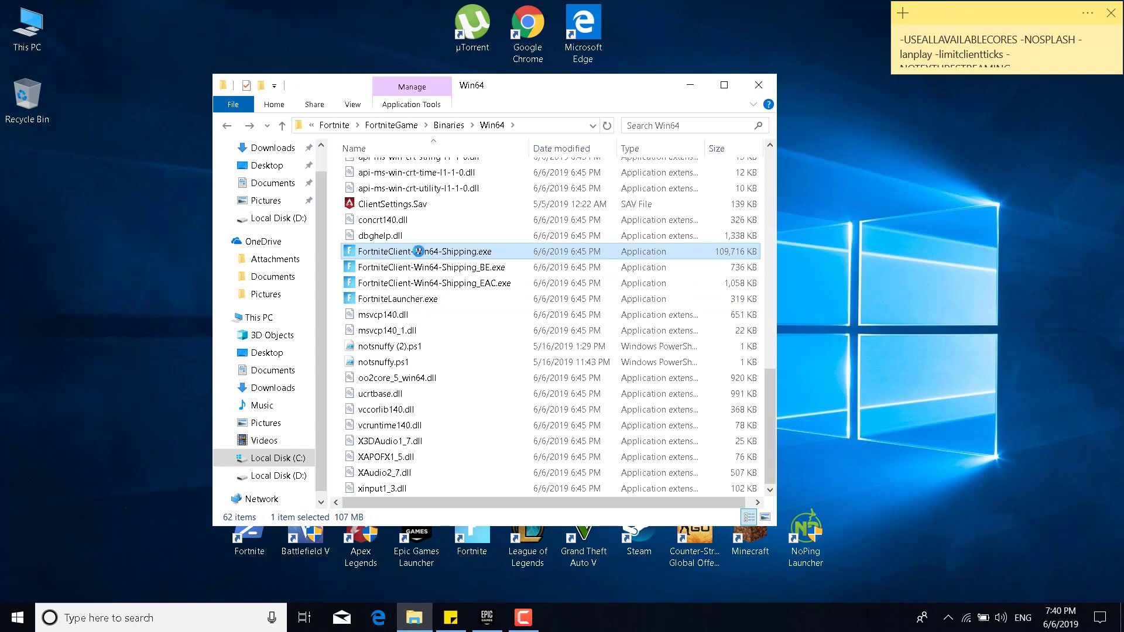
# - In the shipping exe's Compatibility properties, leave Disable fullscreen optimizations ticked with Windows 8 mode
pyautogui.rightClick(422, 250)
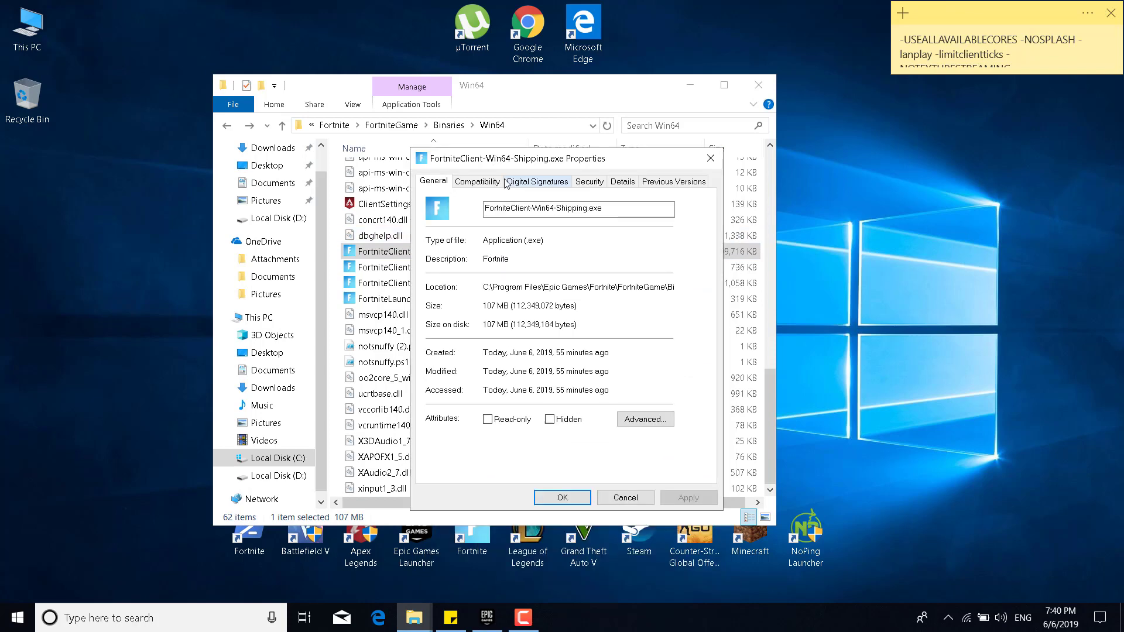
pyautogui.click(478, 182)
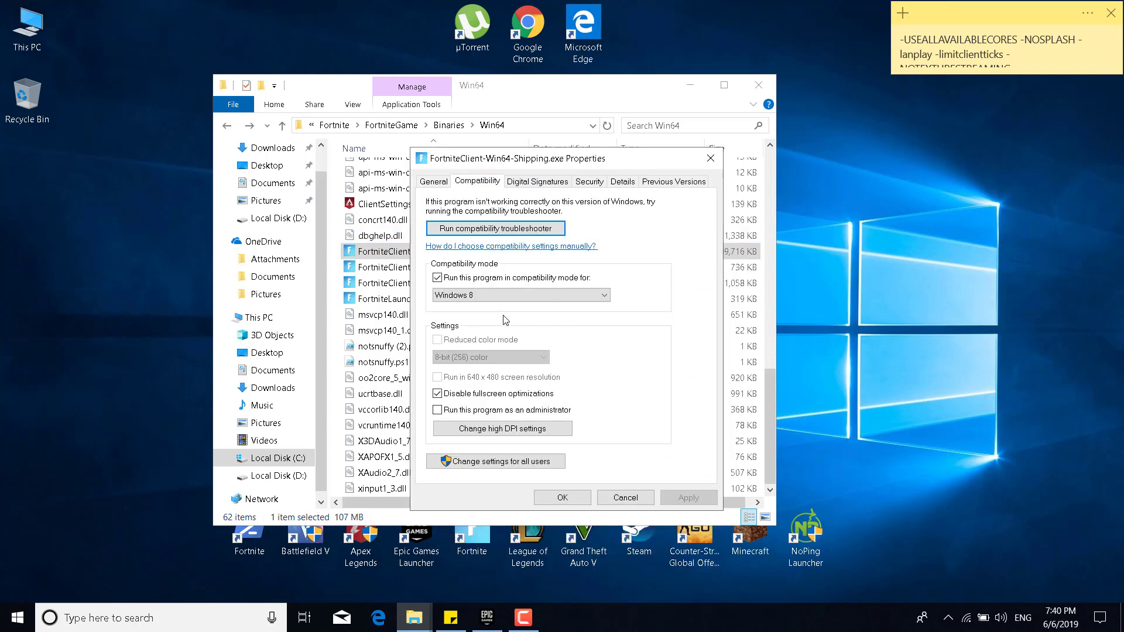
pyautogui.moveTo(539, 293)
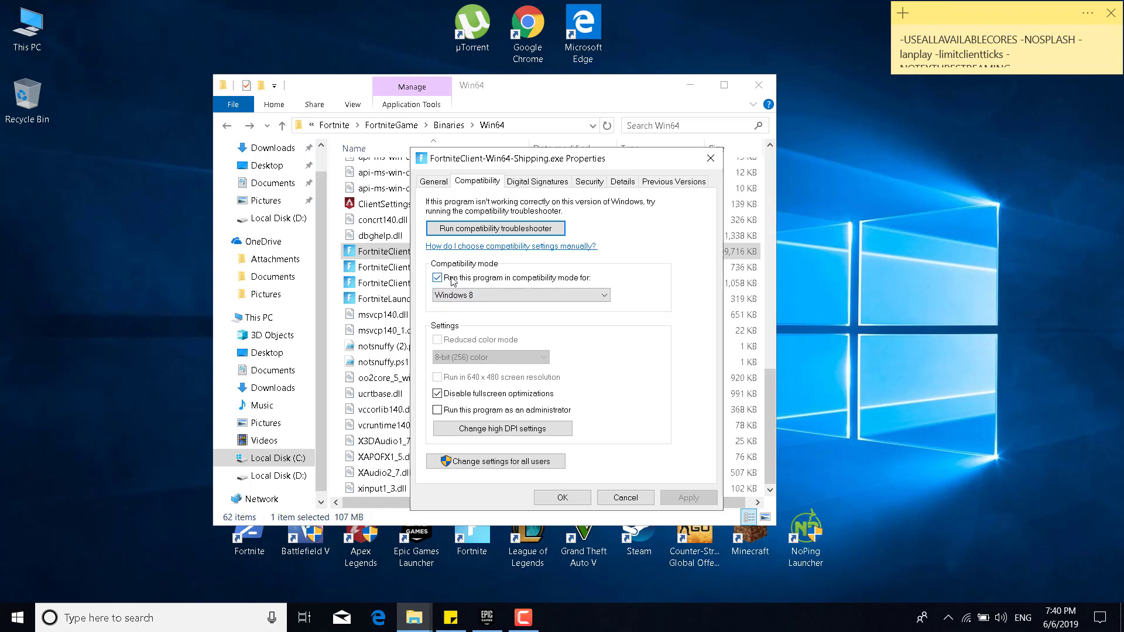
pyautogui.moveTo(468, 284)
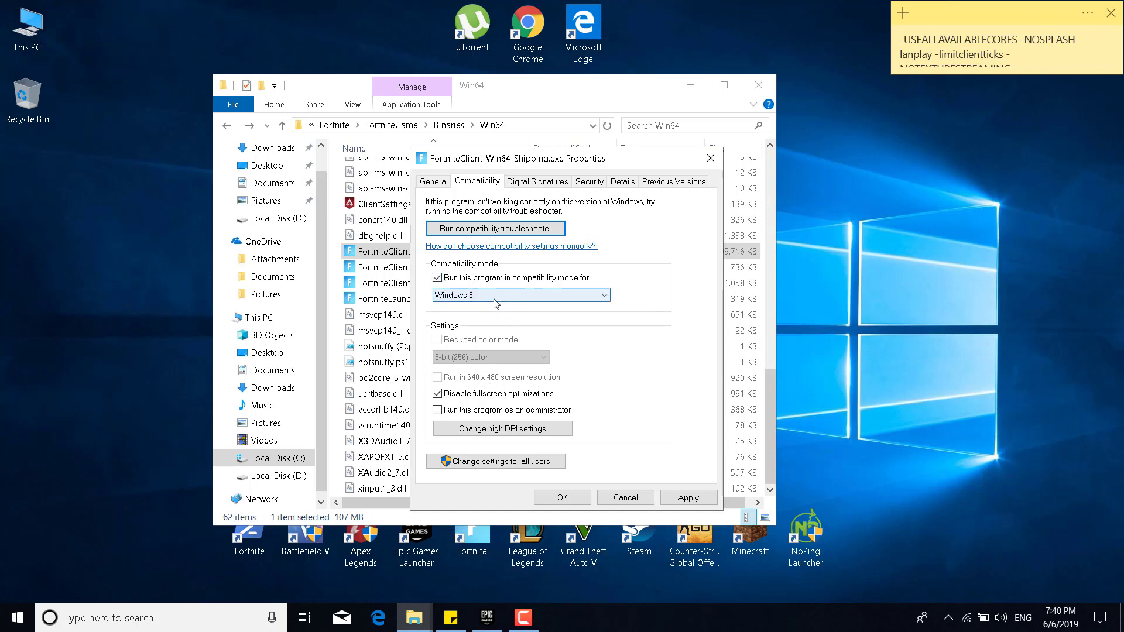
pyautogui.click(437, 393)
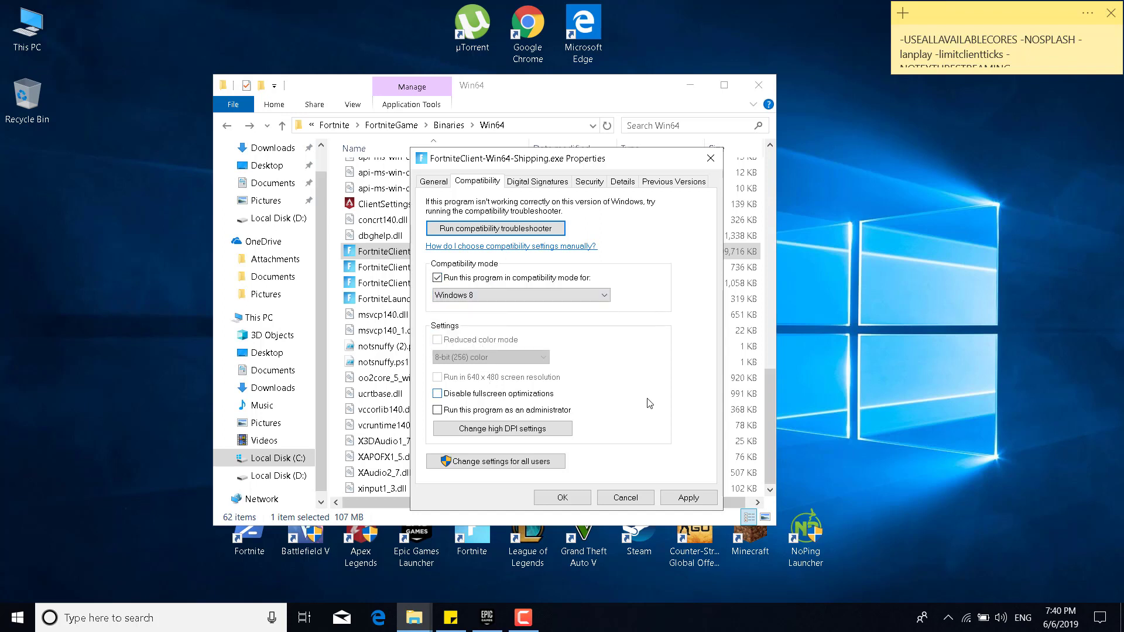
pyautogui.moveTo(468, 396)
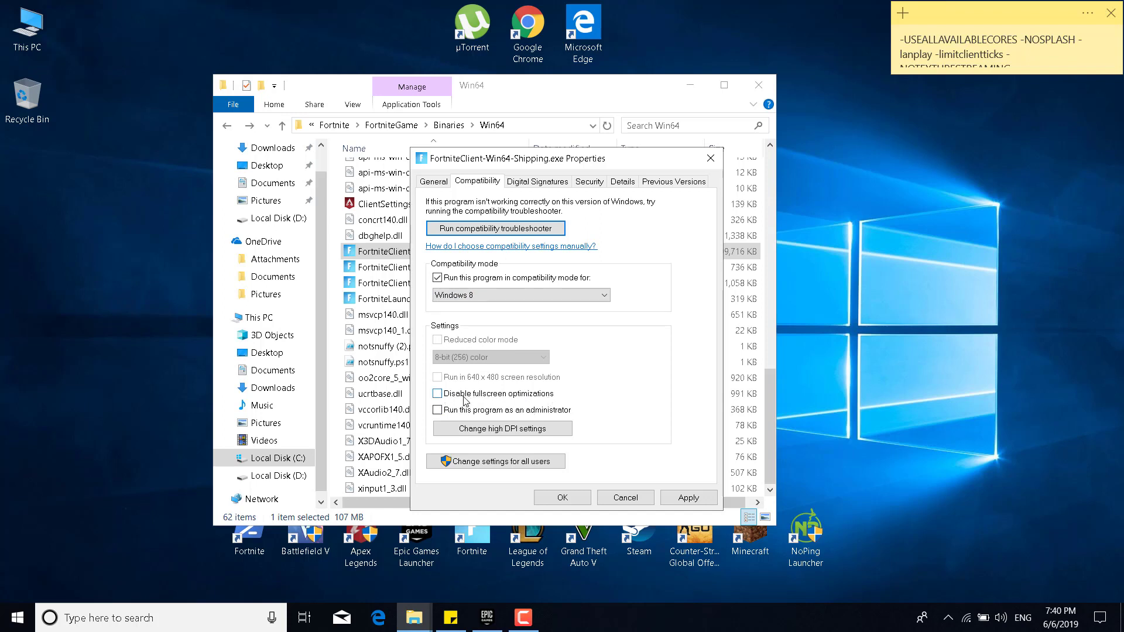
pyautogui.click(436, 393)
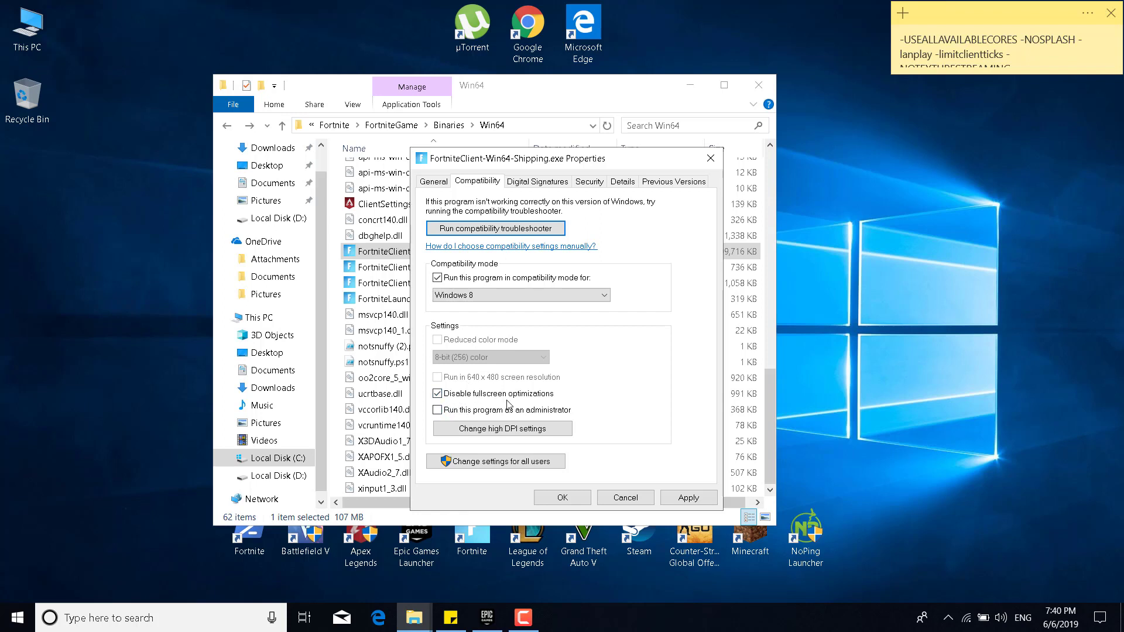
pyautogui.moveTo(629, 405)
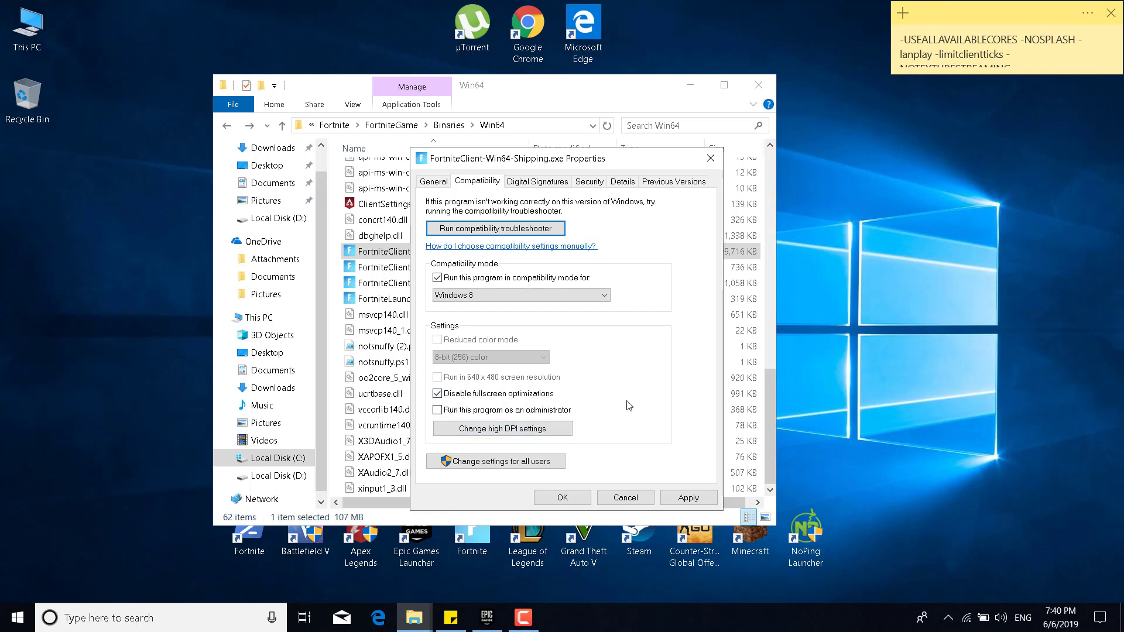
pyautogui.moveTo(616, 407)
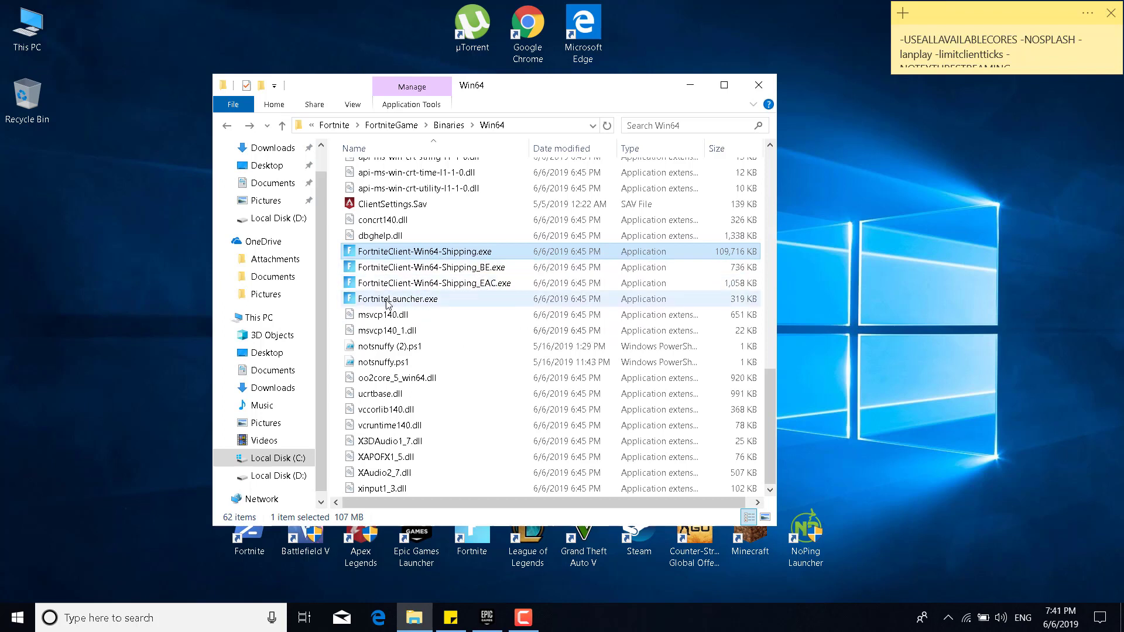
# - Check FortniteLauncher.exe's context menu, then close the Win64 File Explorer window
pyautogui.rightClick(430, 267)
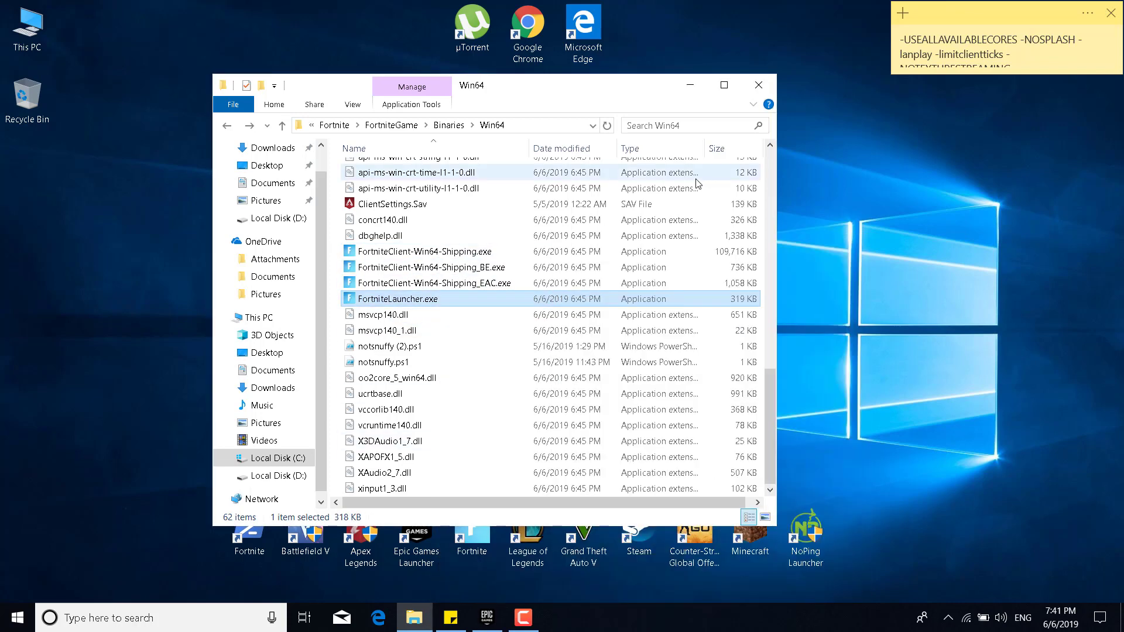
pyautogui.moveTo(759, 85)
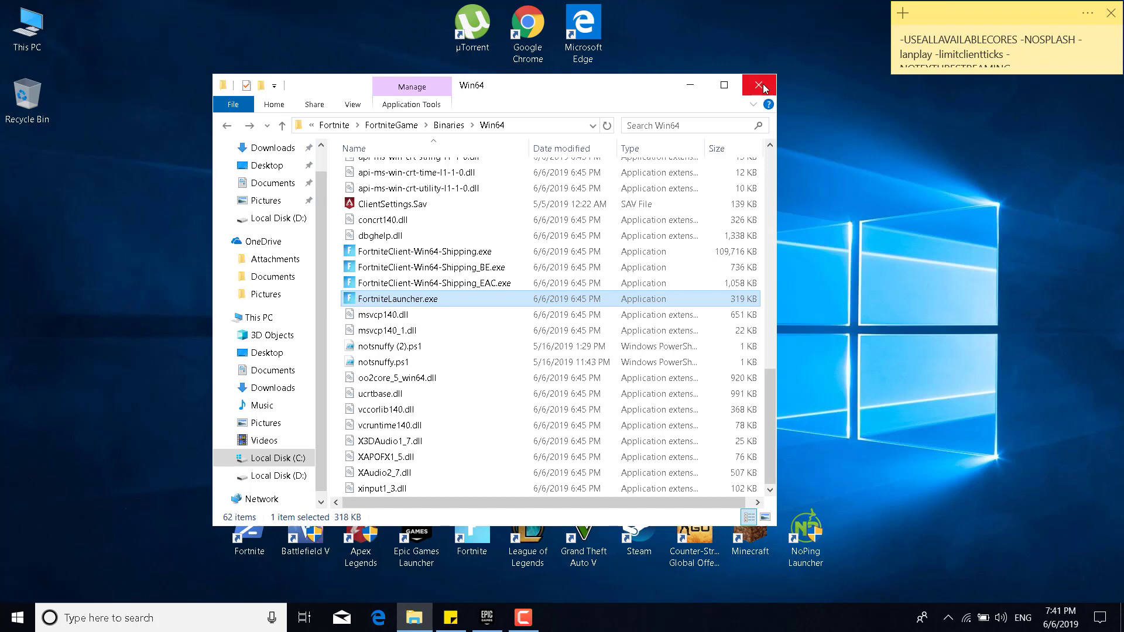
pyautogui.click(759, 84)
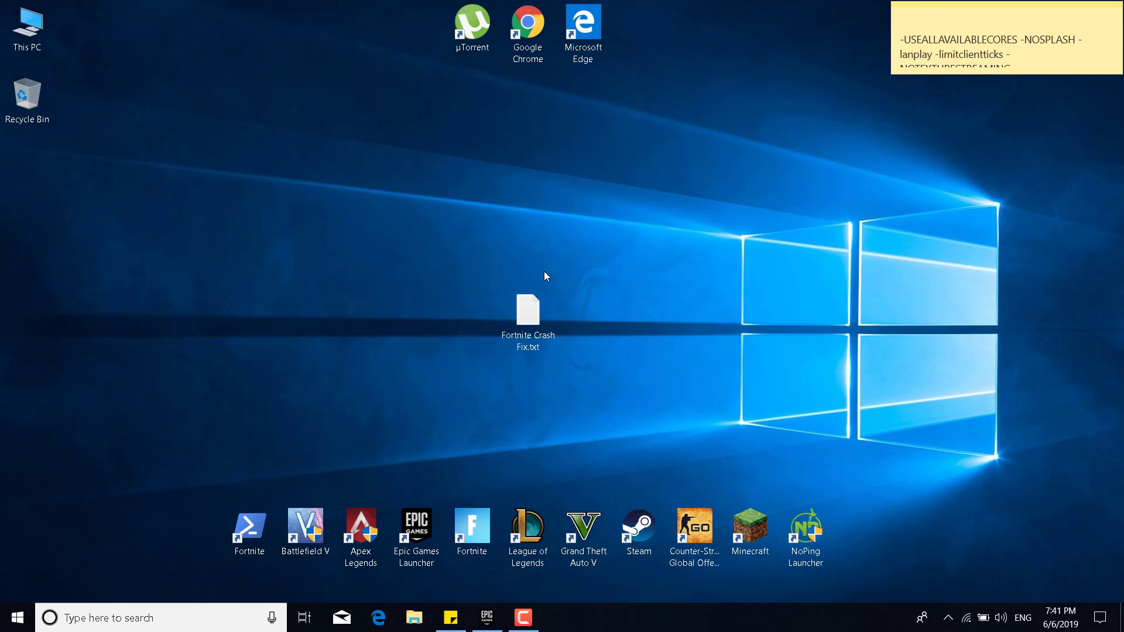
# - Launch Epic Games Launcher and expand the Fortnite options in Settings under Manage Games
pyautogui.click(487, 618)
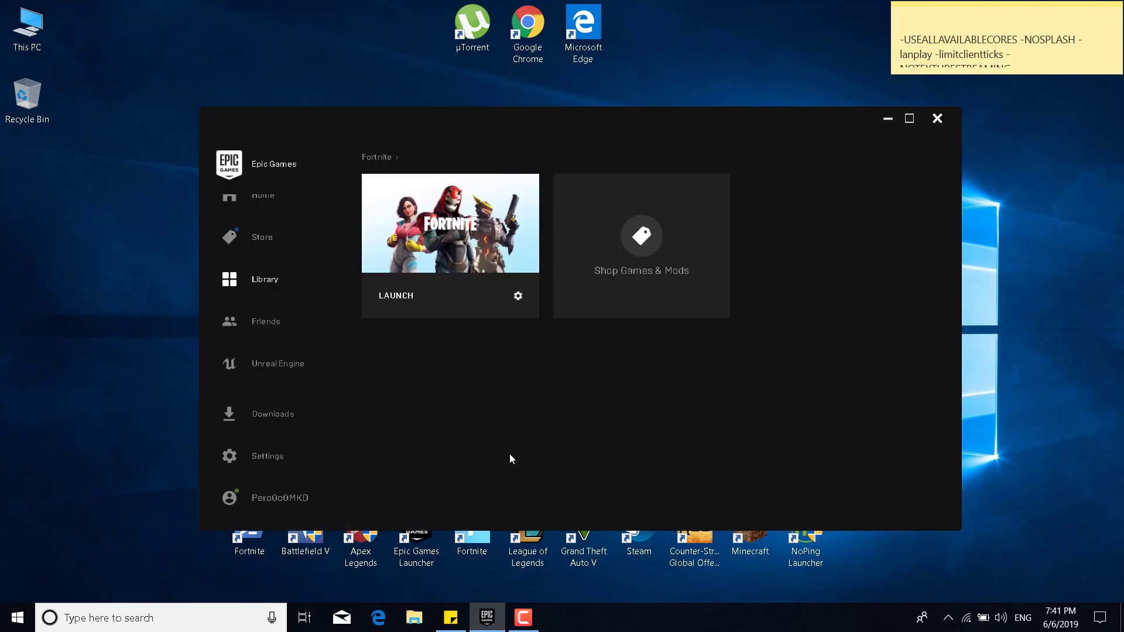
pyautogui.moveTo(256, 468)
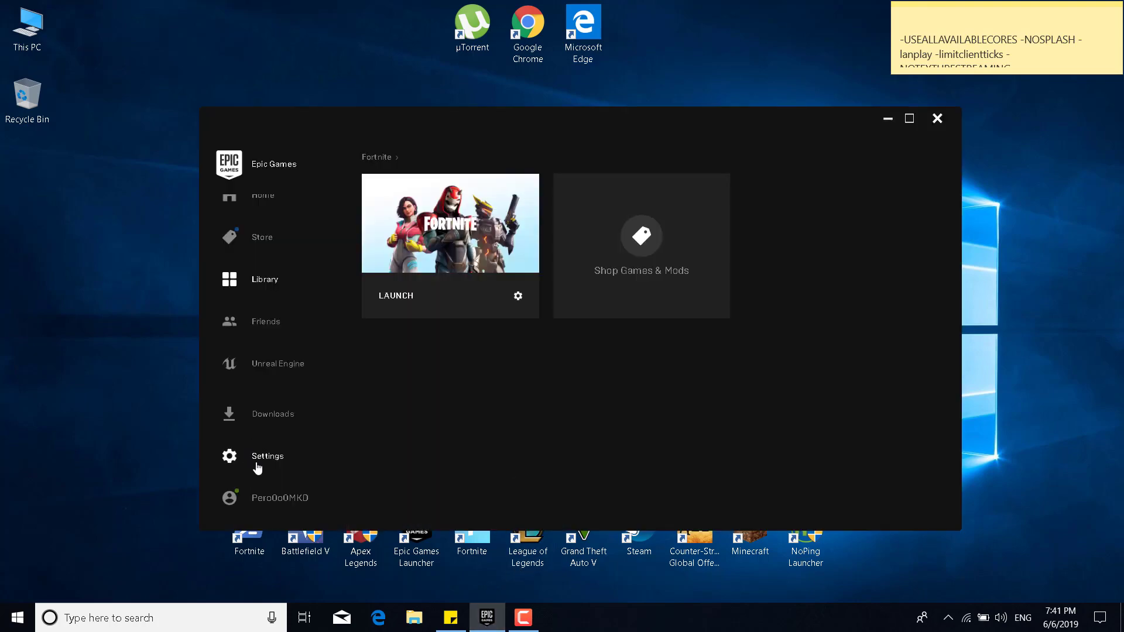
pyautogui.click(267, 456)
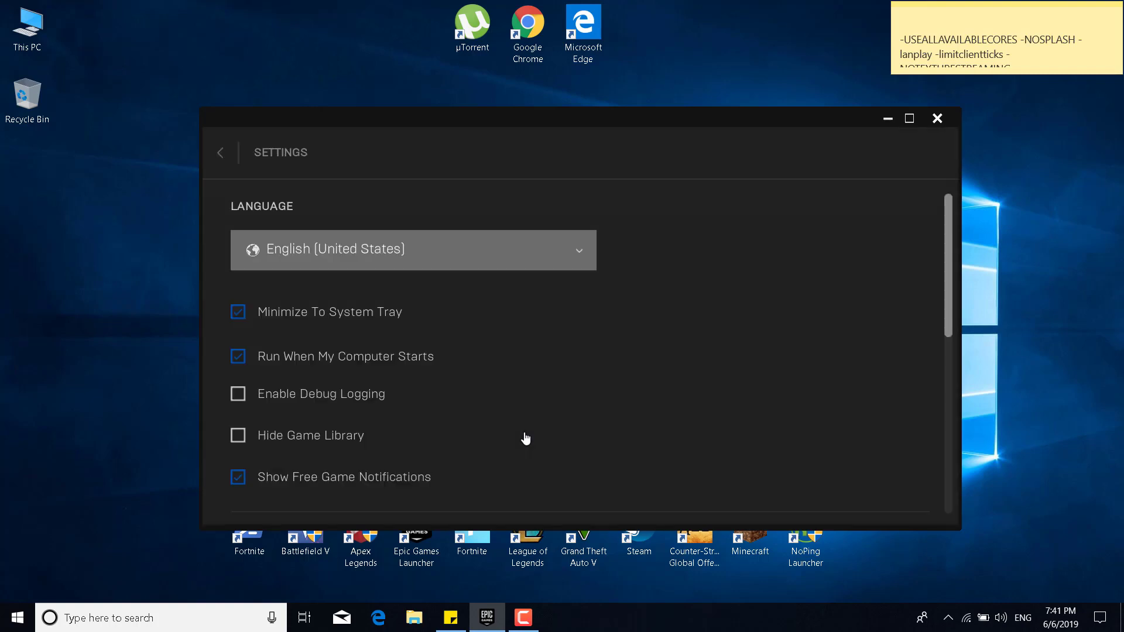
pyautogui.scroll(-3)
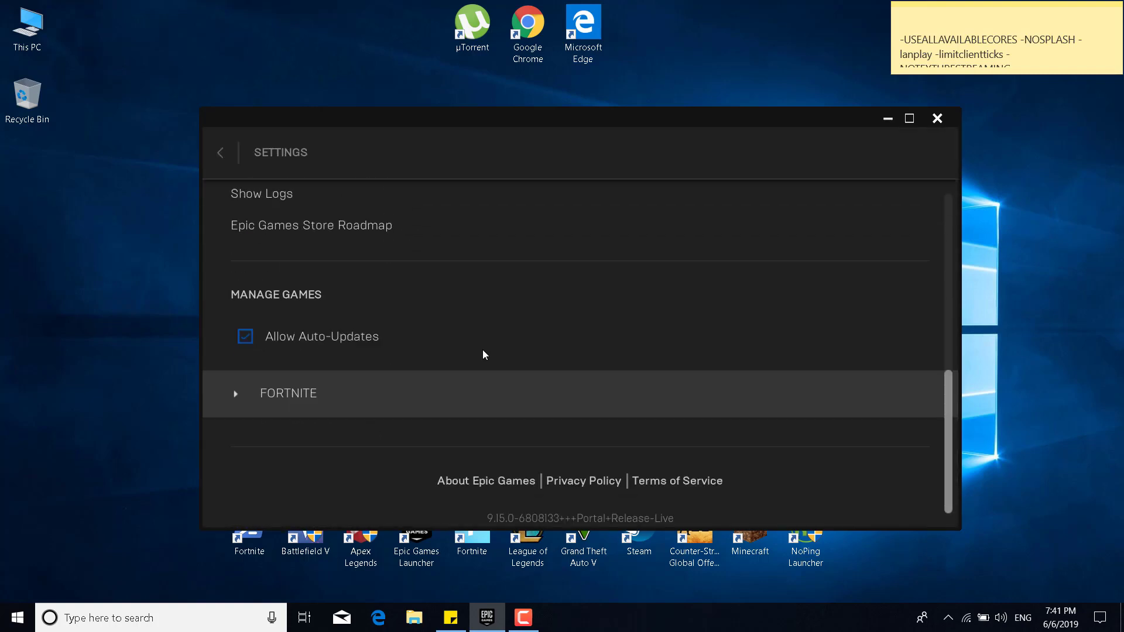
pyautogui.click(237, 393)
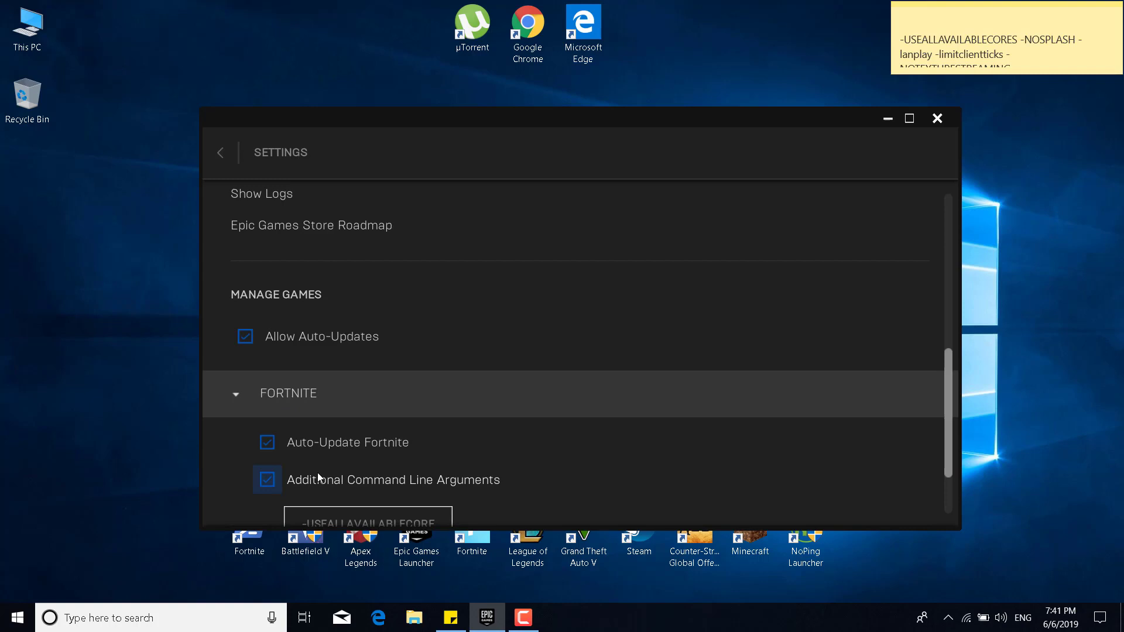
# - Enable Additional Command Line Arguments for Fortnite and enter -PREFERREDPROCESSOR
pyautogui.click(268, 481)
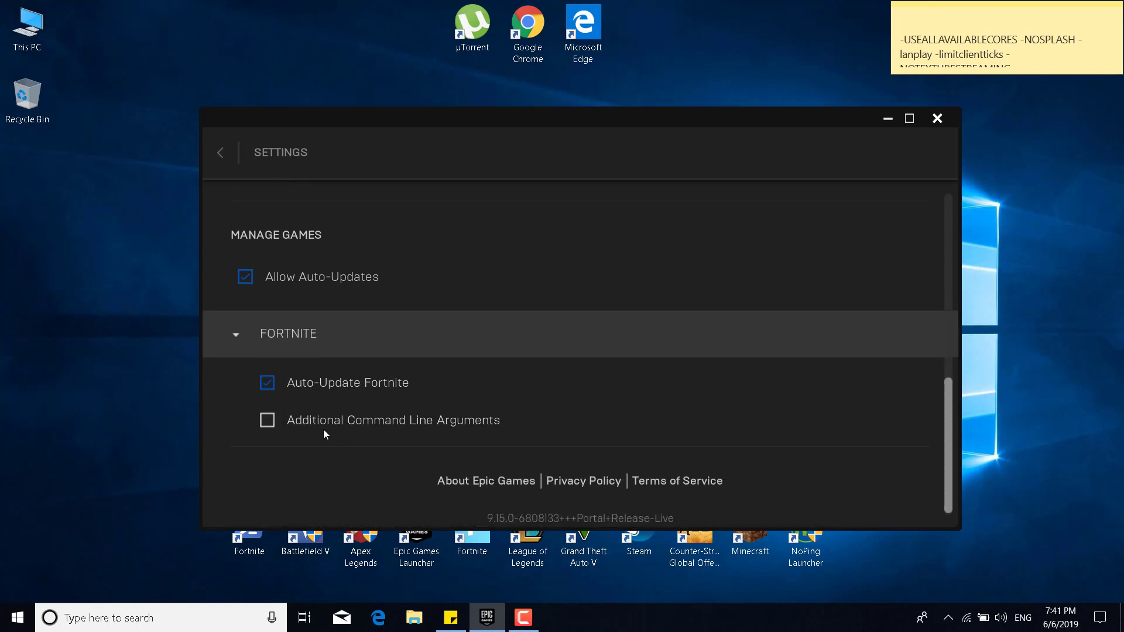
pyautogui.click(267, 421)
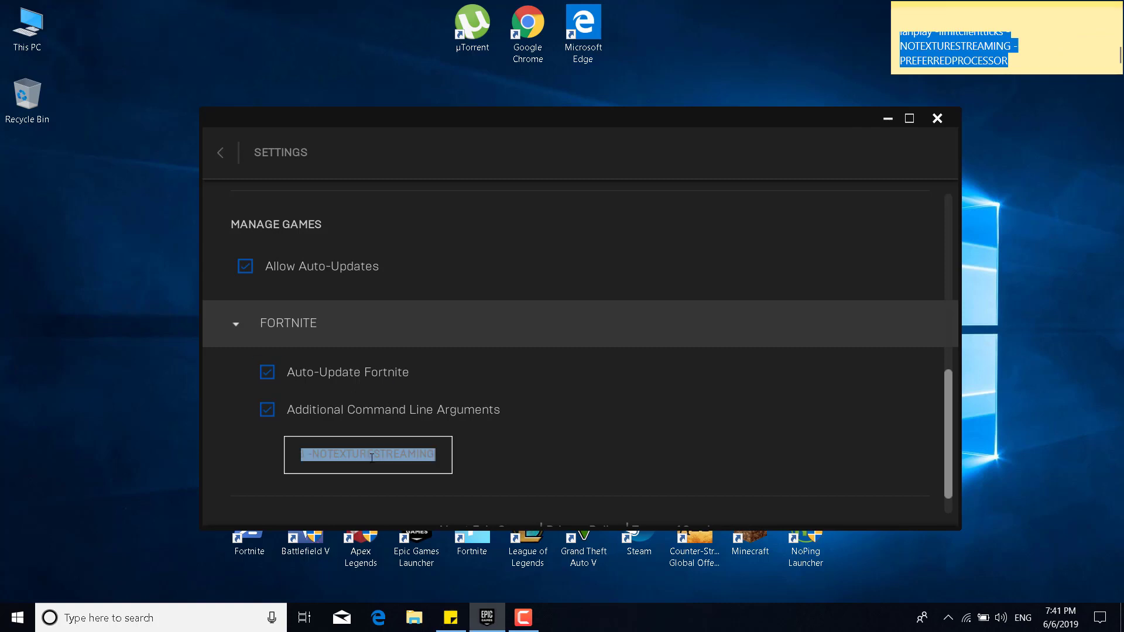
pyautogui.write('-PREFERREDPROCESSOR')
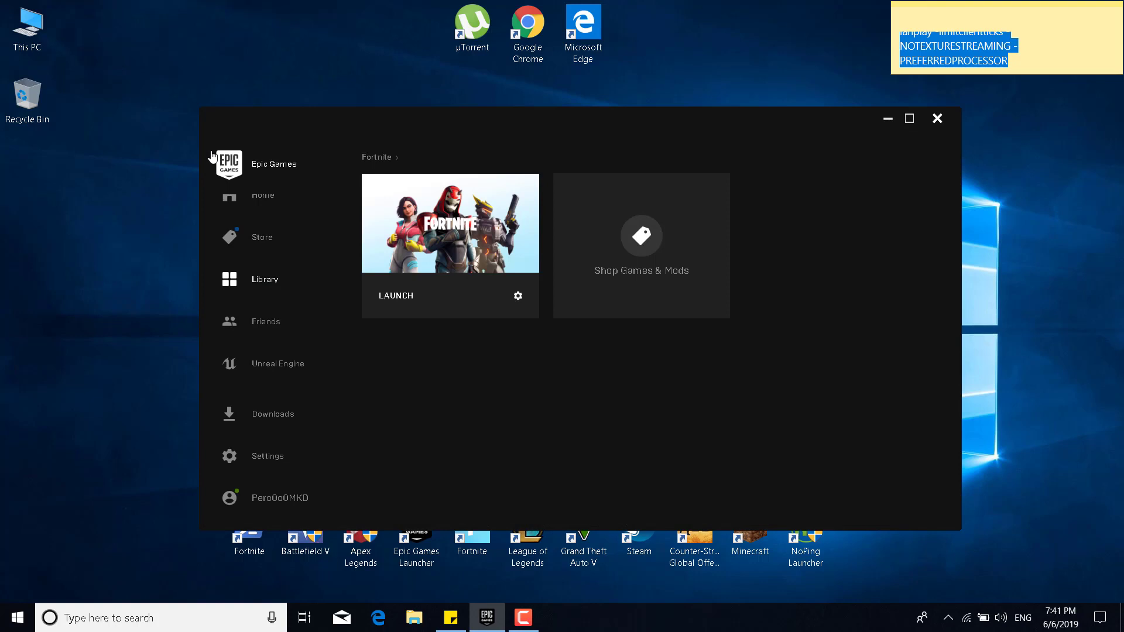
pyautogui.moveTo(936, 239)
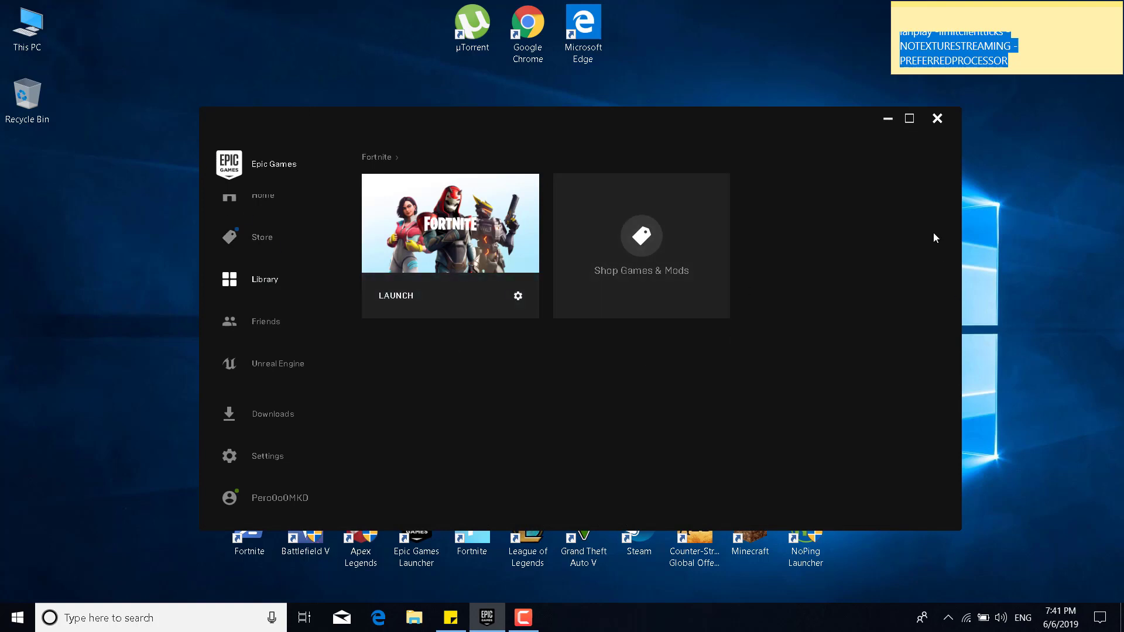
pyautogui.moveTo(937, 132)
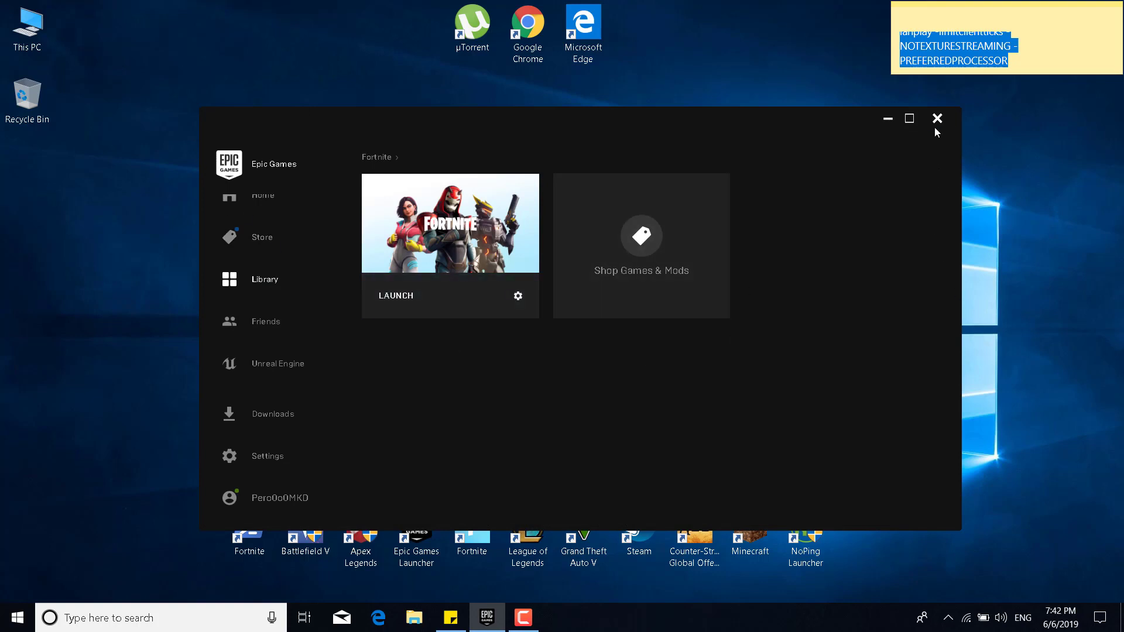
# - Close Epic Games Launcher and search Windows for 'regedit'
pyautogui.click(937, 118)
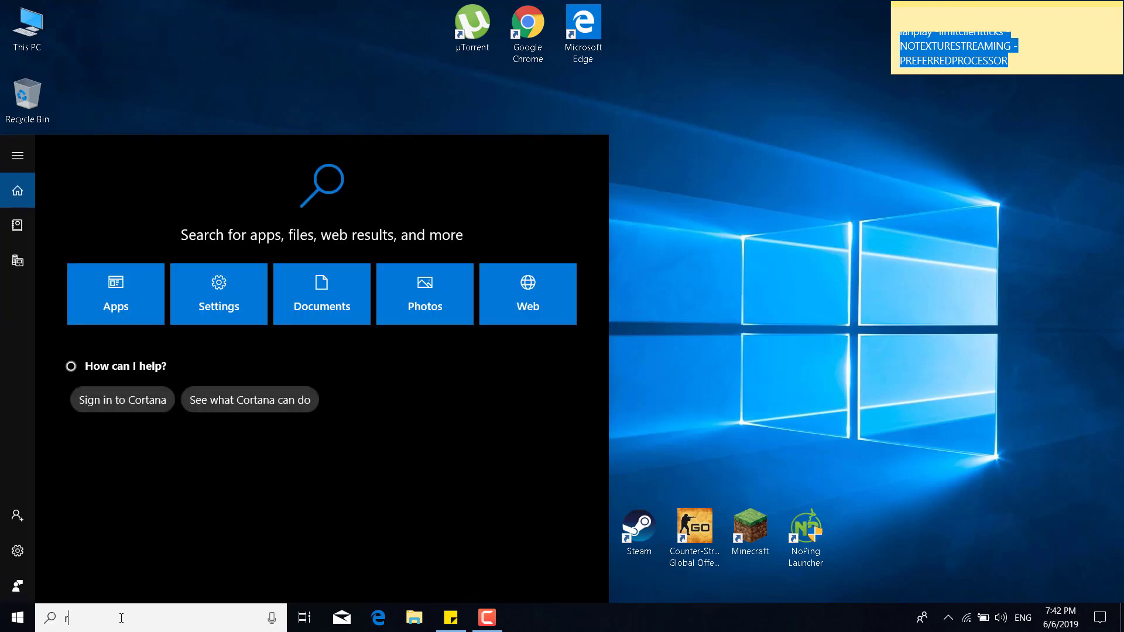
pyautogui.write('regedit')
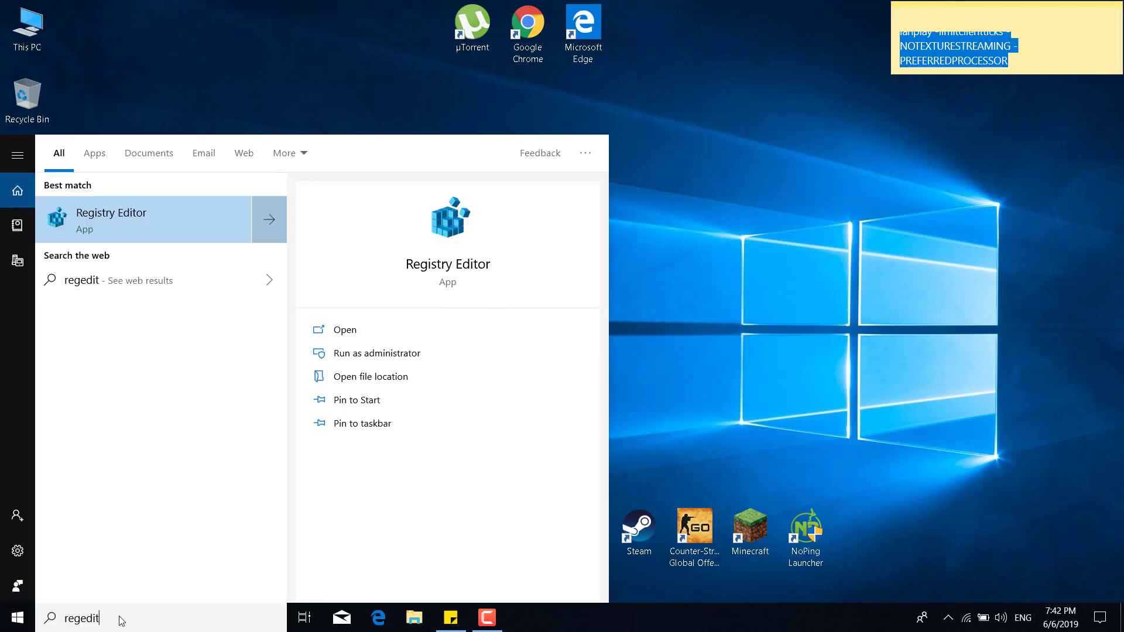
pyautogui.moveTo(154, 223)
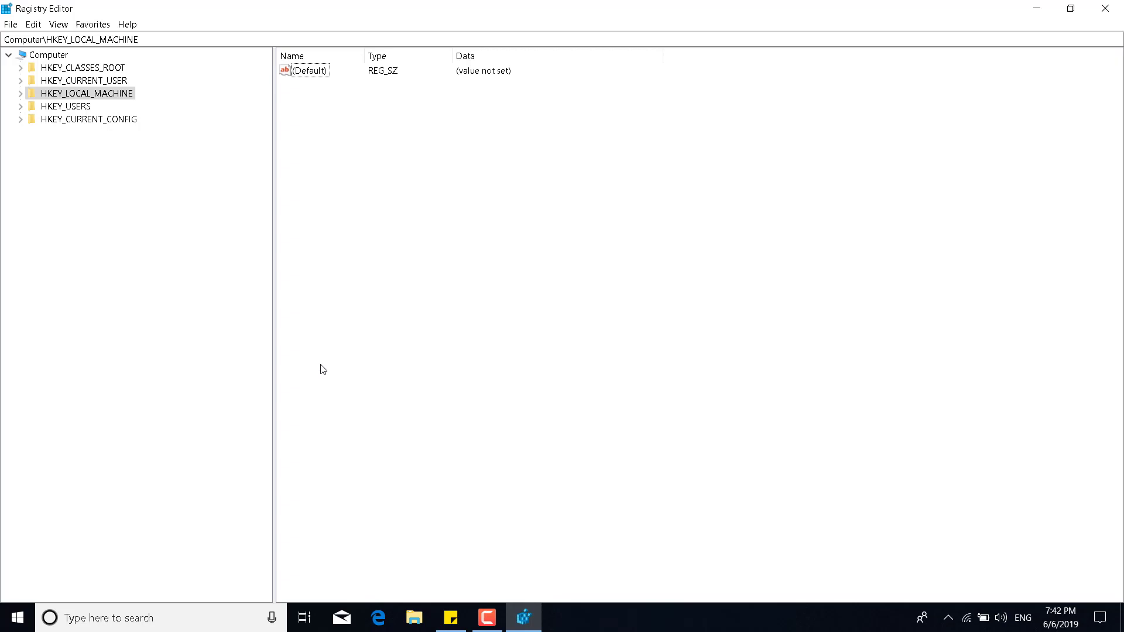
pyautogui.moveTo(18, 96)
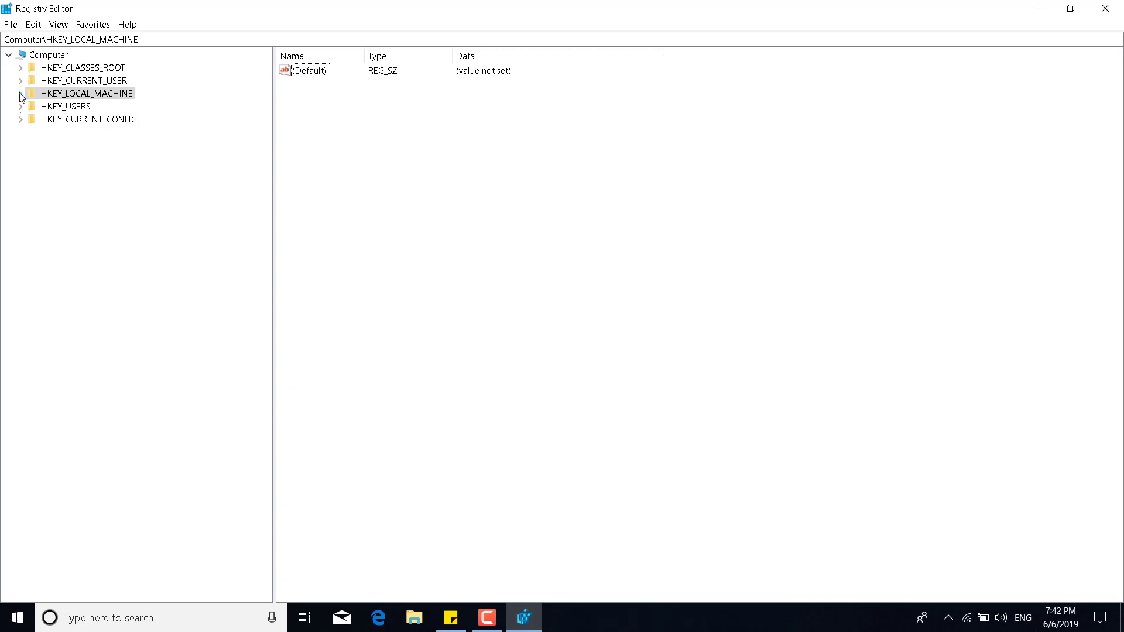
# - Navigate to HKEY_LOCAL_MACHINE\SYSTEM\CurrentControlSet\Control\GraphicsDrivers and view its values
pyautogui.click(19, 94)
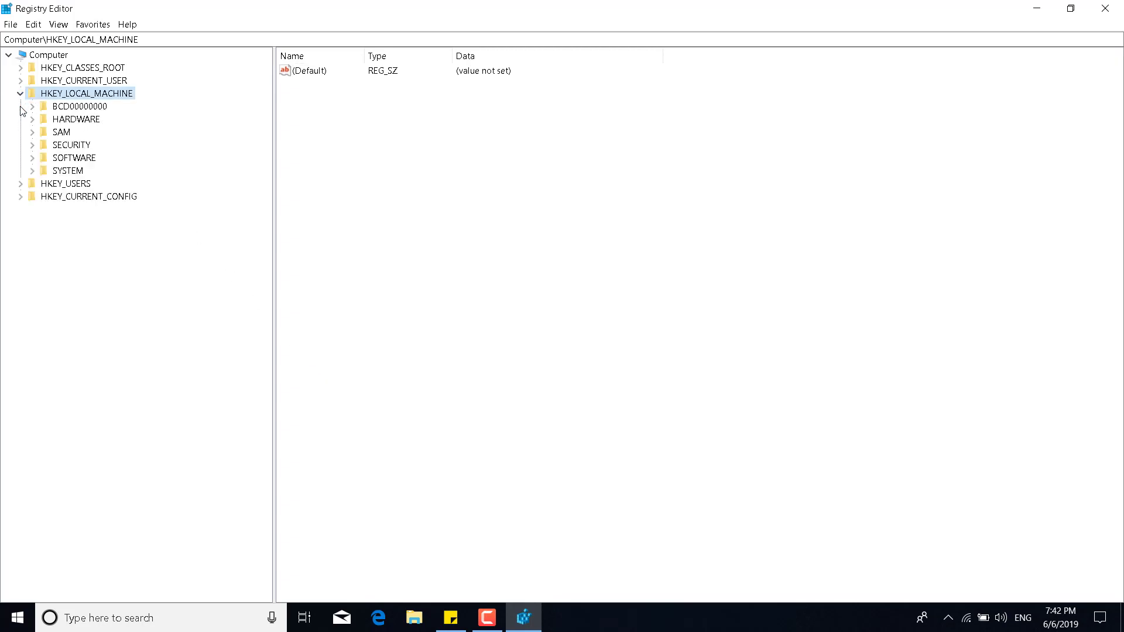
pyautogui.click(32, 171)
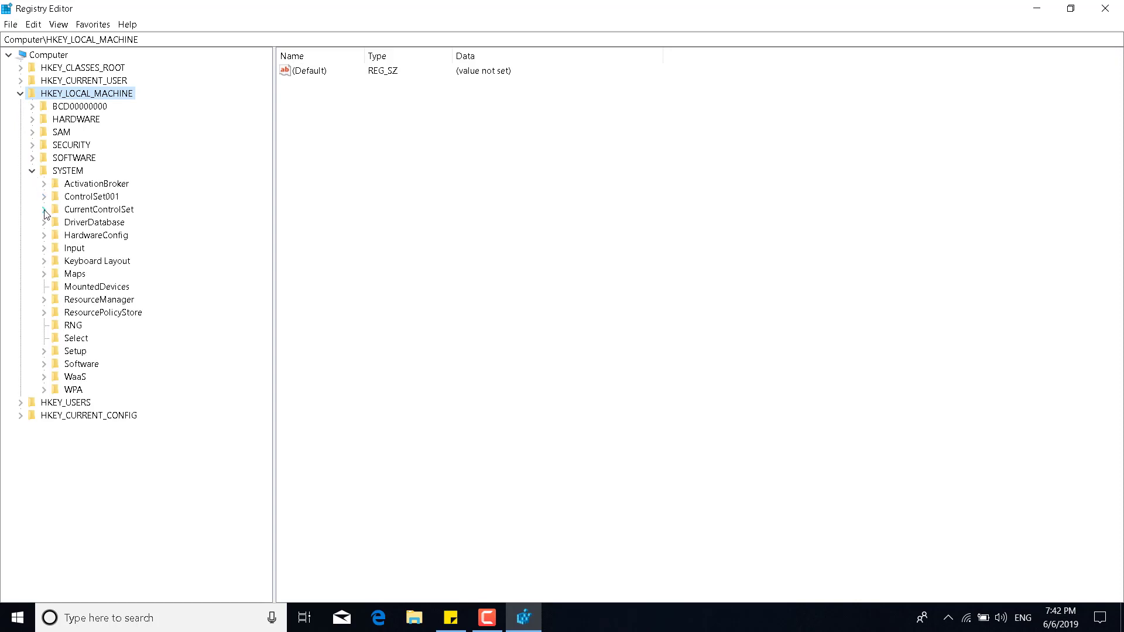
pyautogui.click(44, 208)
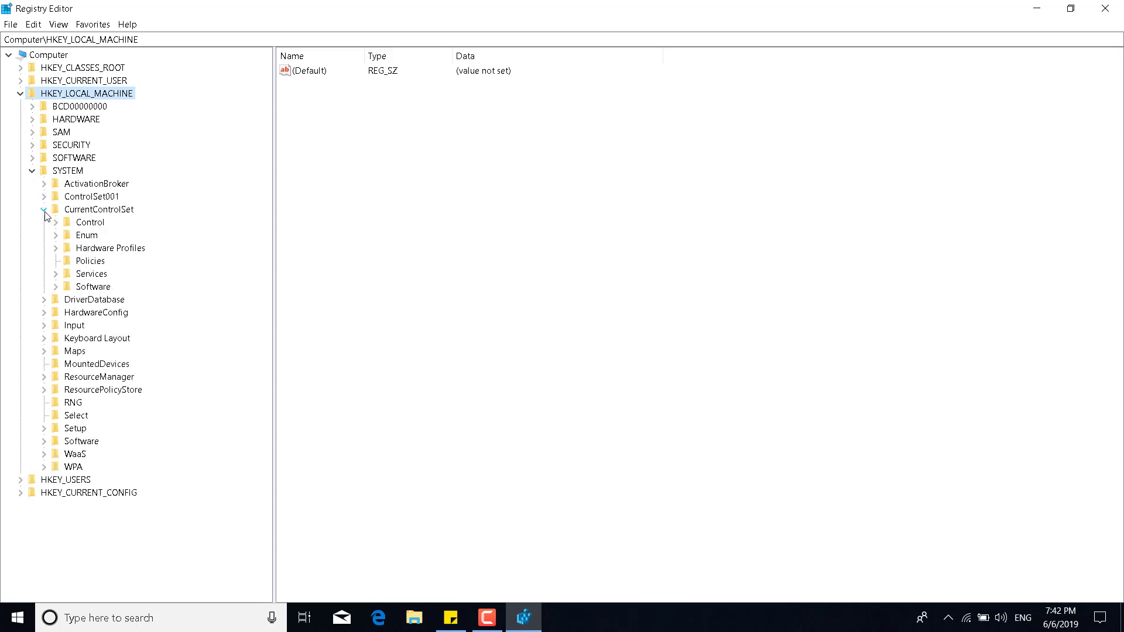
pyautogui.click(47, 223)
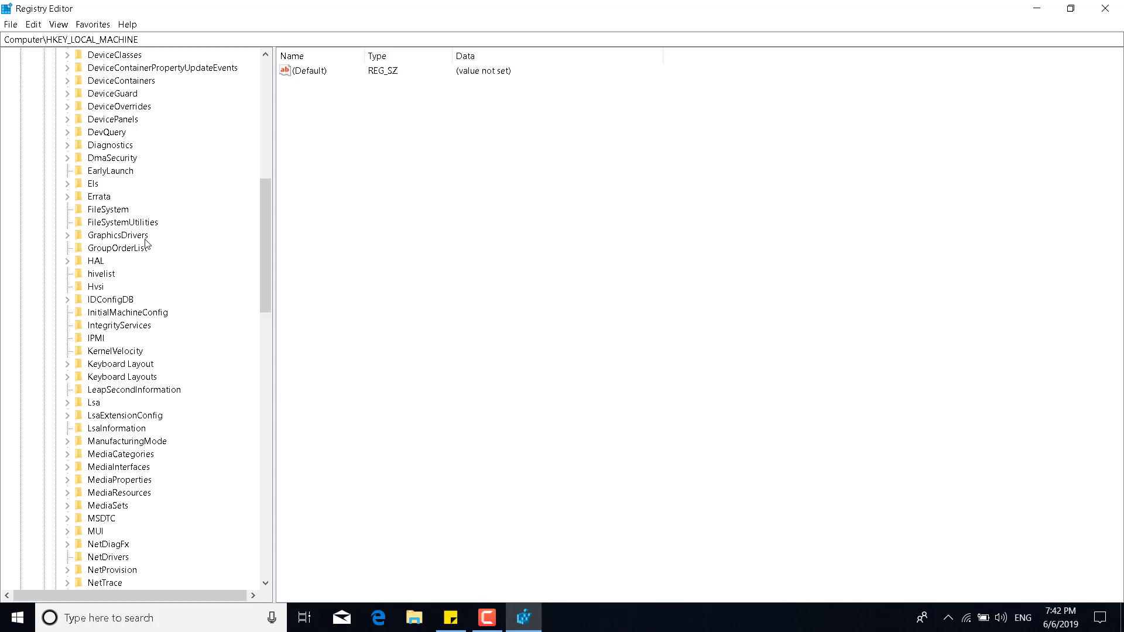
pyautogui.moveTo(96, 248)
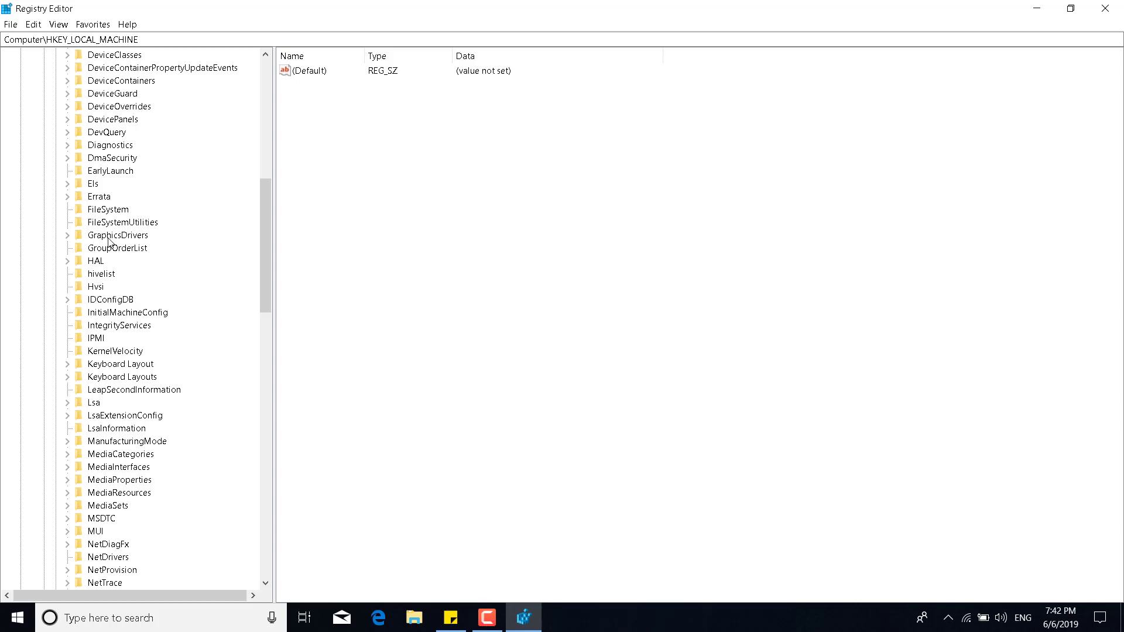
pyautogui.click(117, 234)
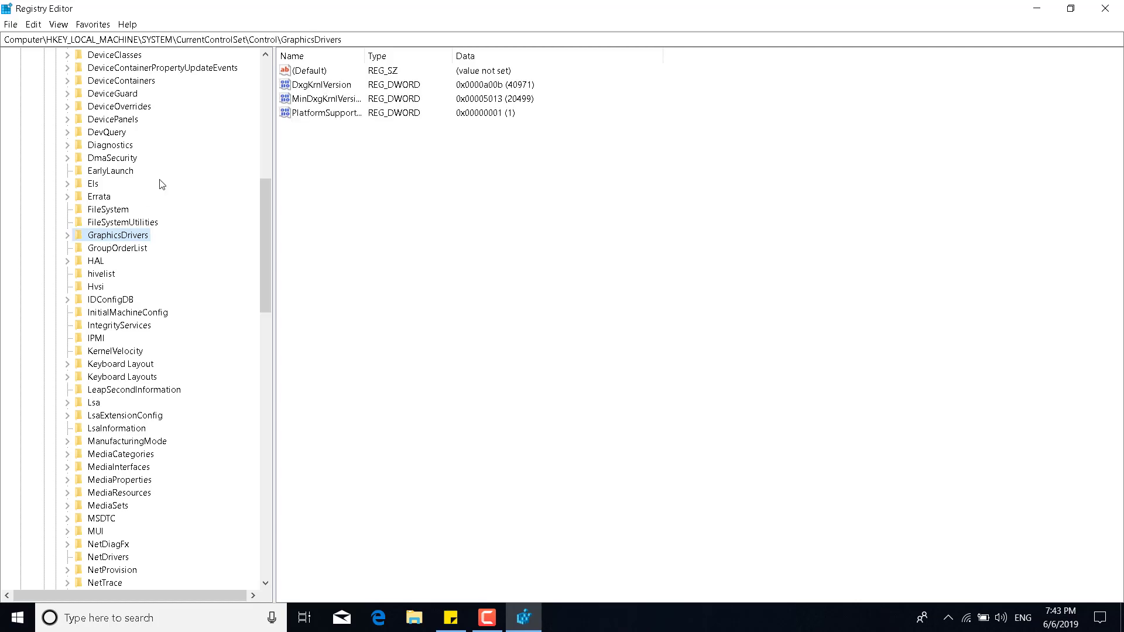
pyautogui.moveTo(422, 233)
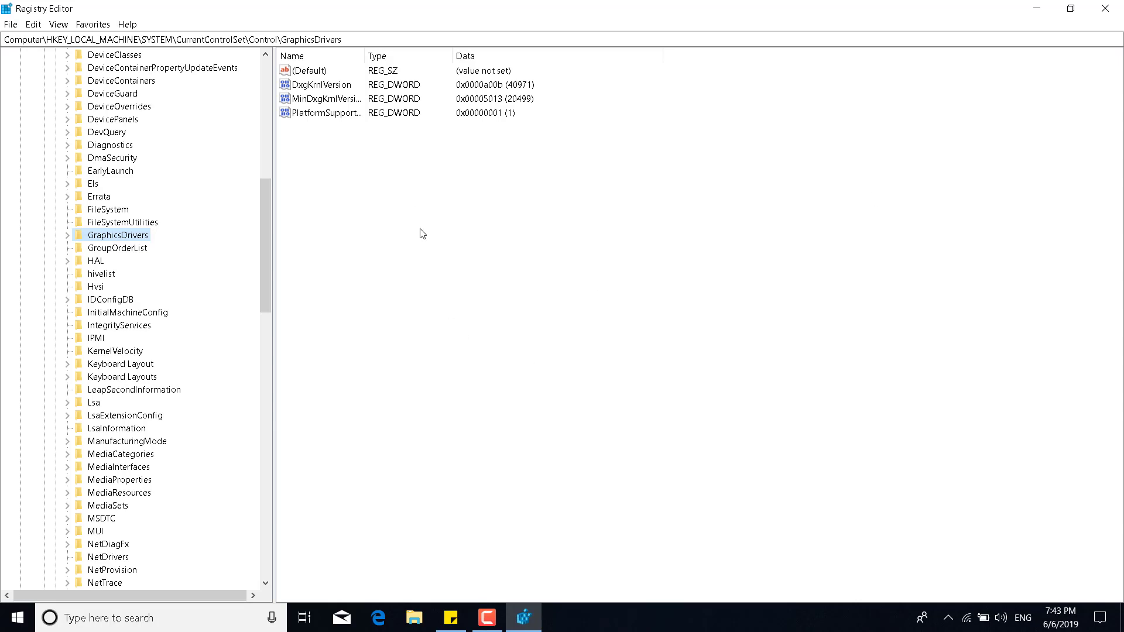
# - Add a new DWORD (32-bit) value named TdrLevel under the GraphicsDrivers key
pyautogui.rightClick(423, 234)
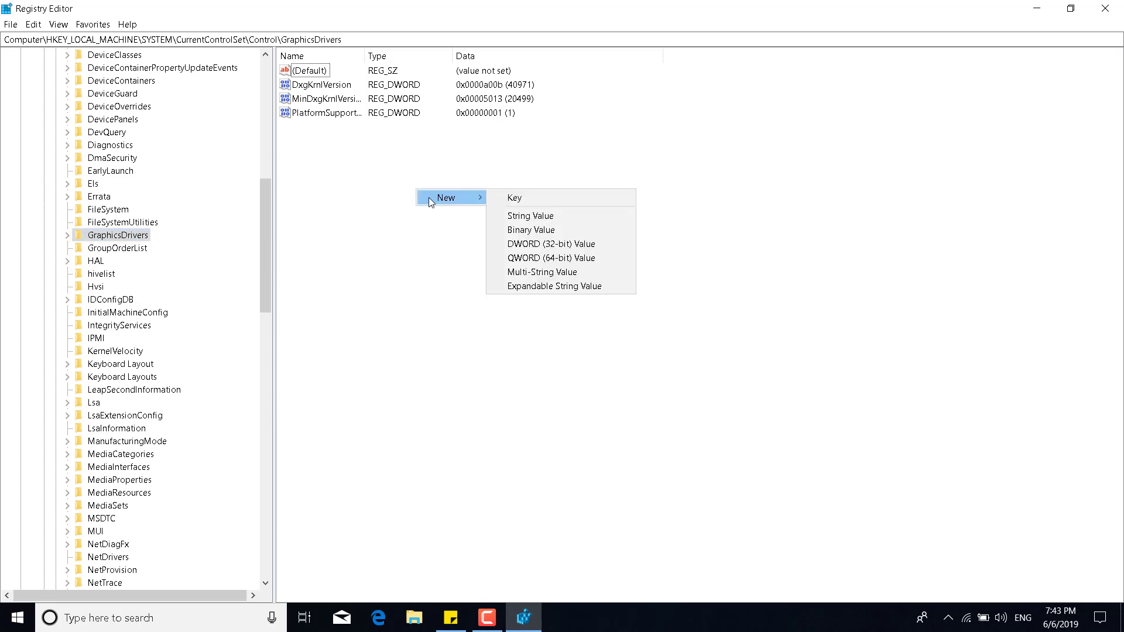
pyautogui.moveTo(568, 244)
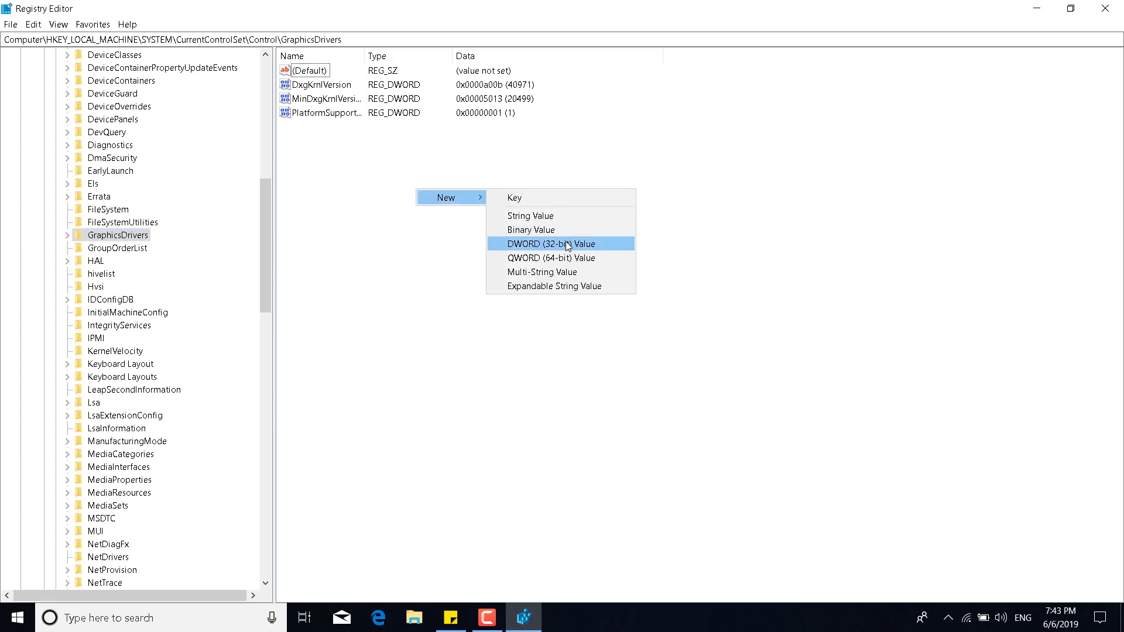
pyautogui.click(562, 243)
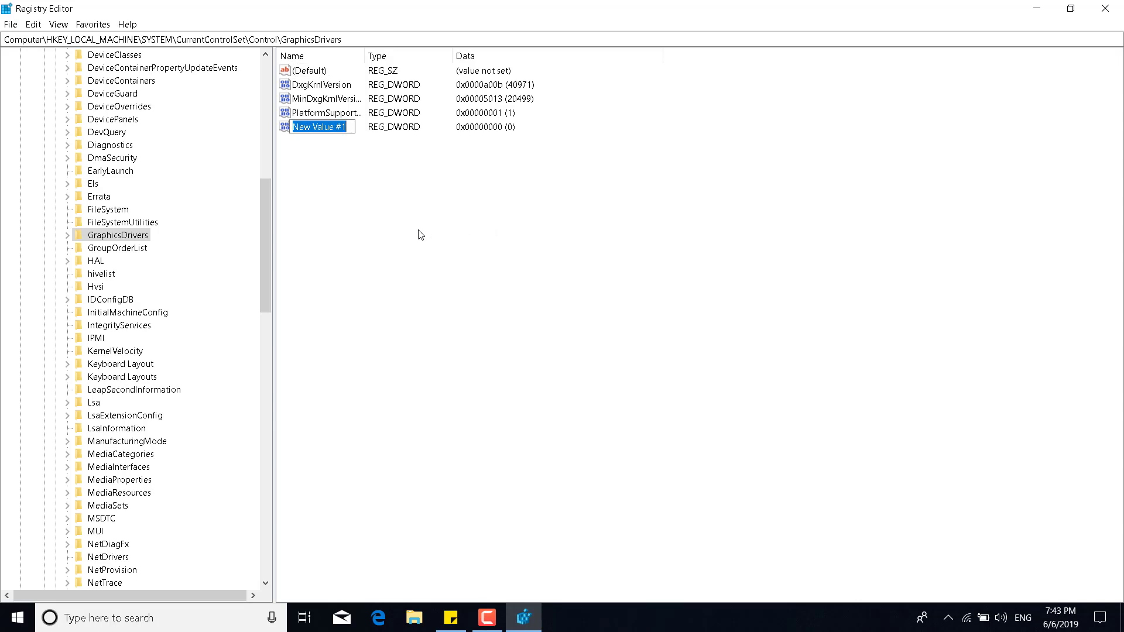
pyautogui.write('TdrLevel')
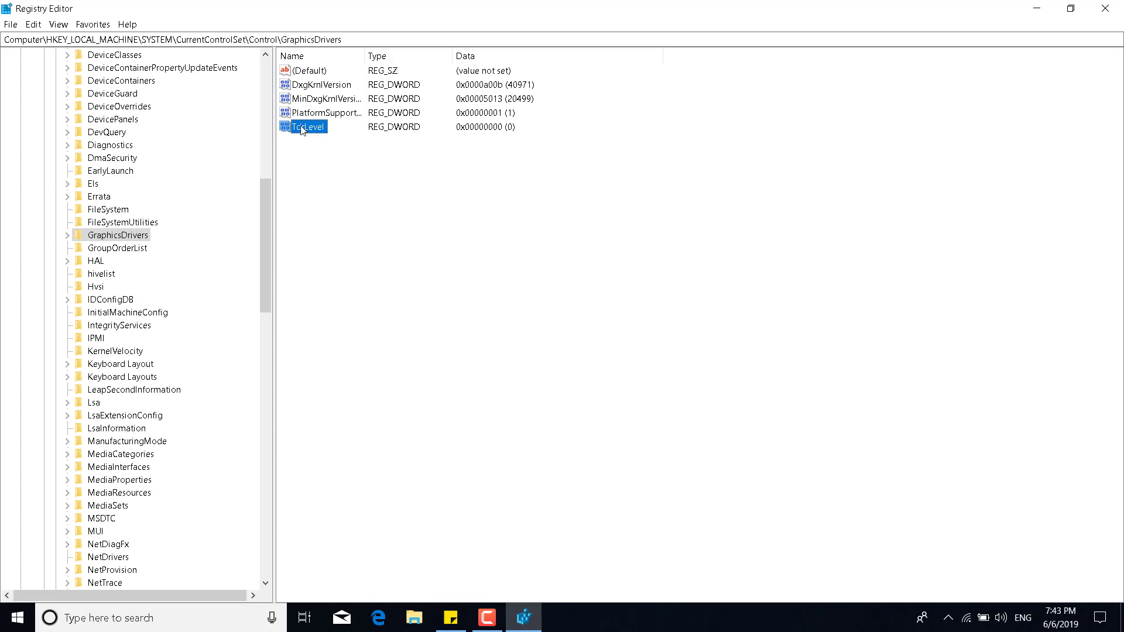
# - Confirm TdrLevel's value data stays 0, then select Fortnite Crash Fix.txt on the desktop
pyautogui.doubleClick(310, 126)
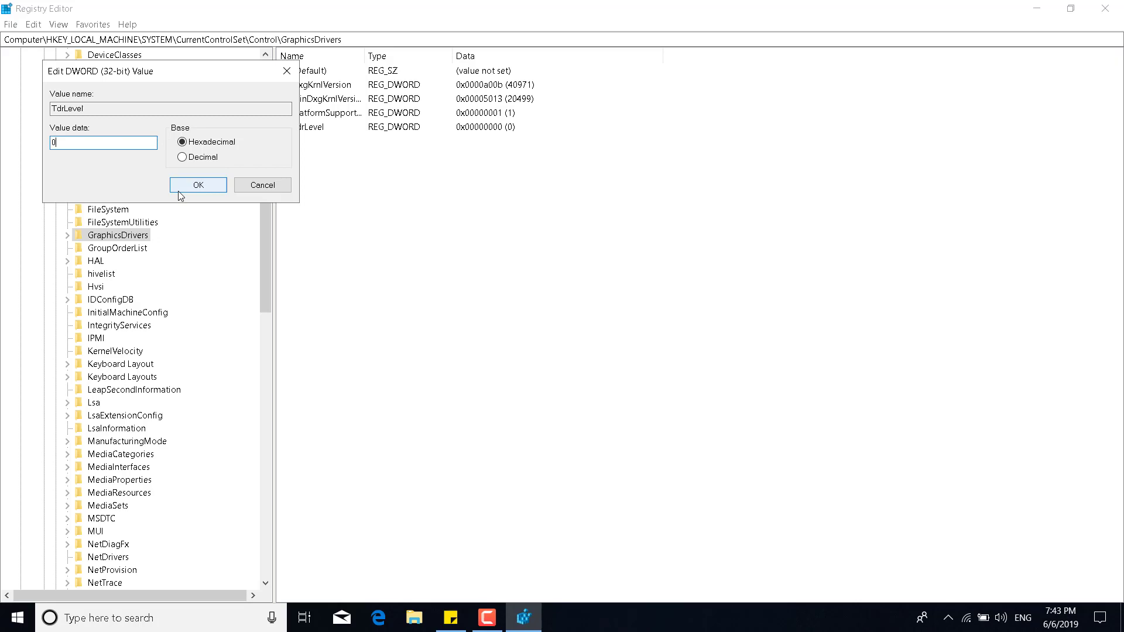
pyautogui.click(198, 185)
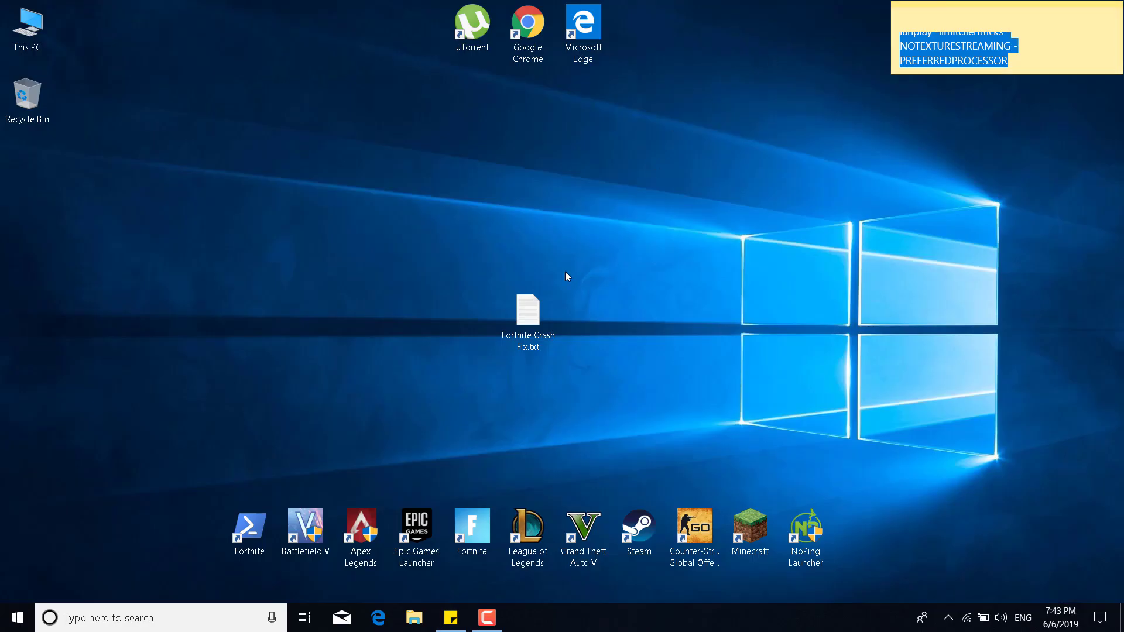
pyautogui.click(528, 323)
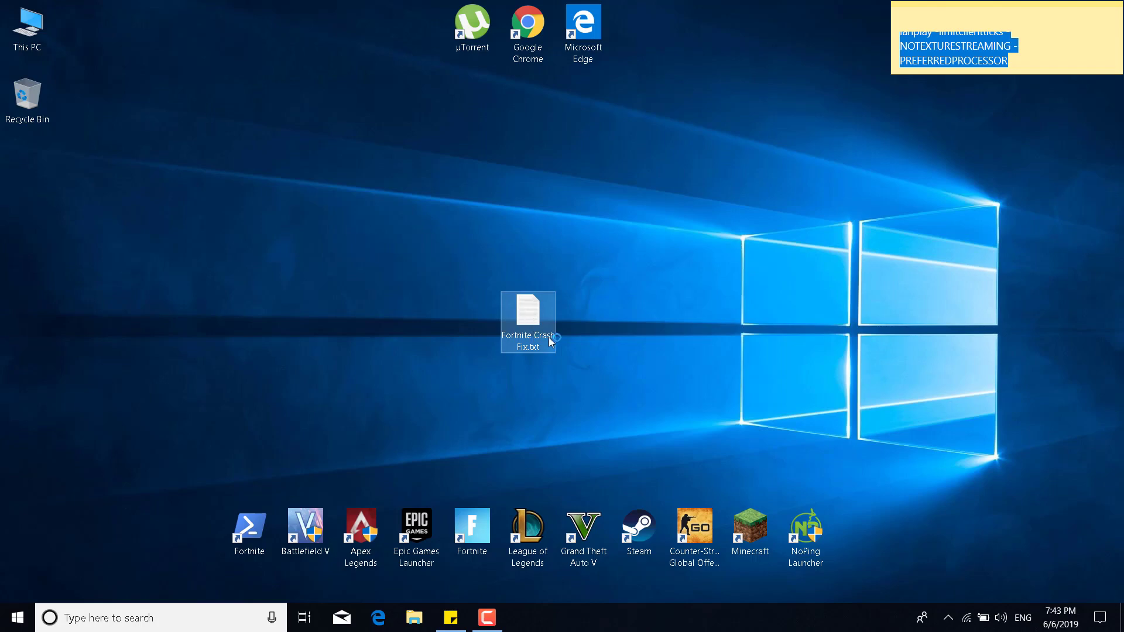
# - Save the TdrDelay registry text from Fortnite Crash Fix.txt to the Desktop as fortnite.reg
pyautogui.doubleClick(528, 320)
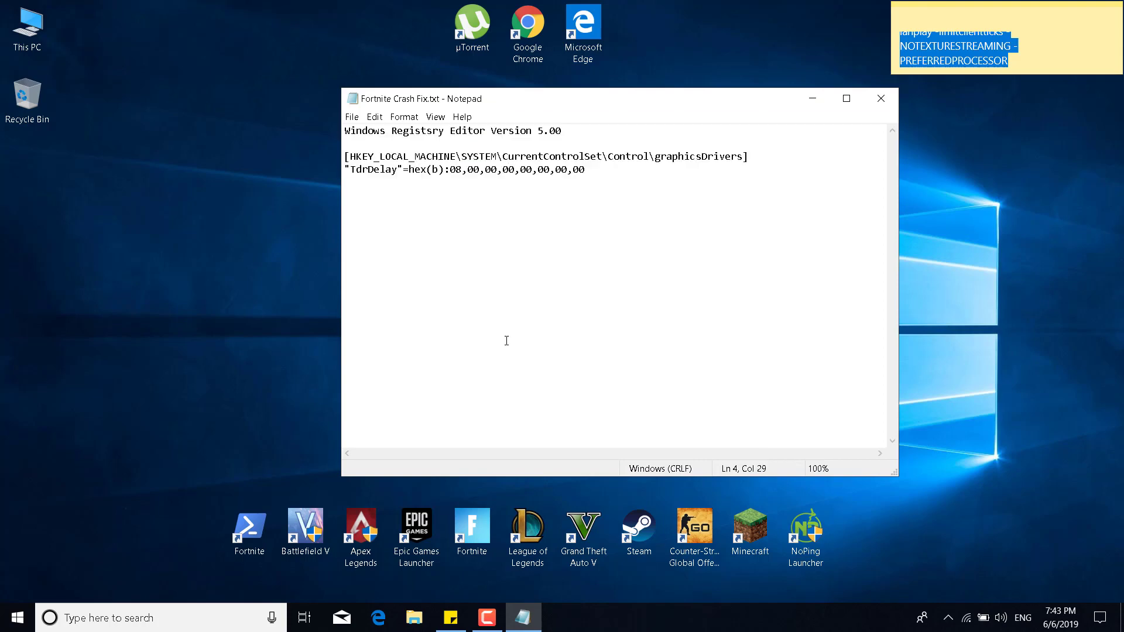
pyautogui.click(351, 116)
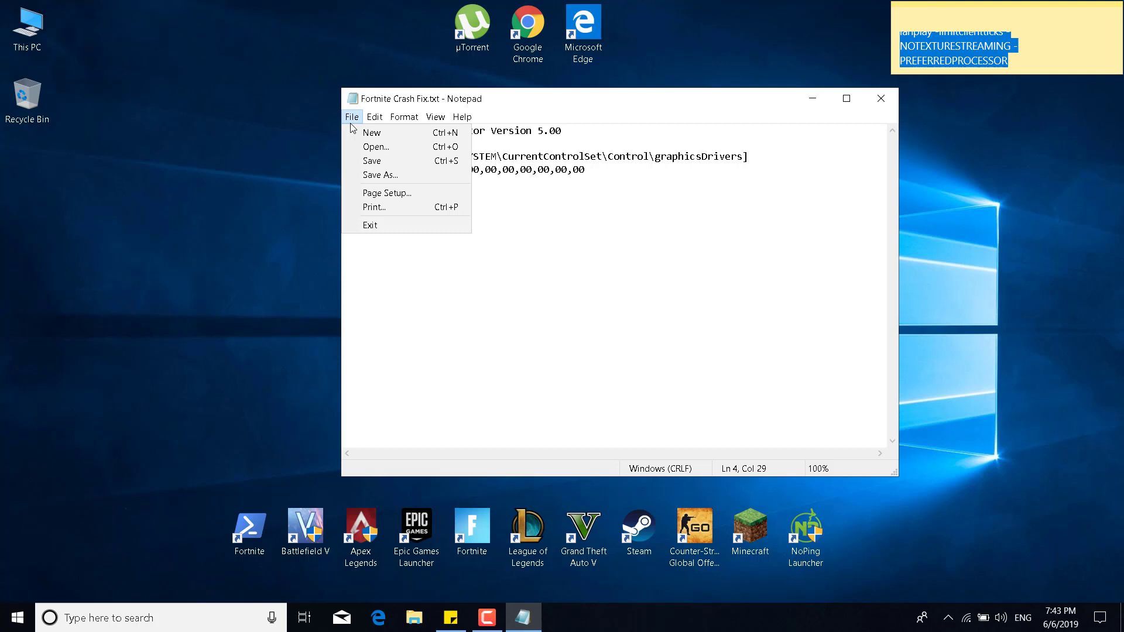
pyautogui.click(380, 175)
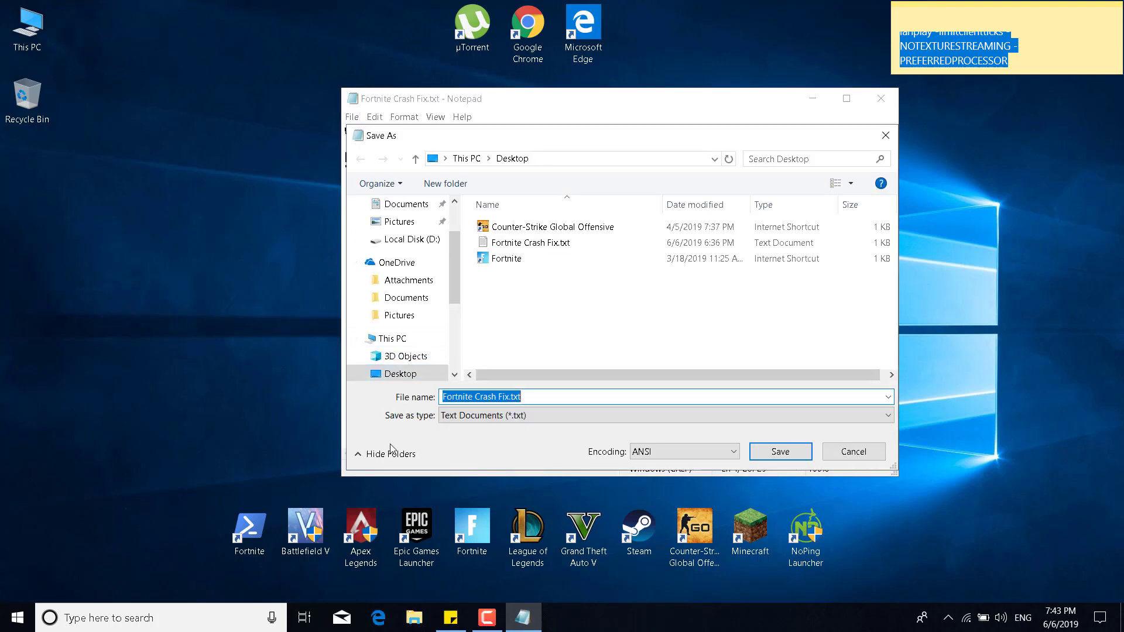
pyautogui.write('fortnite.reg')
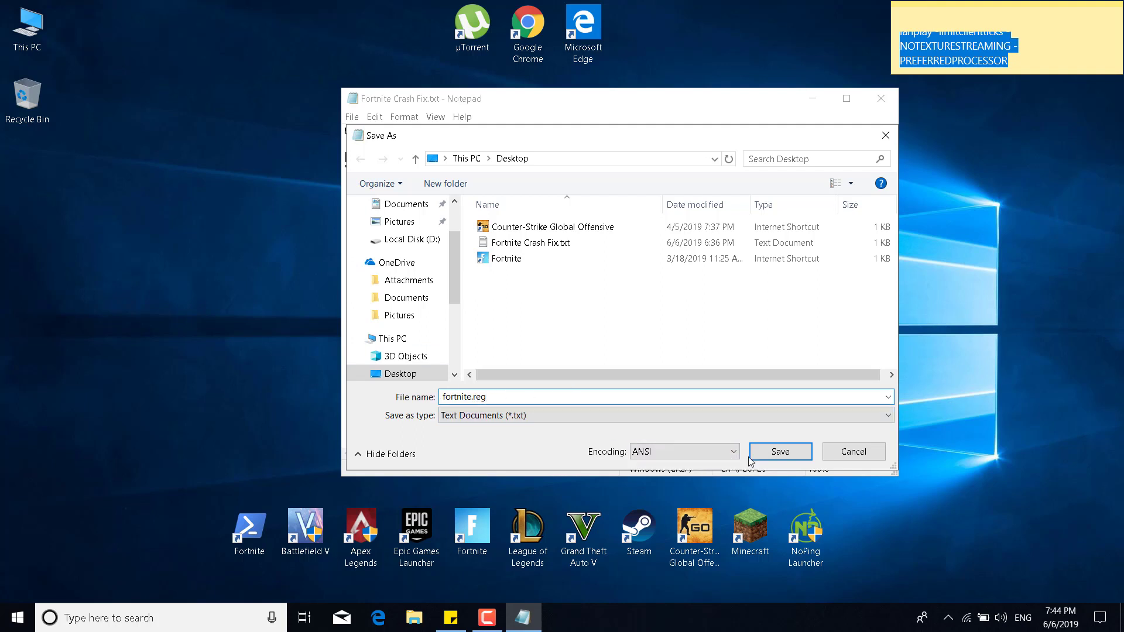
pyautogui.click(780, 452)
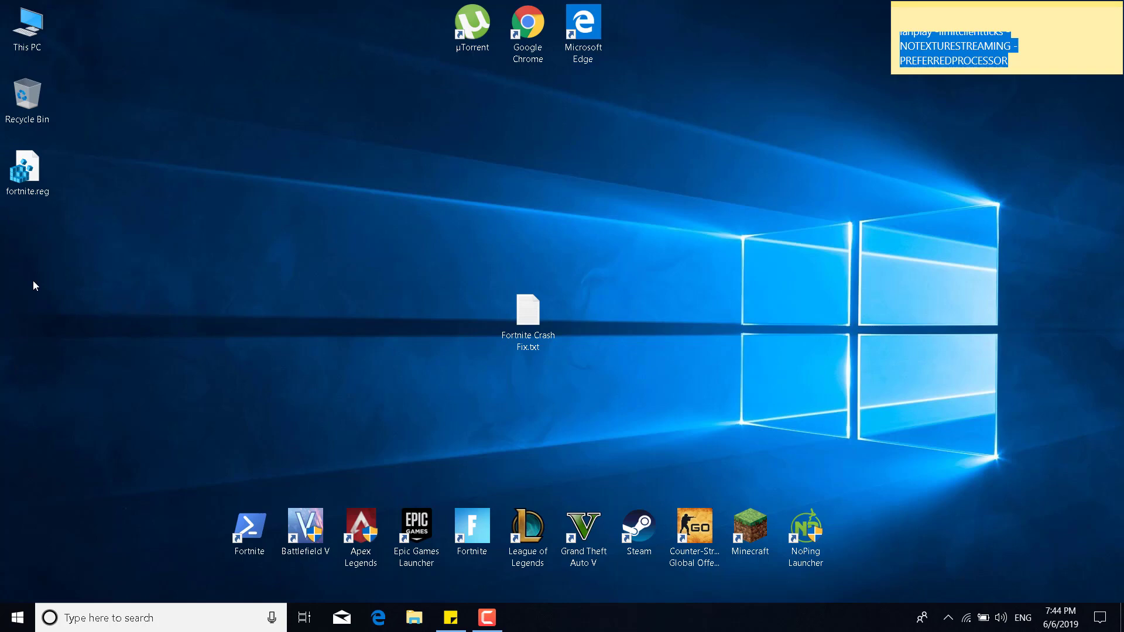
# - Merge fortnite.reg into the registry, accepting the Registry Editor warning
pyautogui.click(28, 170)
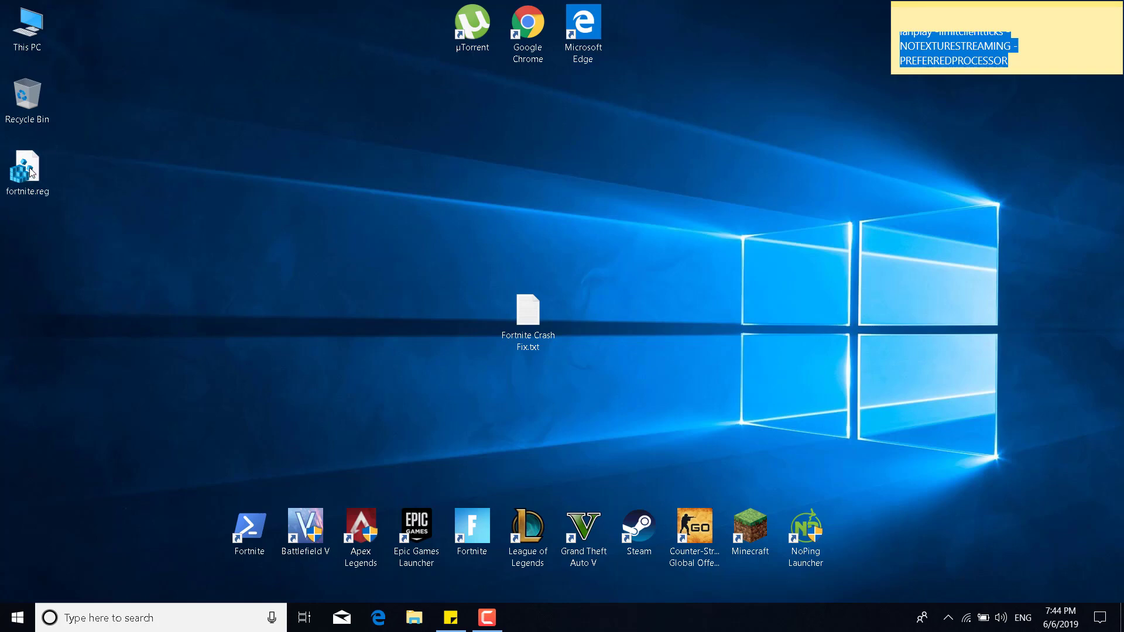
pyautogui.doubleClick(27, 168)
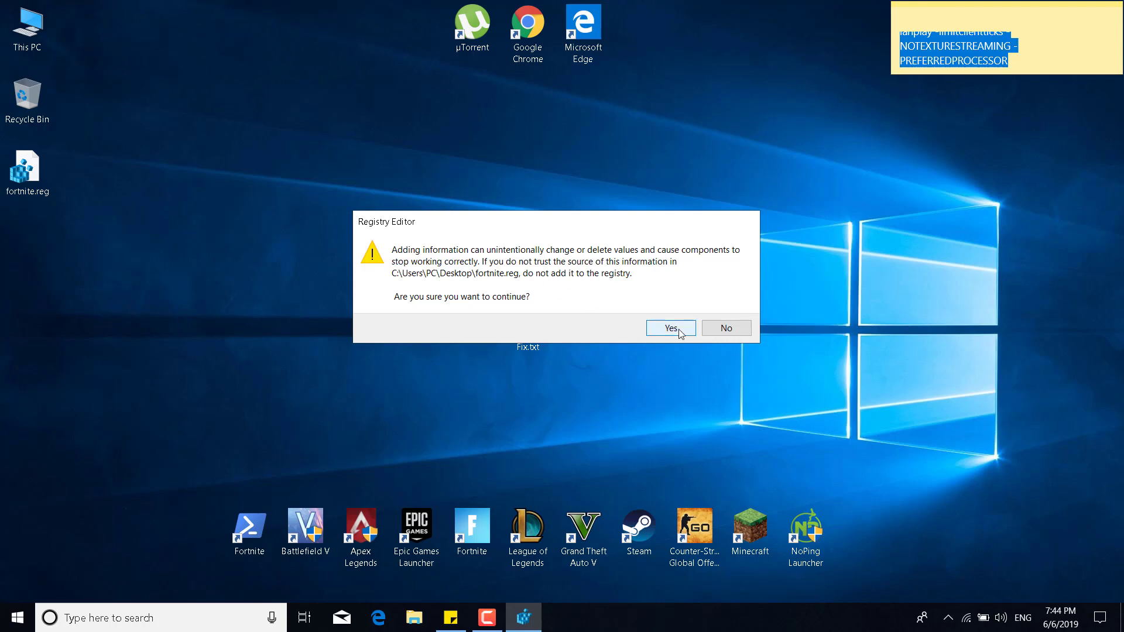
pyautogui.click(671, 327)
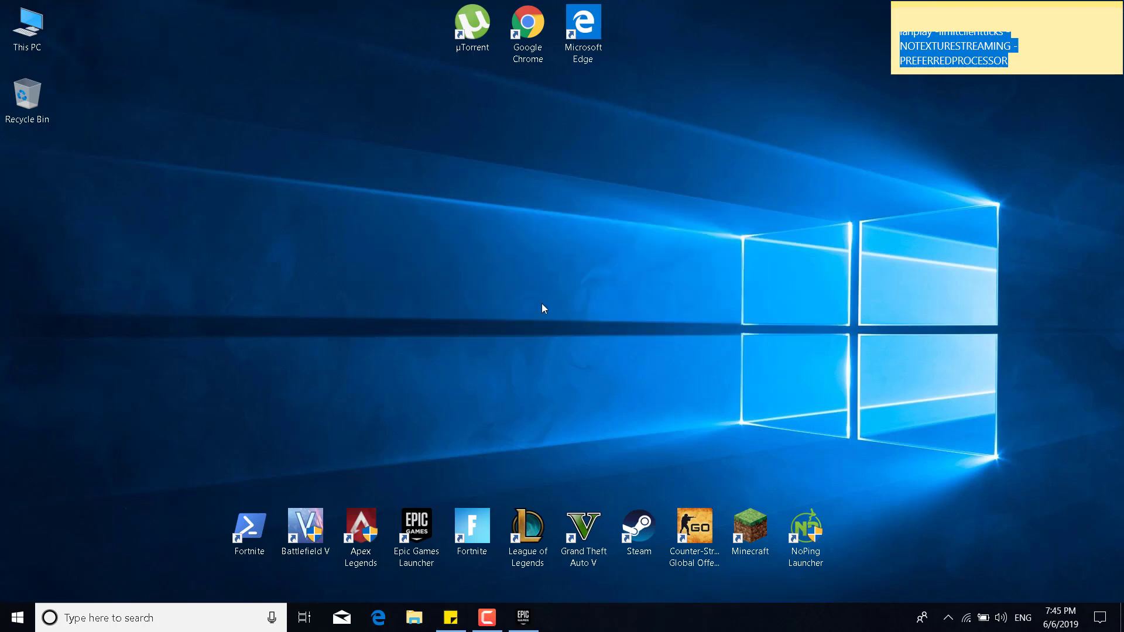
pyautogui.rightClick(717, 631)
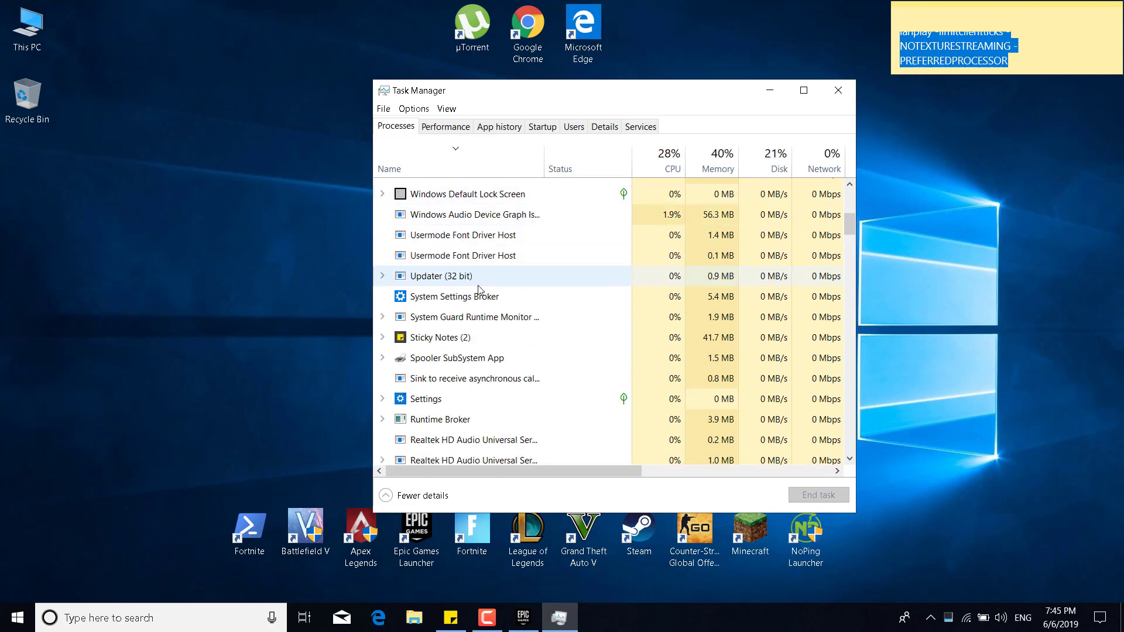
# - End the OriginWebHelperService process in Task Manager and close it
pyautogui.scroll(-3)
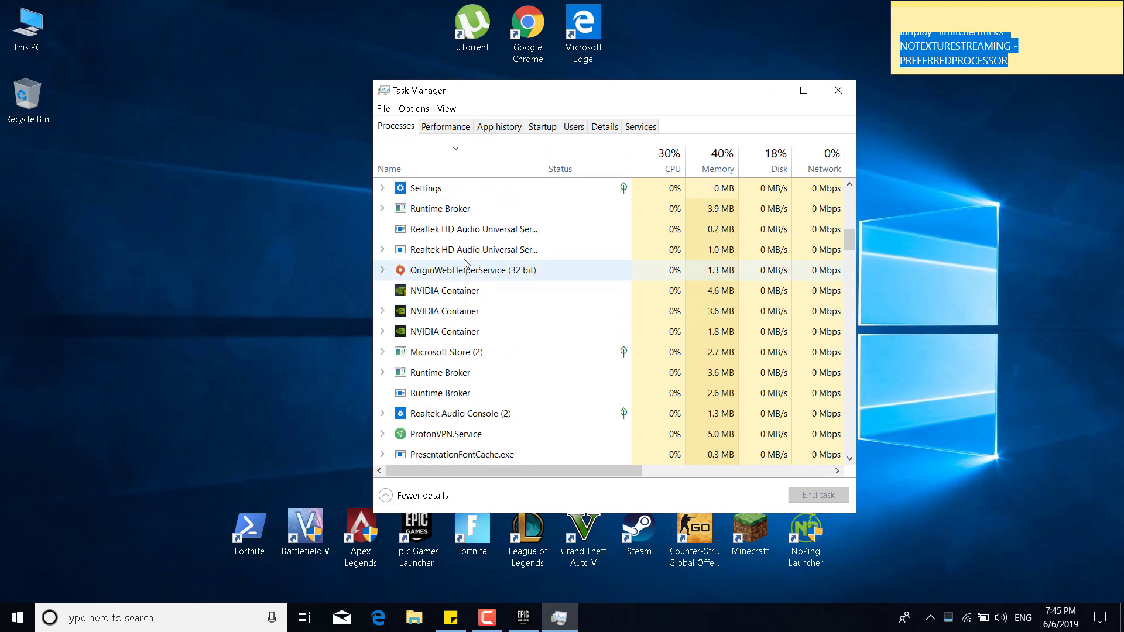
pyautogui.click(474, 269)
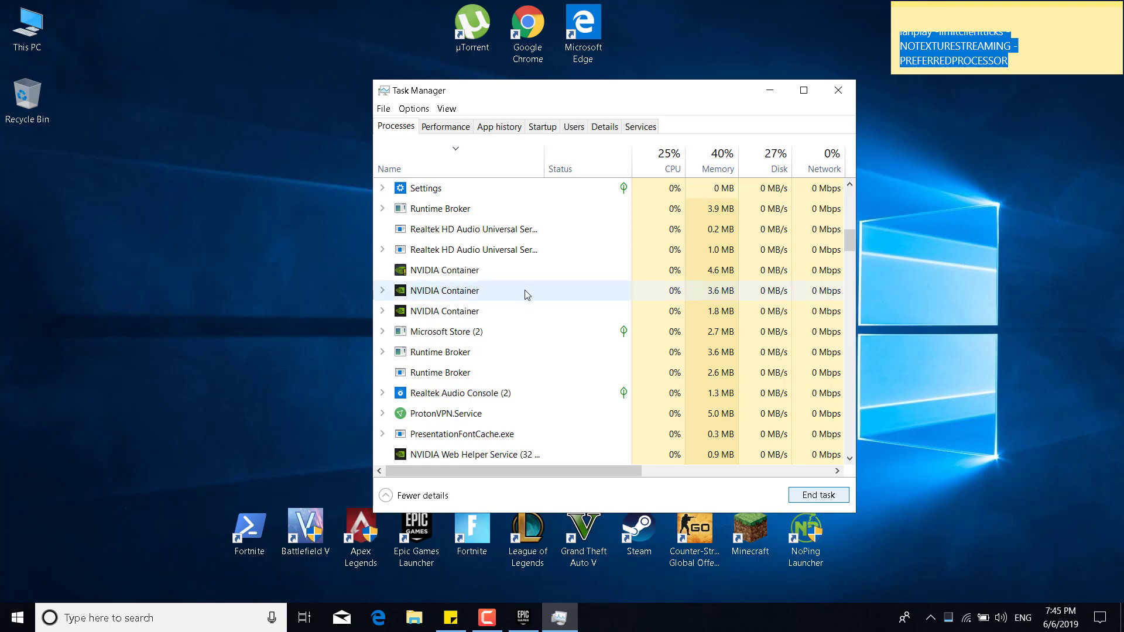
pyautogui.moveTo(600, 314)
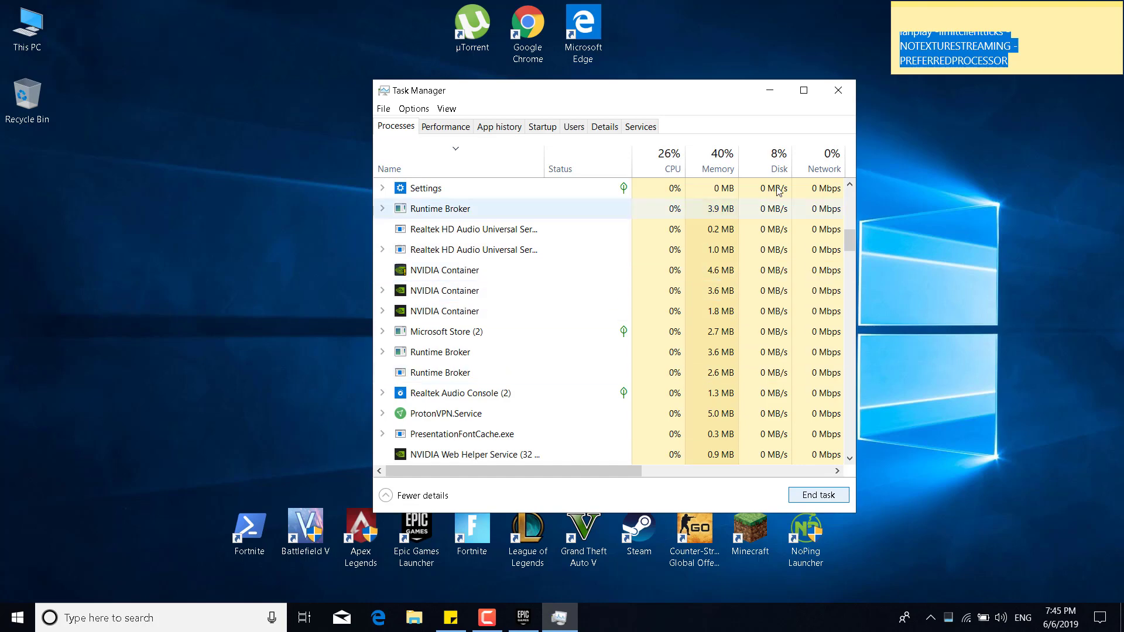
pyautogui.click(837, 90)
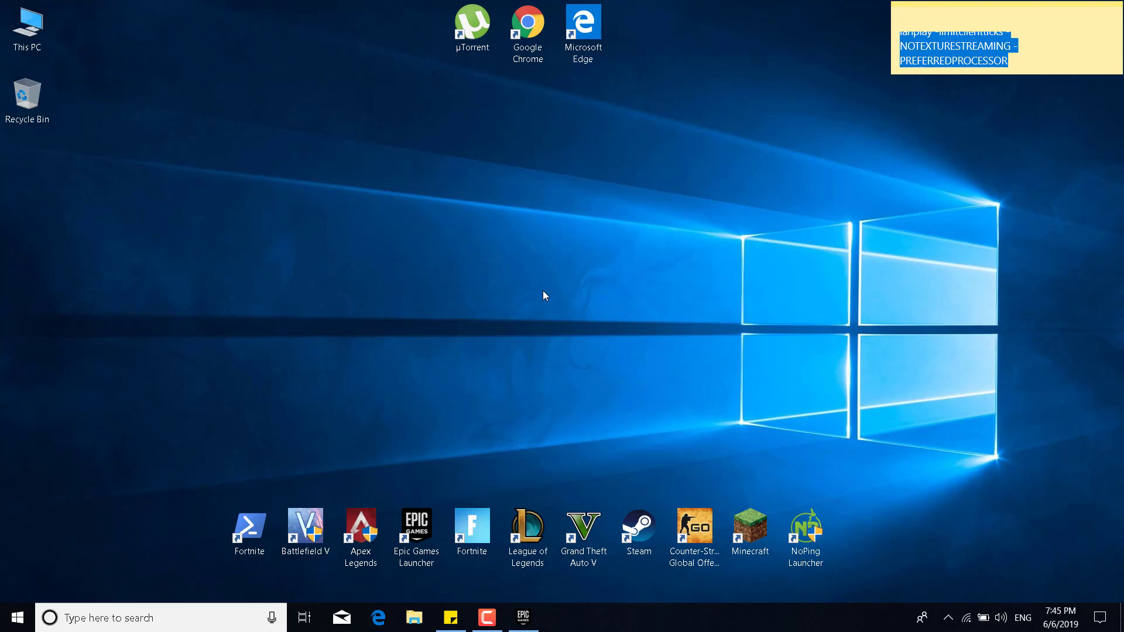
pyautogui.moveTo(535, 602)
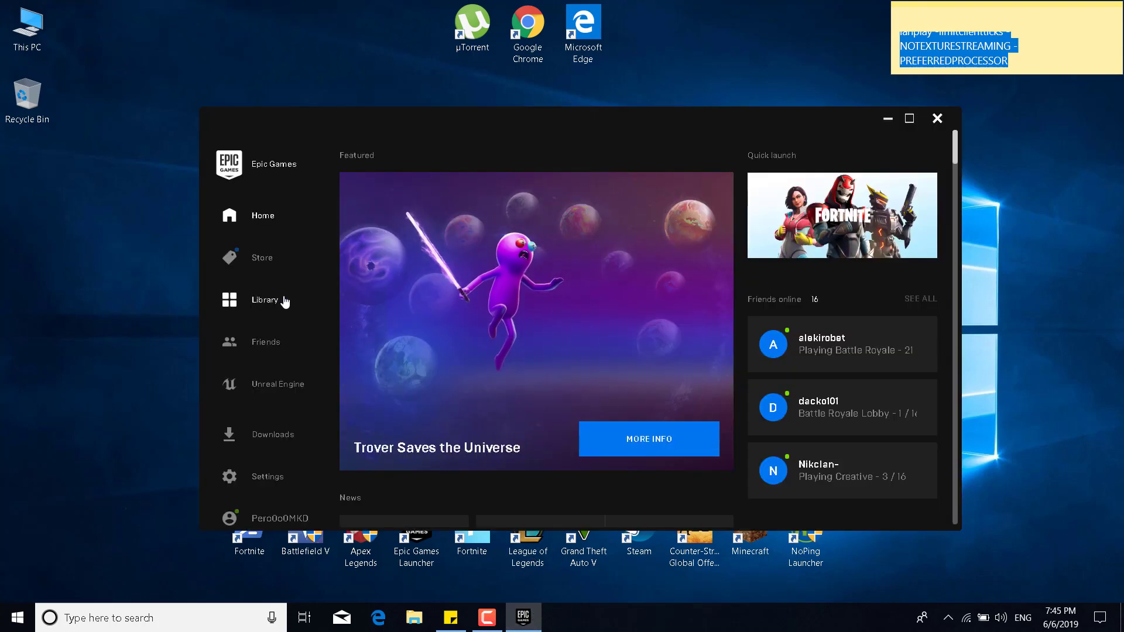
# - Verify Fortnite's game files from its Library settings, then close the Epic Games Launcher
pyautogui.click(265, 300)
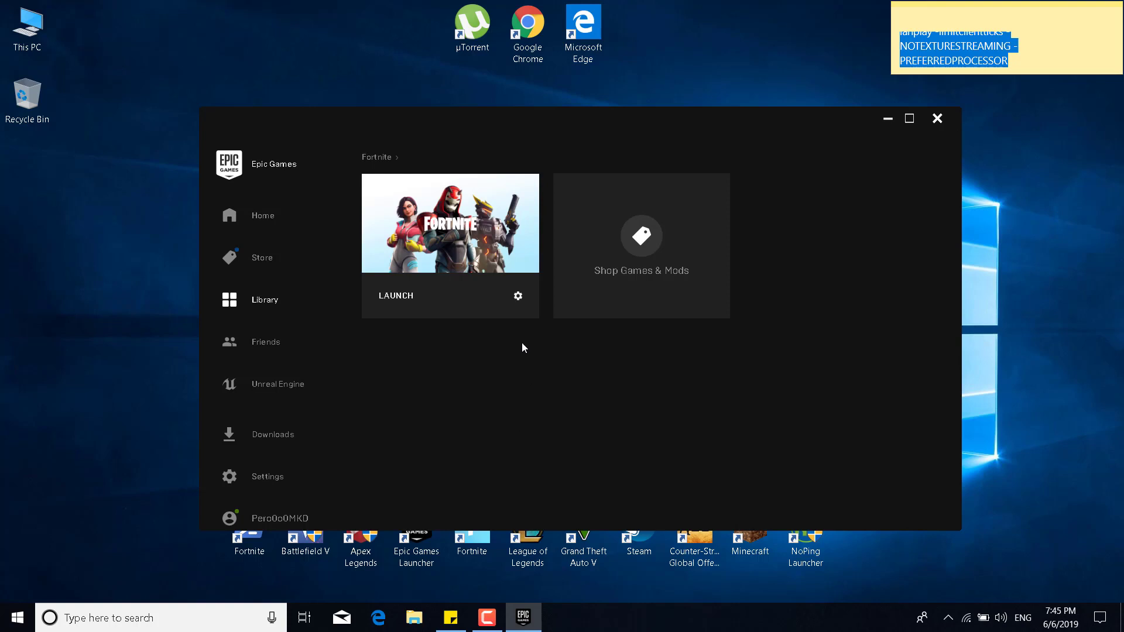
pyautogui.click(518, 295)
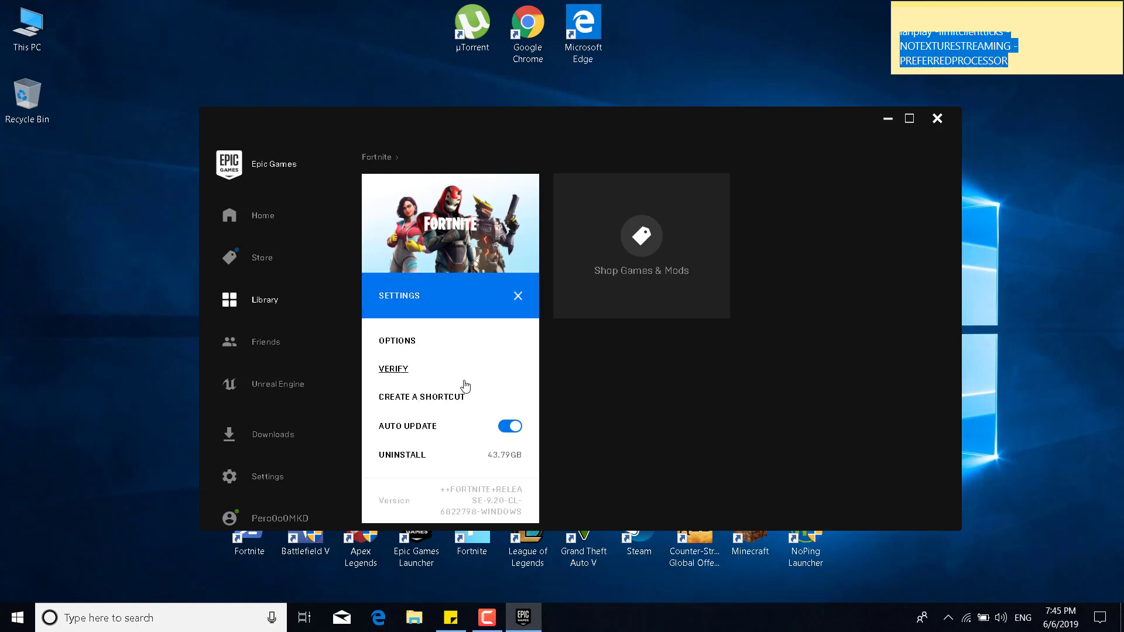
pyautogui.click(517, 295)
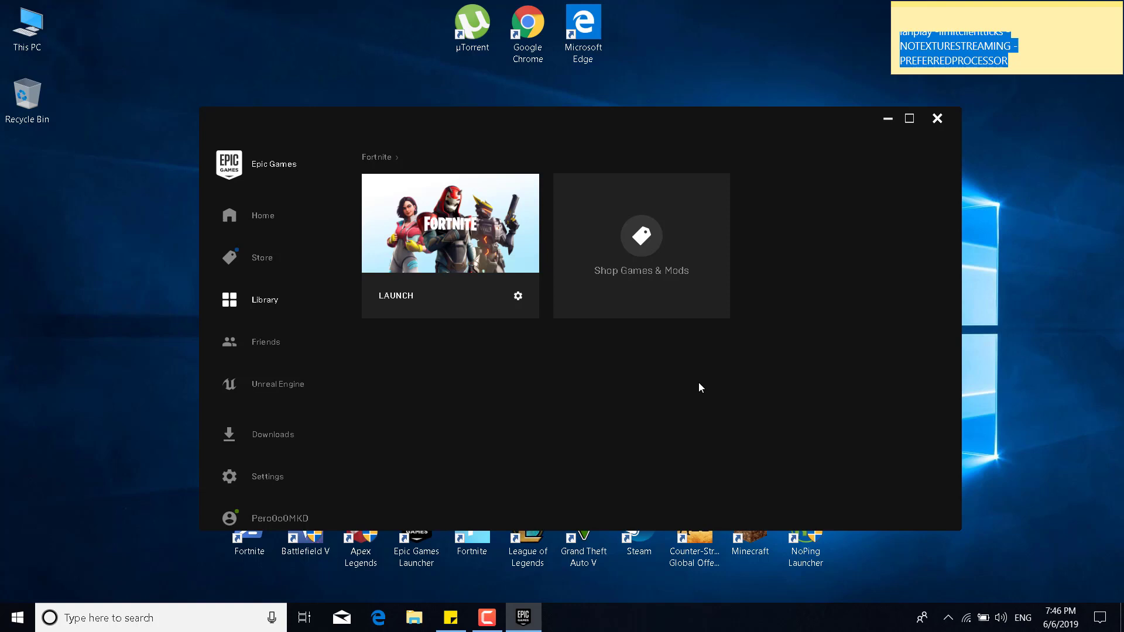
pyautogui.moveTo(715, 438)
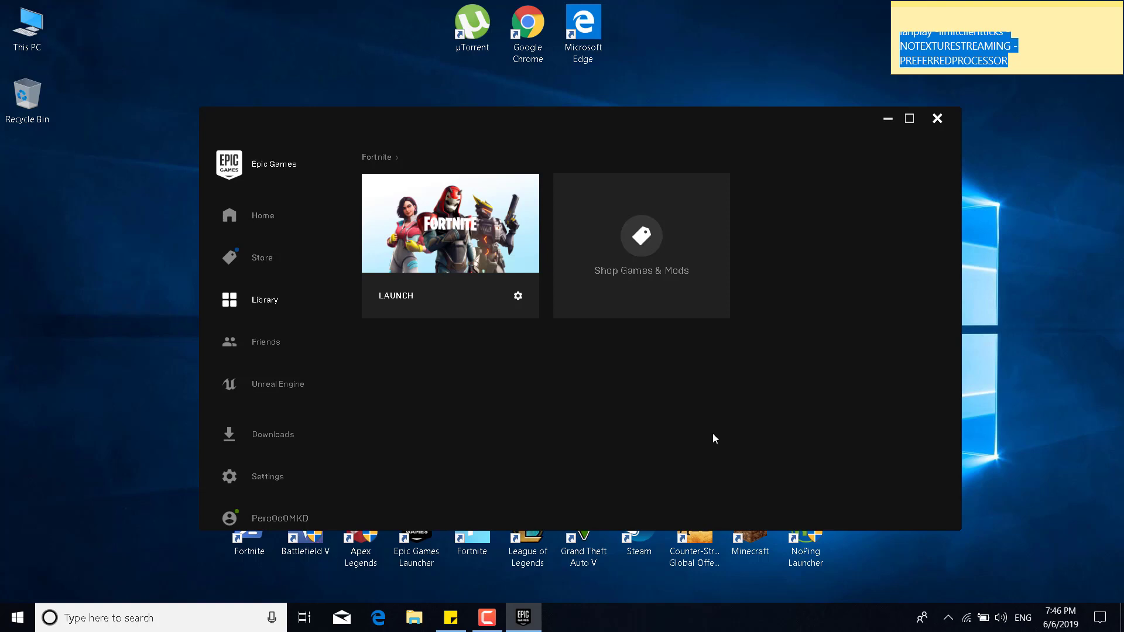
pyautogui.moveTo(836, 263)
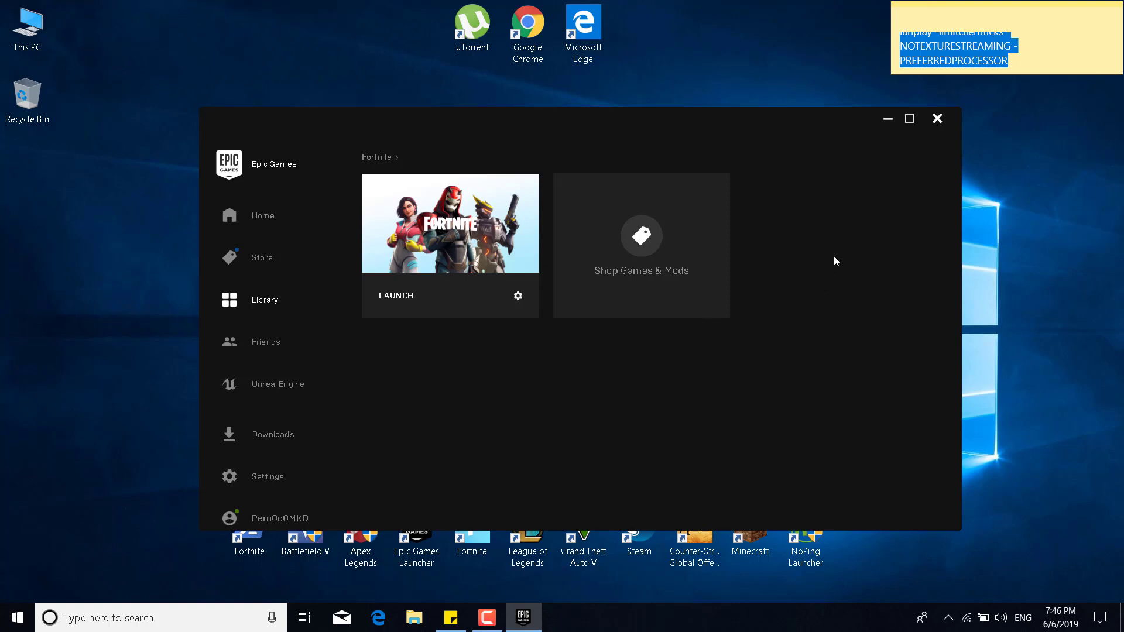
pyautogui.click(937, 118)
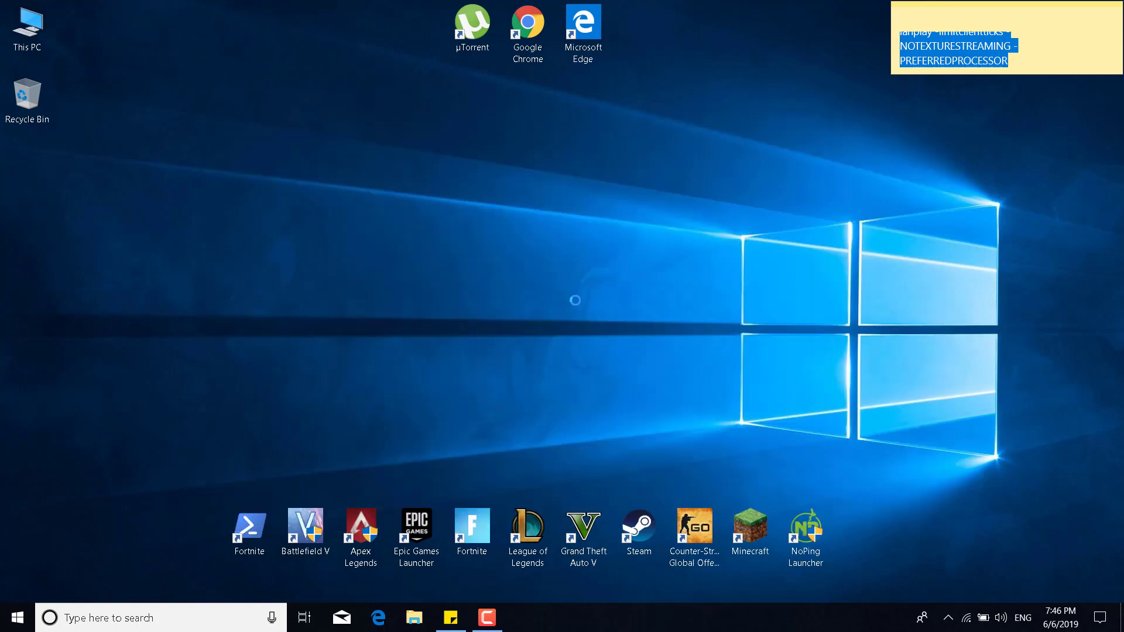
# - Search Windows for Reset this PC and open its Settings recovery page
pyautogui.click(249, 528)
pyautogui.write('Reset')
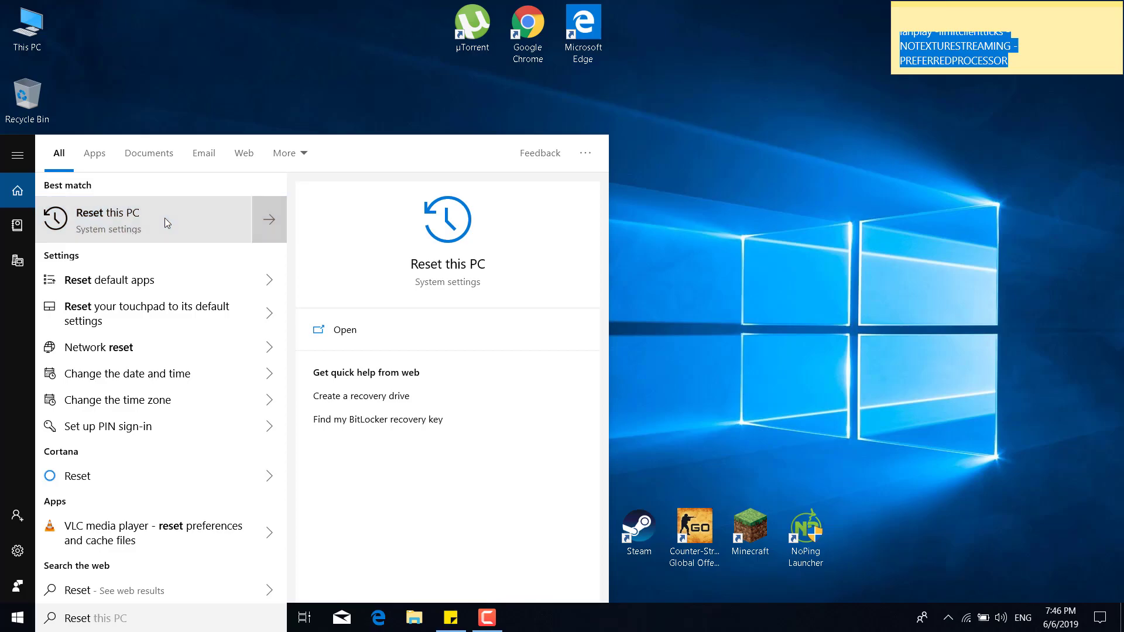
pyautogui.click(107, 220)
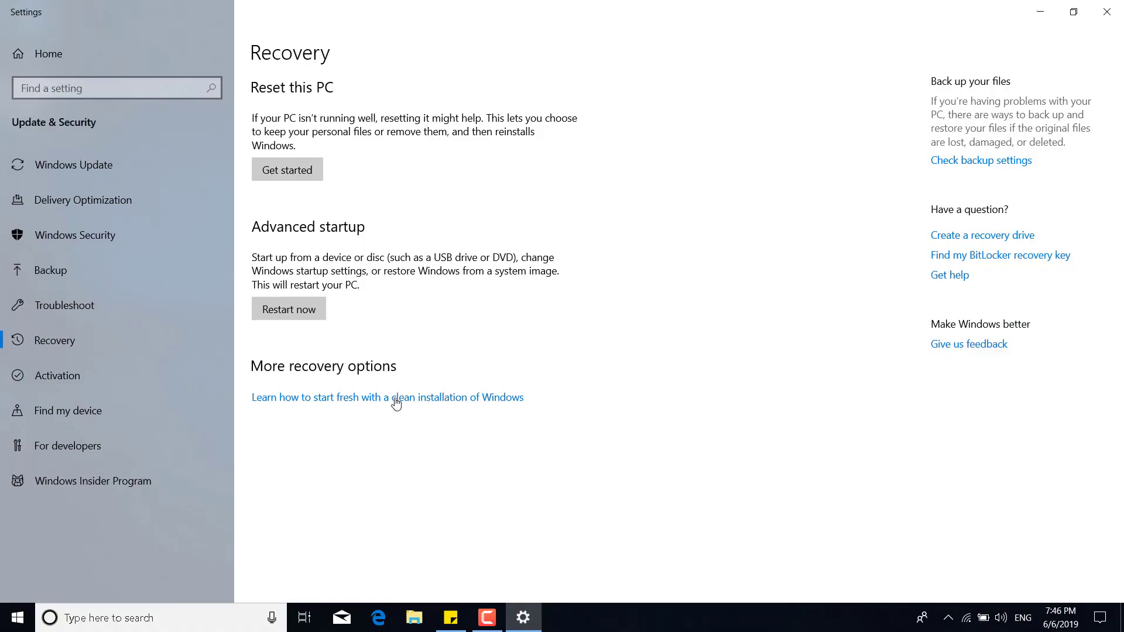
pyautogui.click(287, 169)
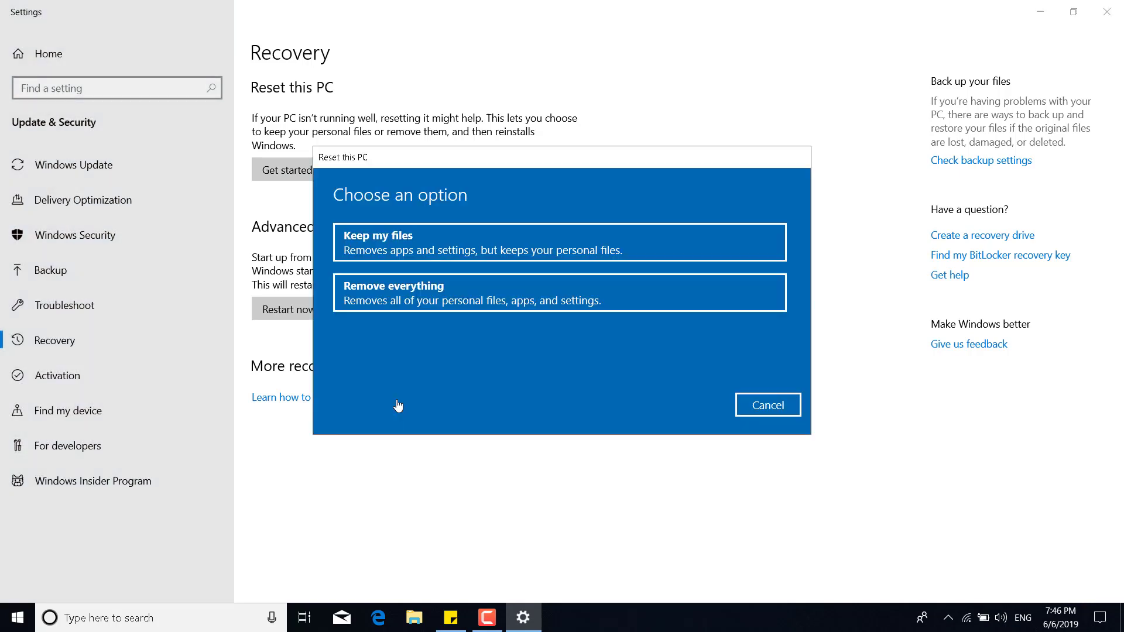
pyautogui.moveTo(669, 335)
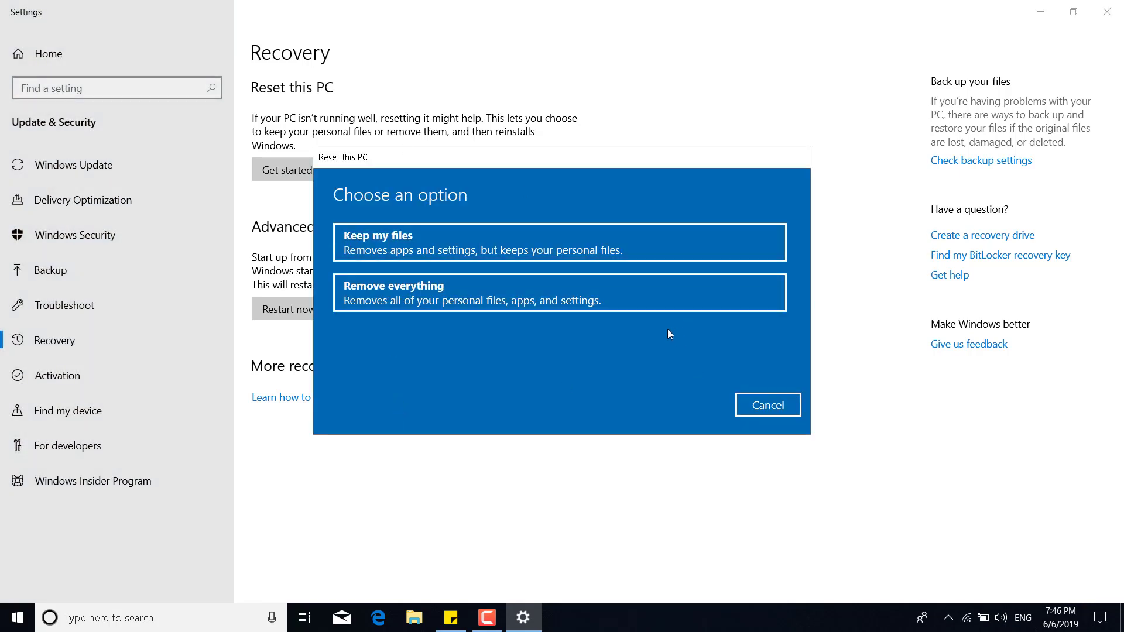
pyautogui.moveTo(356, 255)
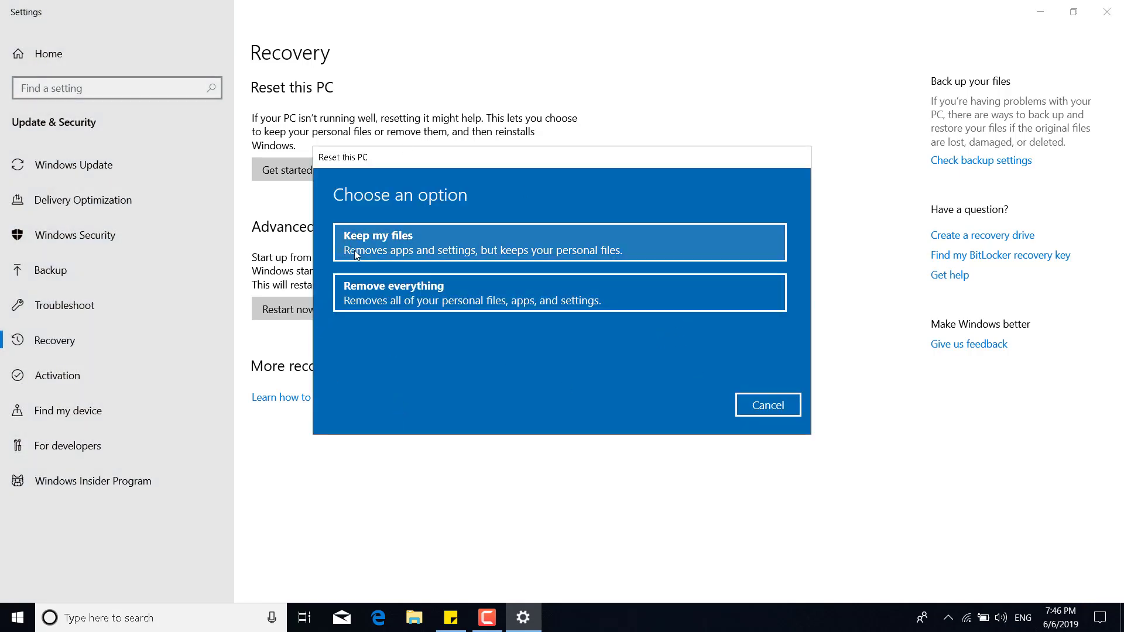
pyautogui.moveTo(377, 265)
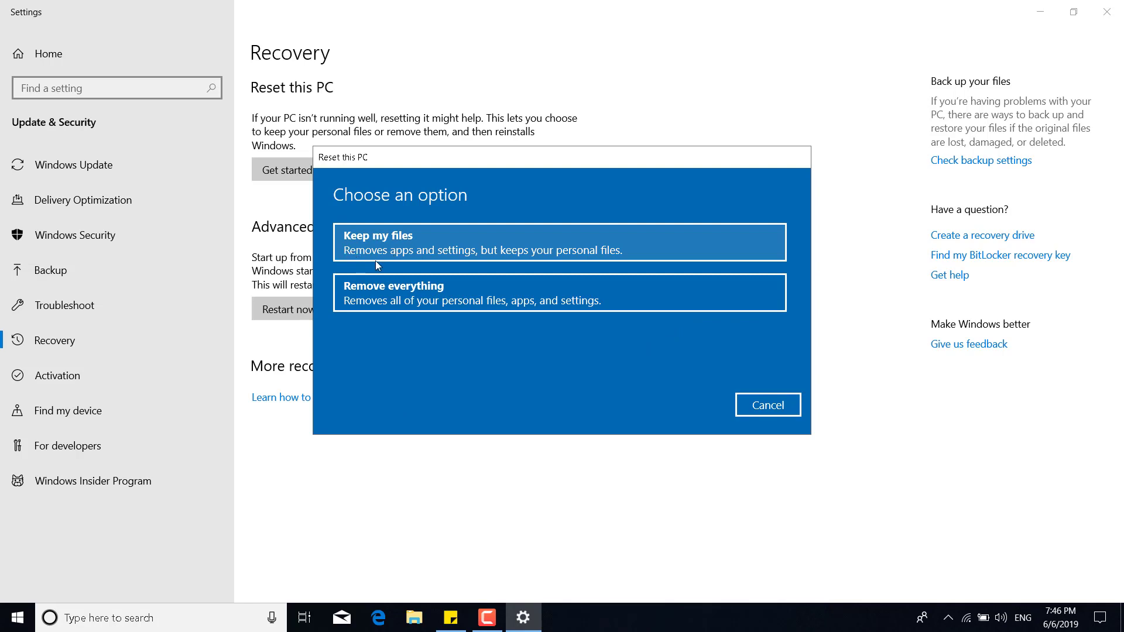
pyautogui.moveTo(549, 257)
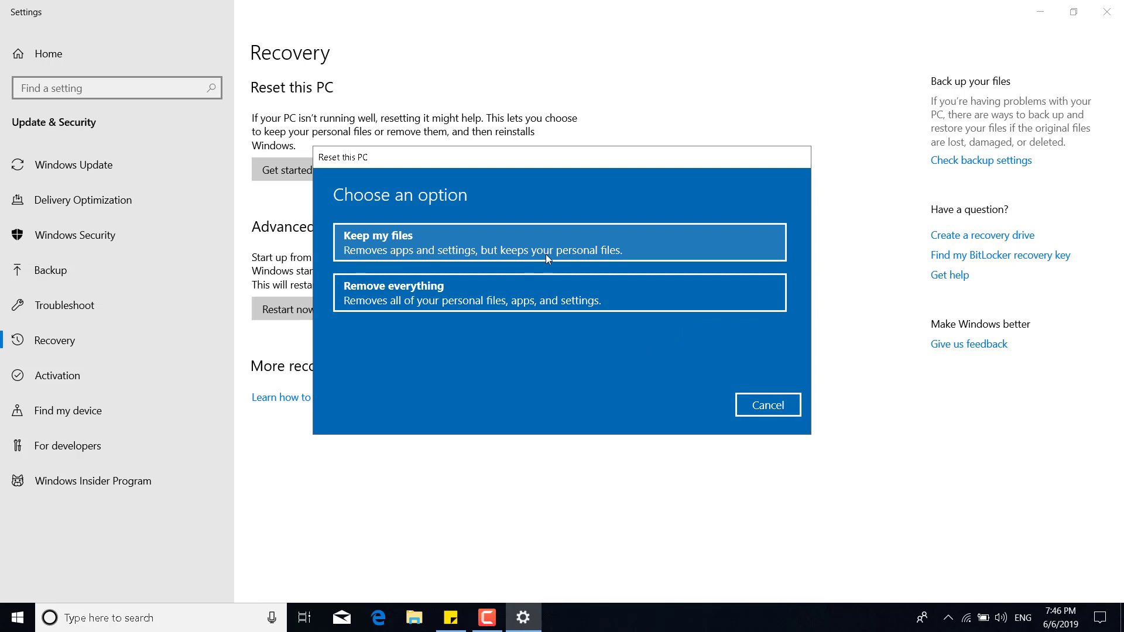
pyautogui.moveTo(401, 309)
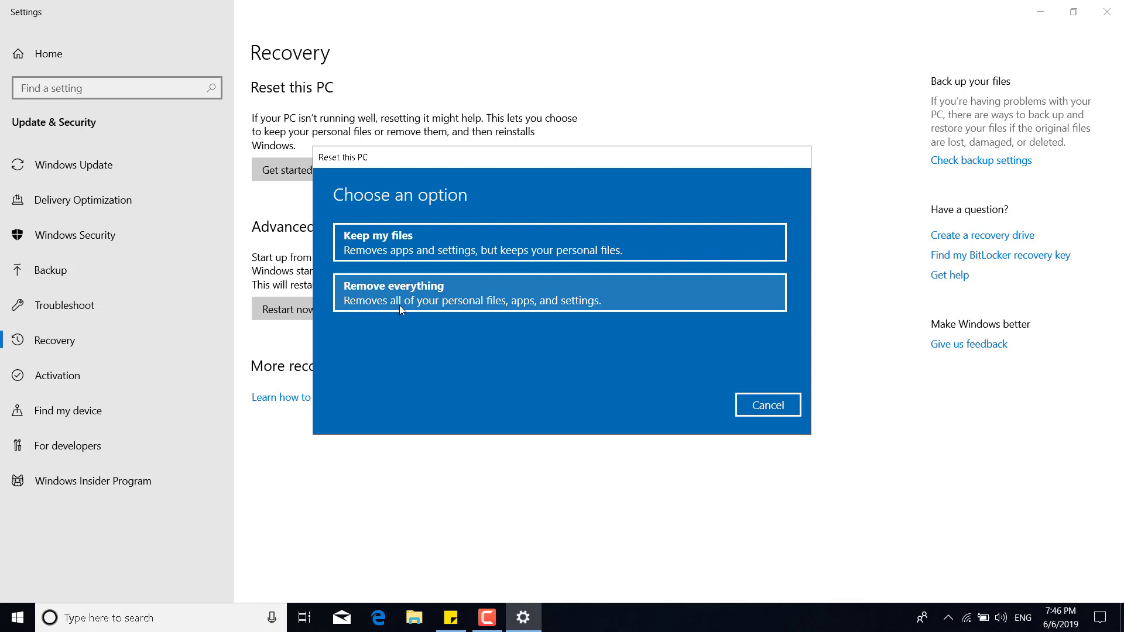
pyautogui.moveTo(708, 412)
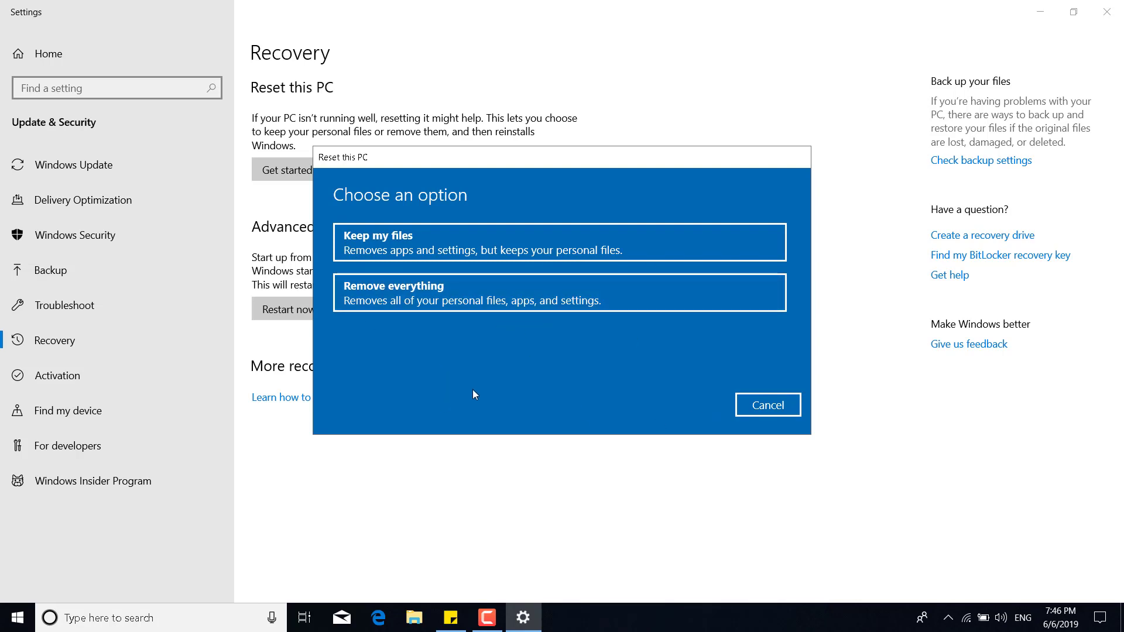
pyautogui.moveTo(651, 404)
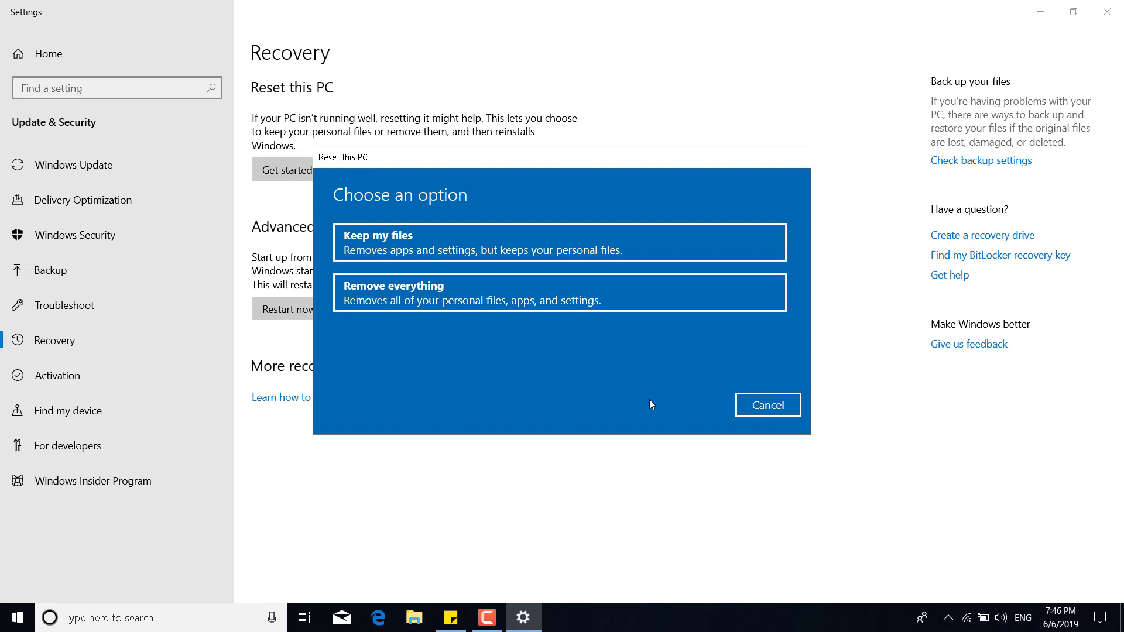
pyautogui.moveTo(497, 377)
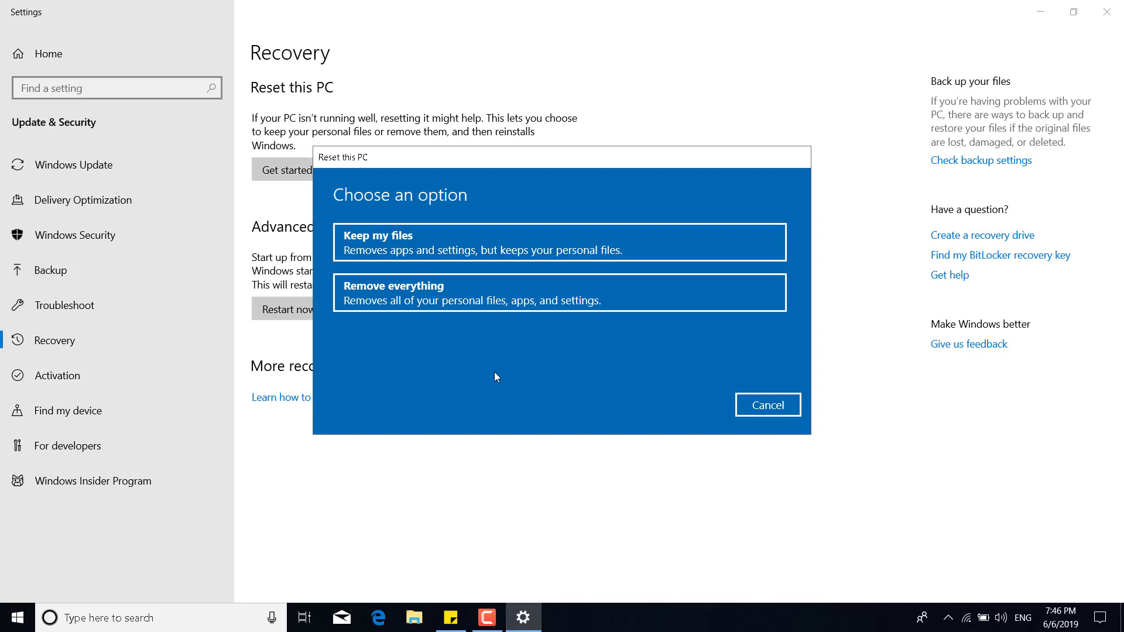
pyautogui.moveTo(614, 363)
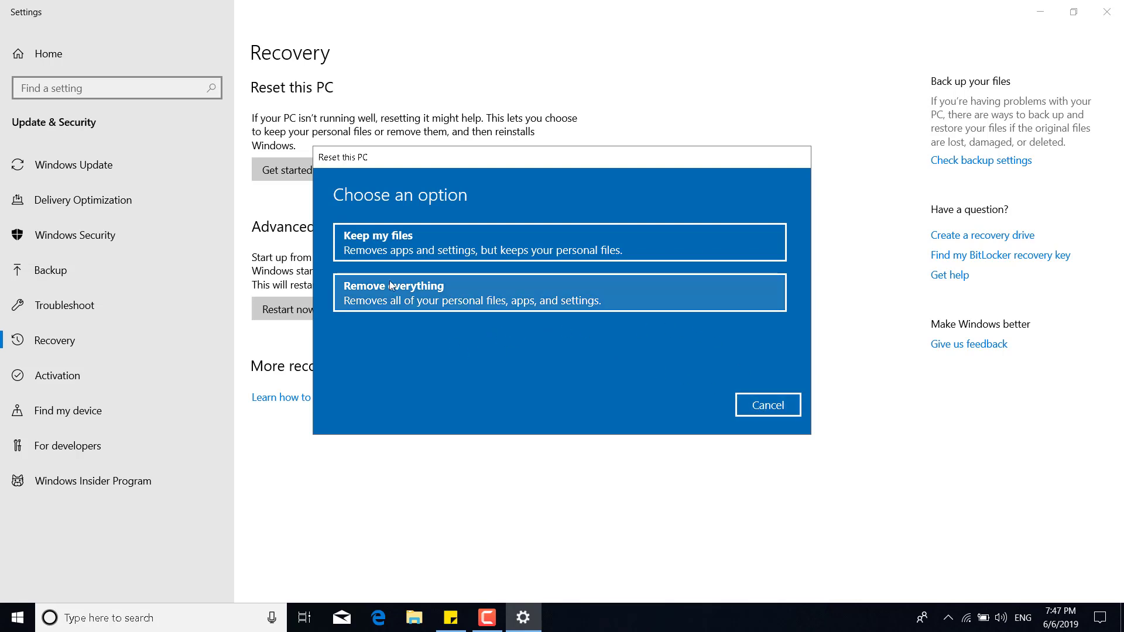
pyautogui.click(767, 404)
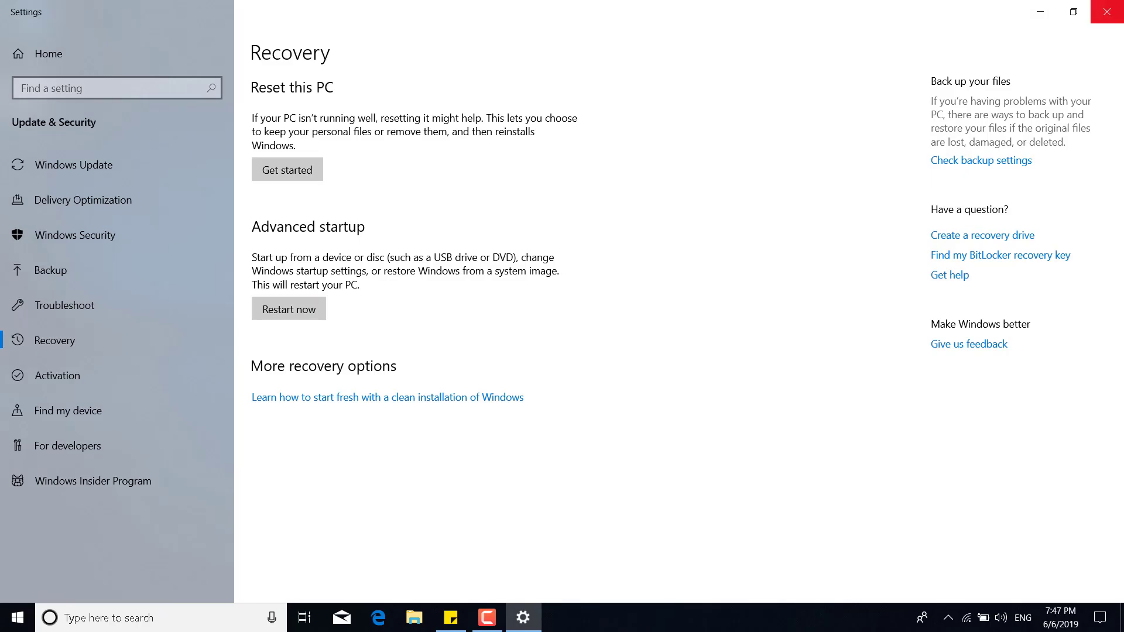